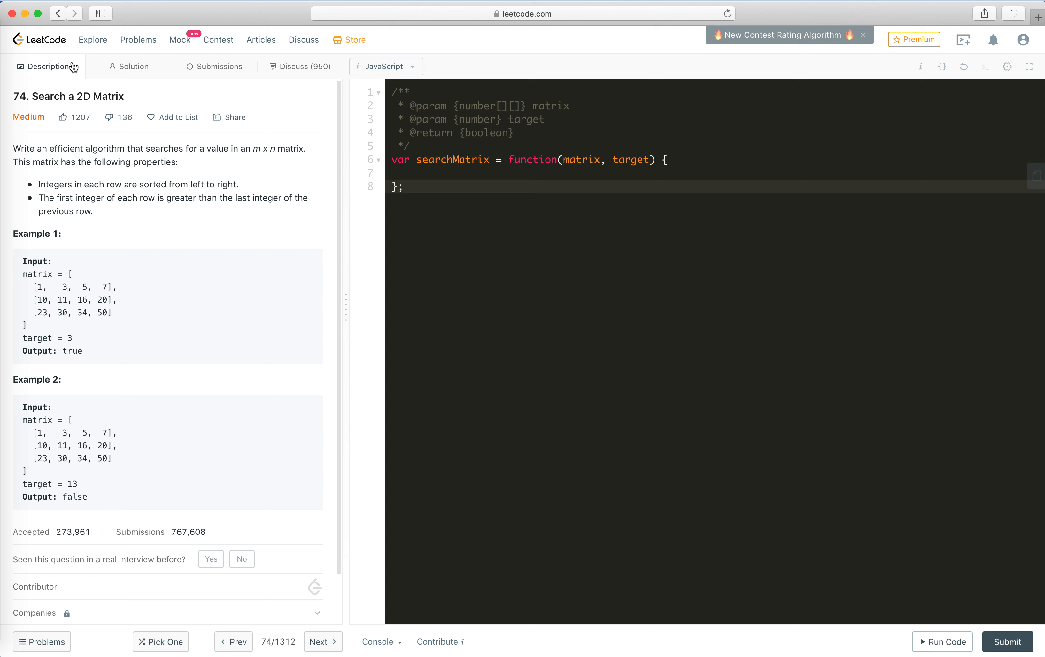
pyautogui.moveTo(18, 150)
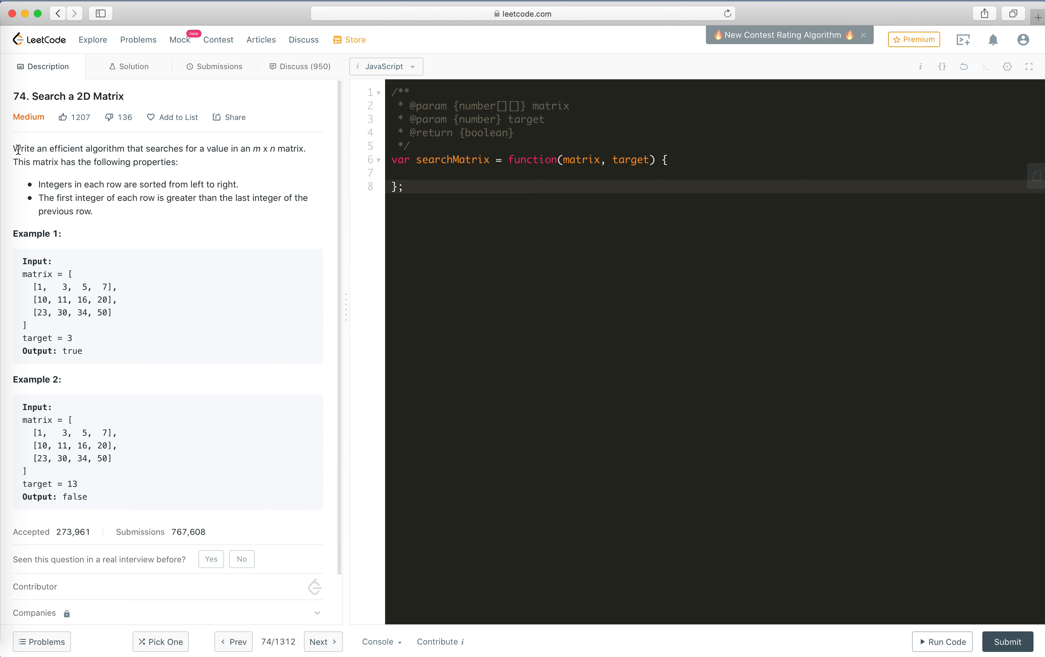
pyautogui.moveTo(97, 148)
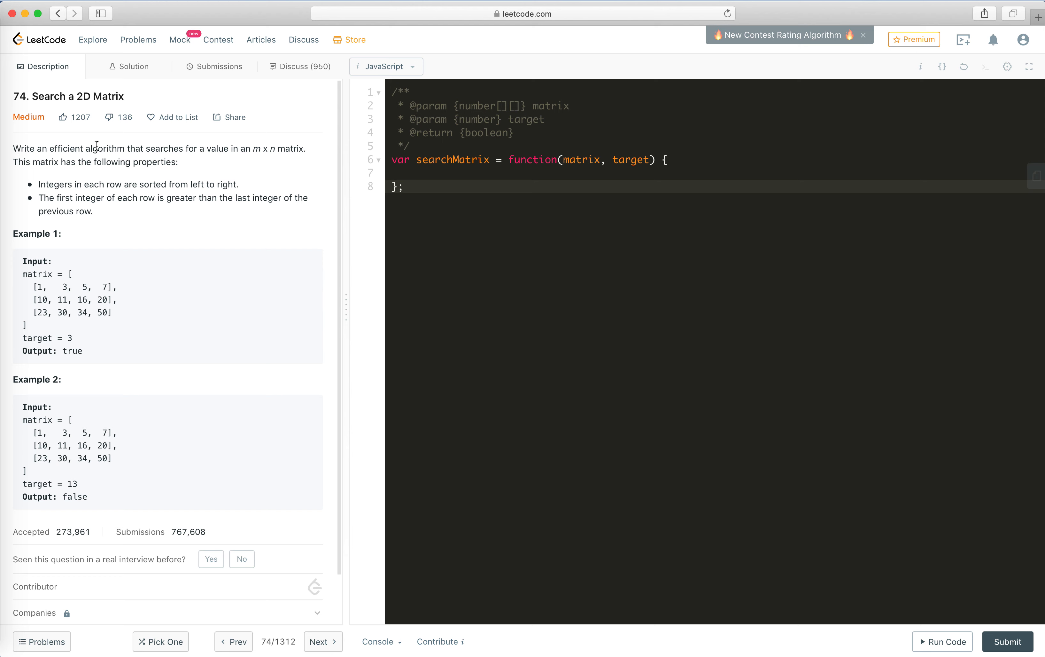
pyautogui.moveTo(138, 219)
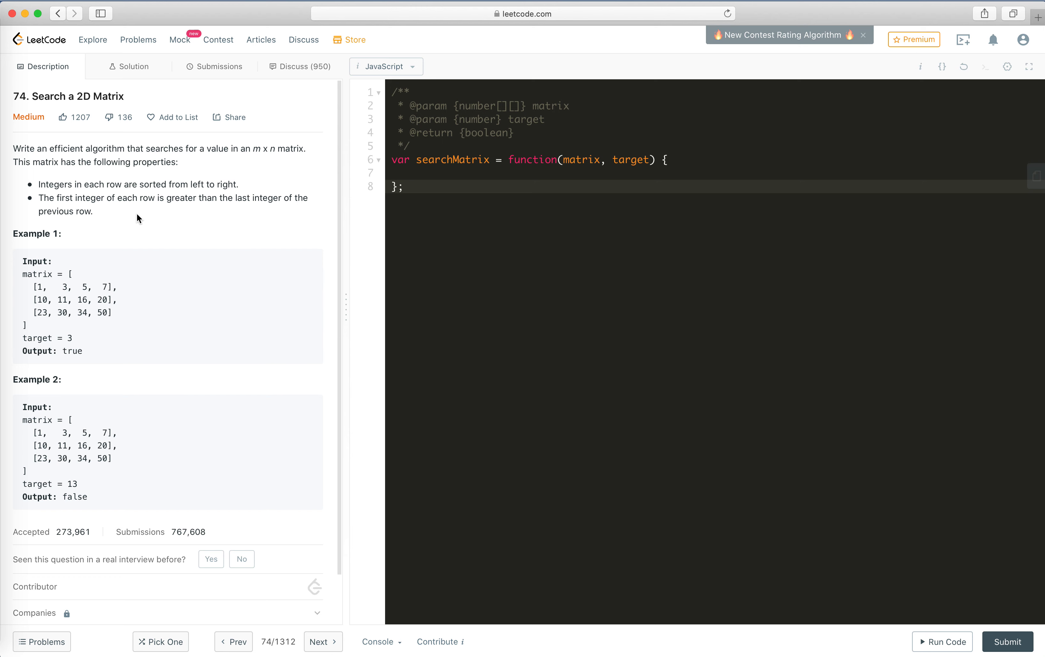
# Step: Add a "// binary search" comment above the searchMatrix function
pyautogui.moveTo(46, 161); pyautogui.dragTo(86, 161)
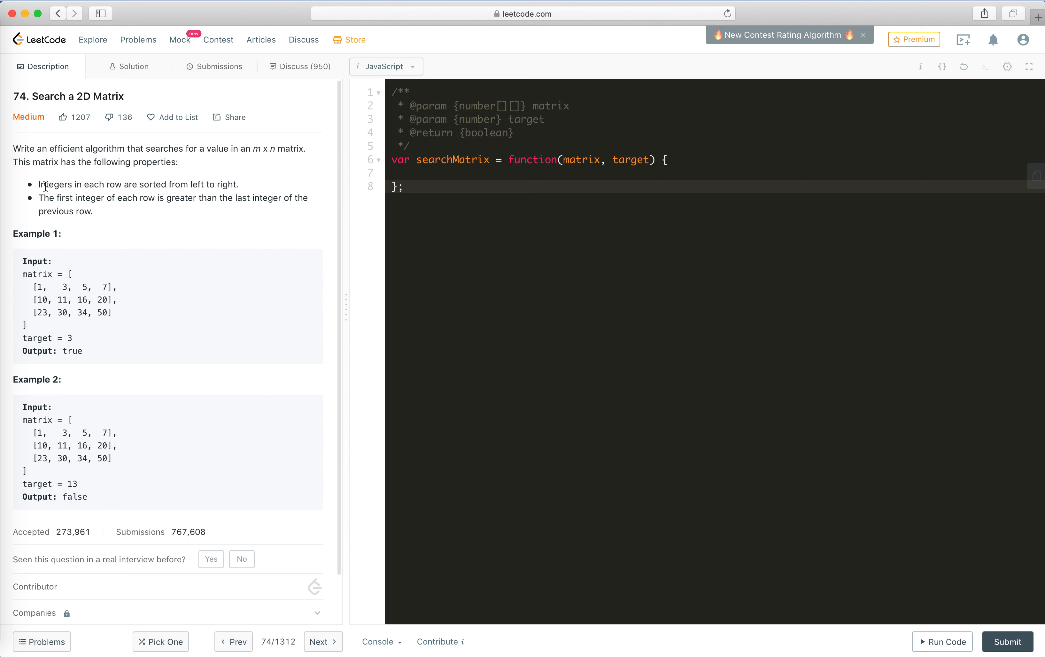
pyautogui.moveTo(73, 194)
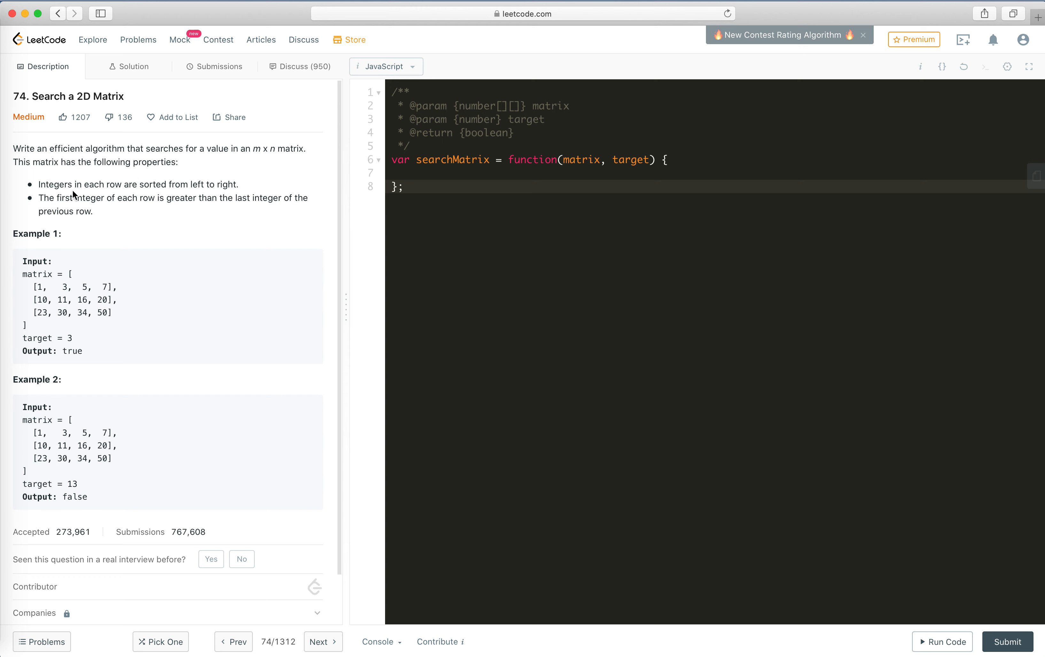
pyautogui.moveTo(158, 207)
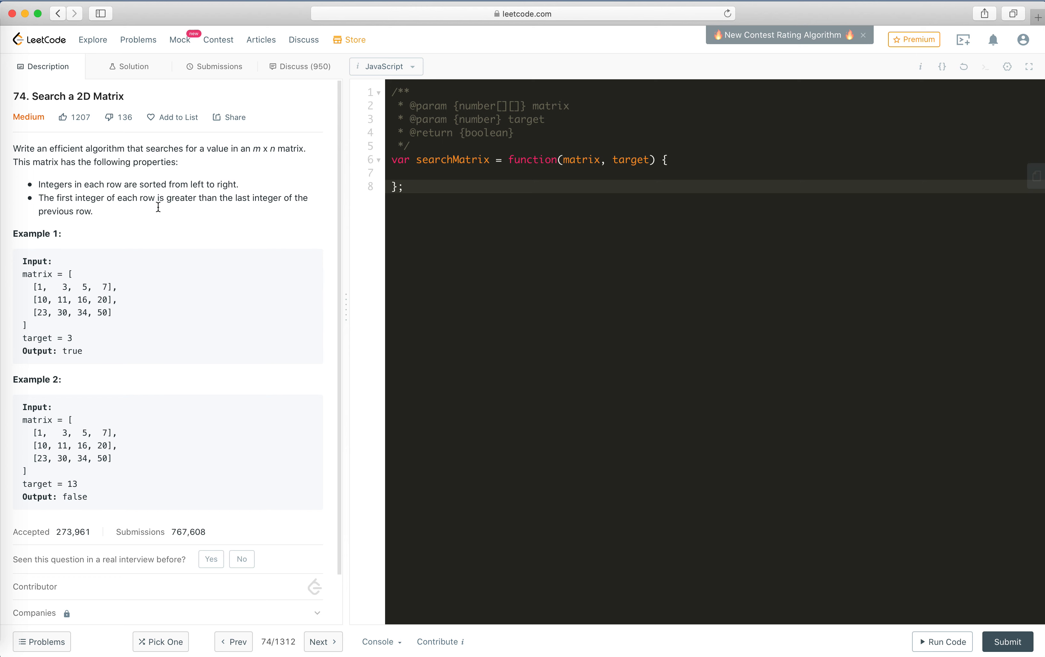
pyautogui.moveTo(46, 300)
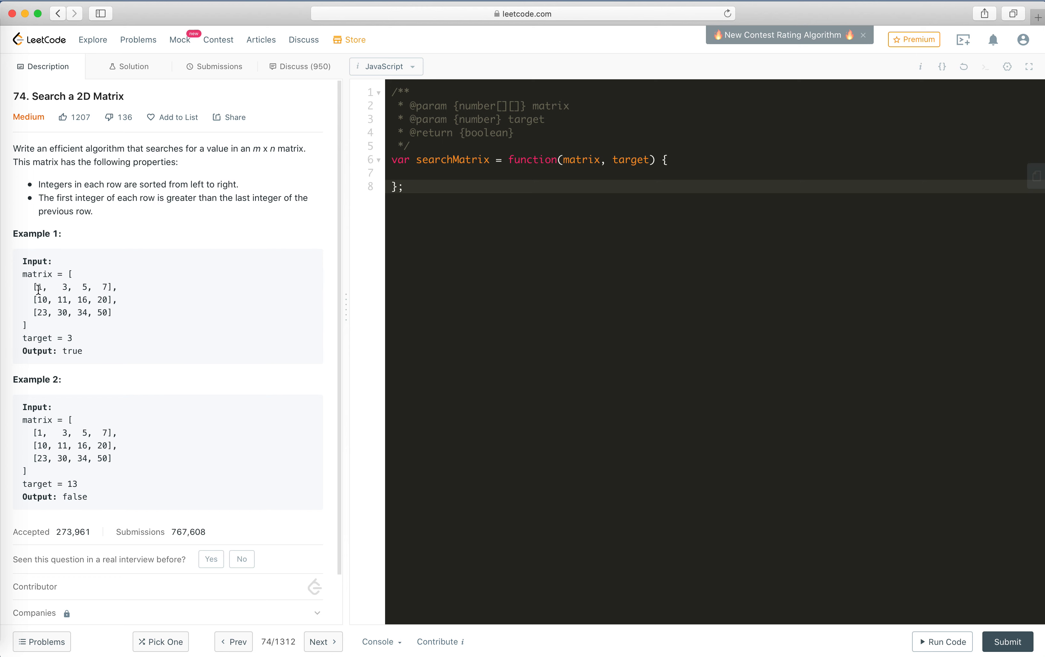
pyautogui.moveTo(136, 292)
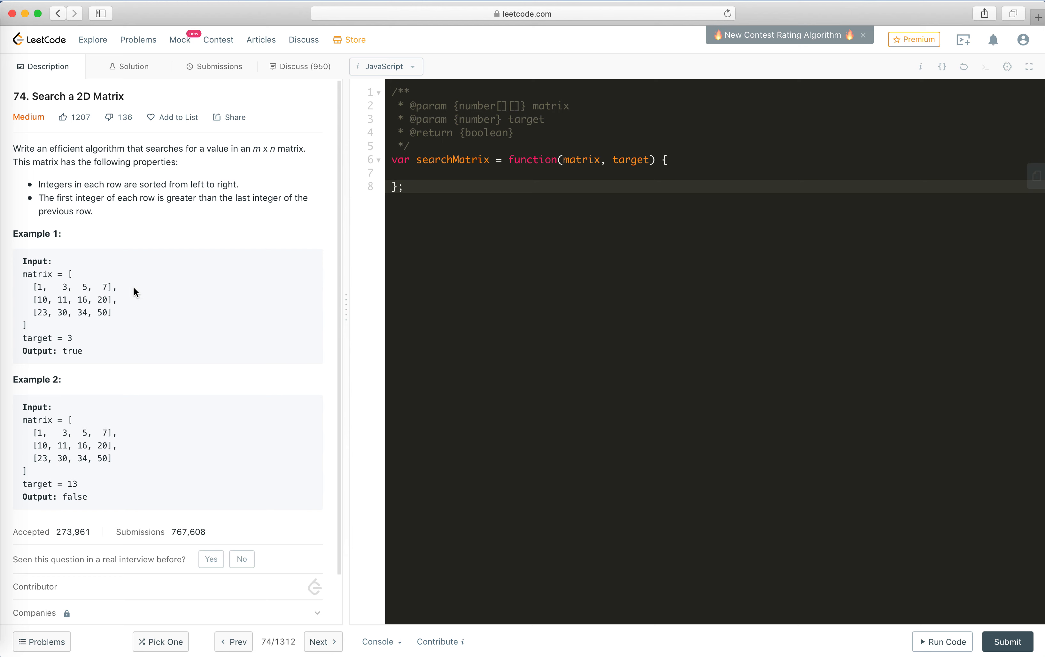
pyautogui.moveTo(33, 298)
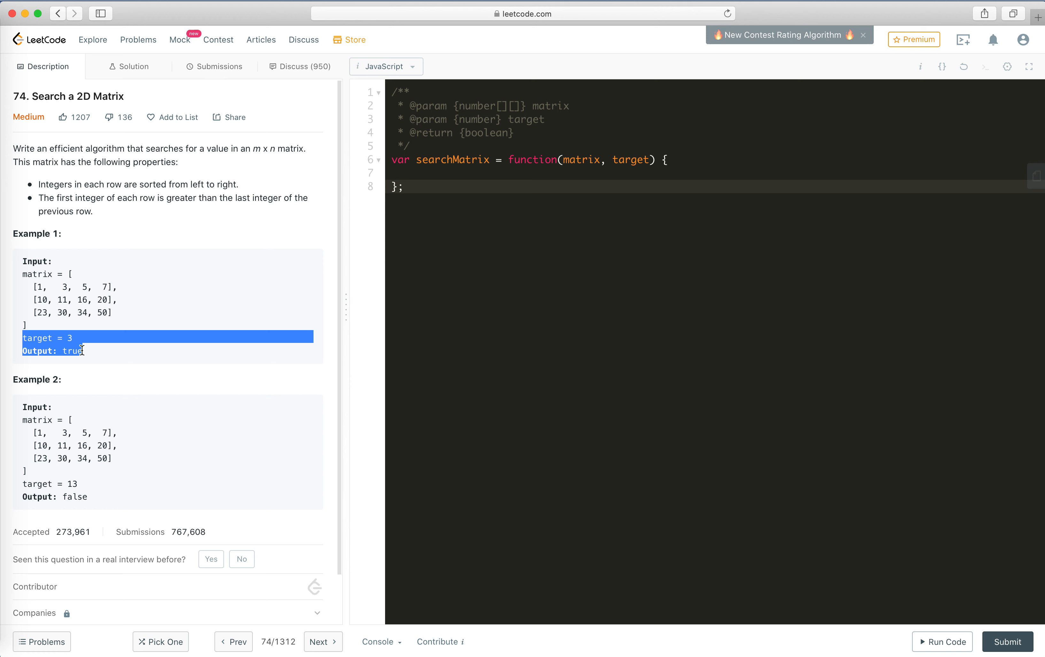
pyautogui.click(50, 349)
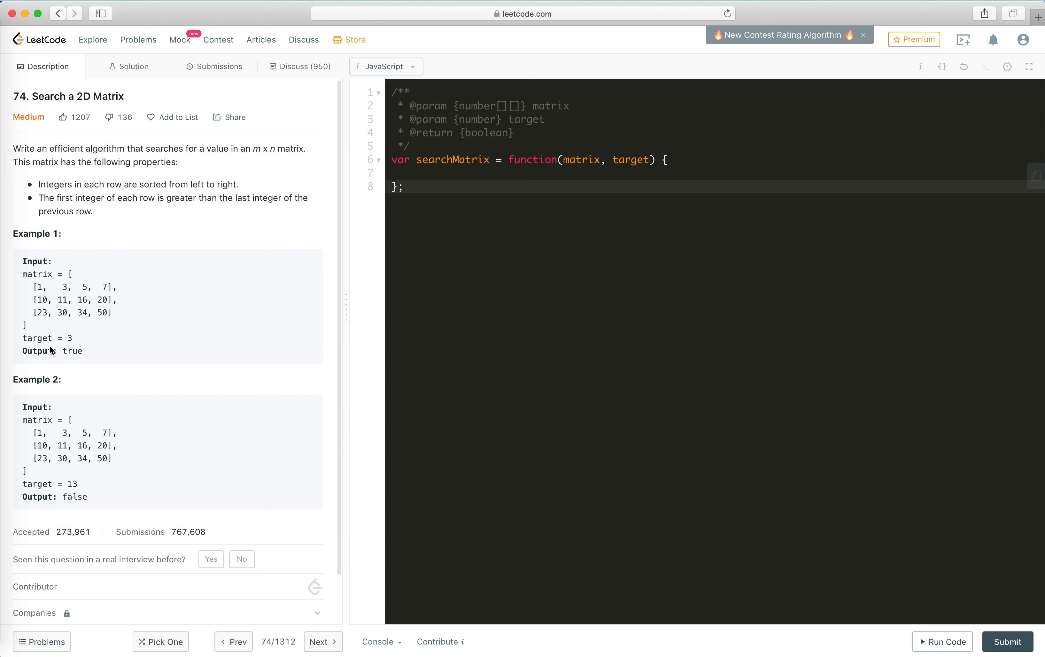
pyautogui.moveTo(56, 349)
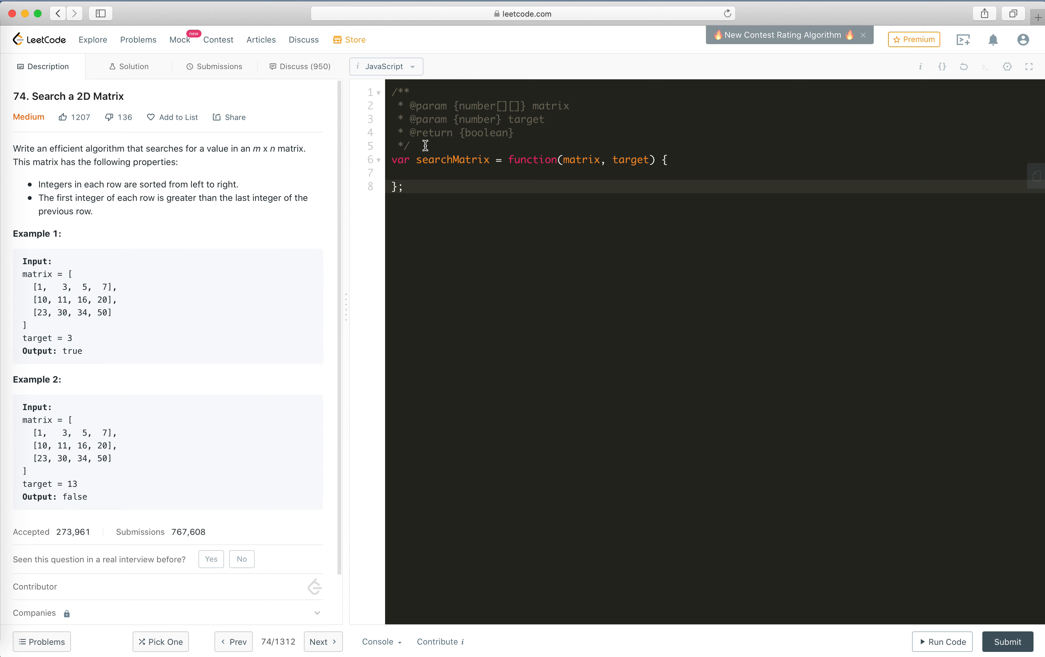
pyautogui.write('// b')
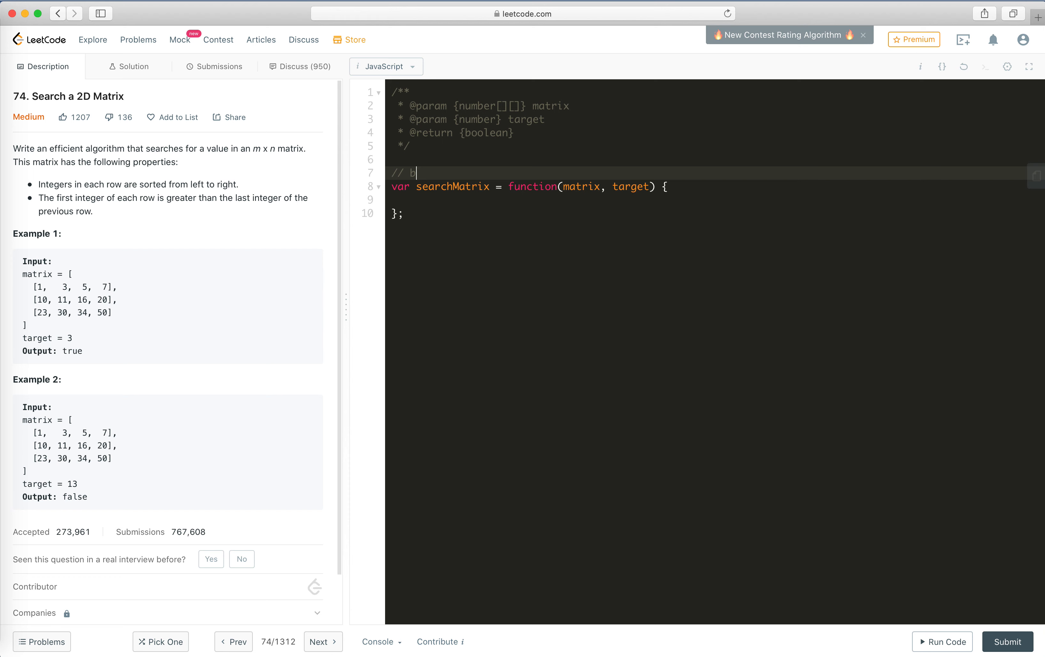
pyautogui.write('inary')
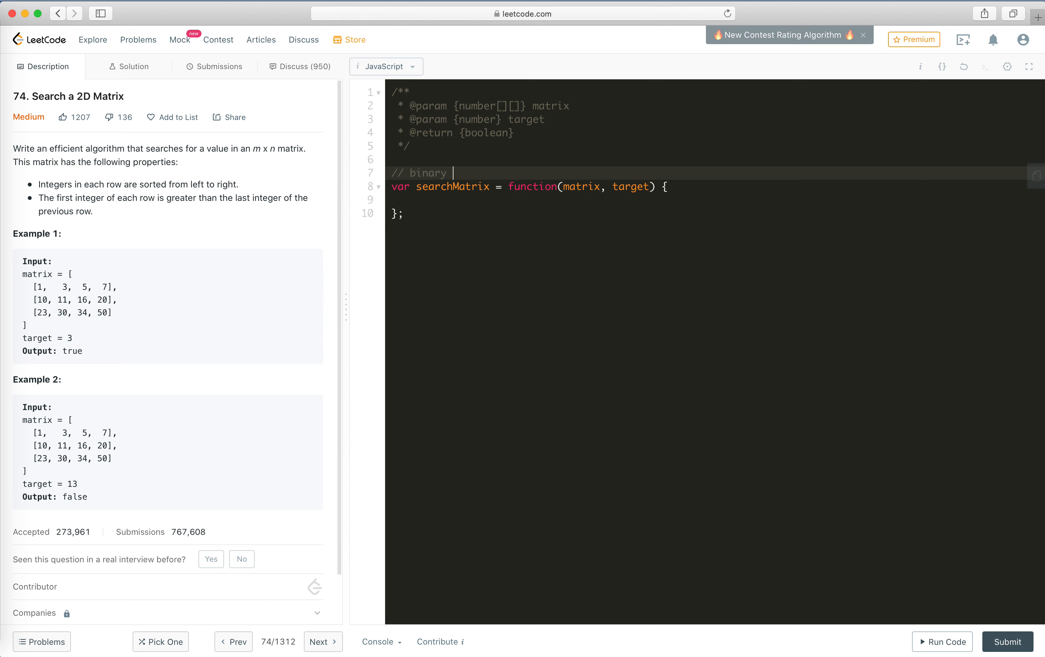
pyautogui.write('search')
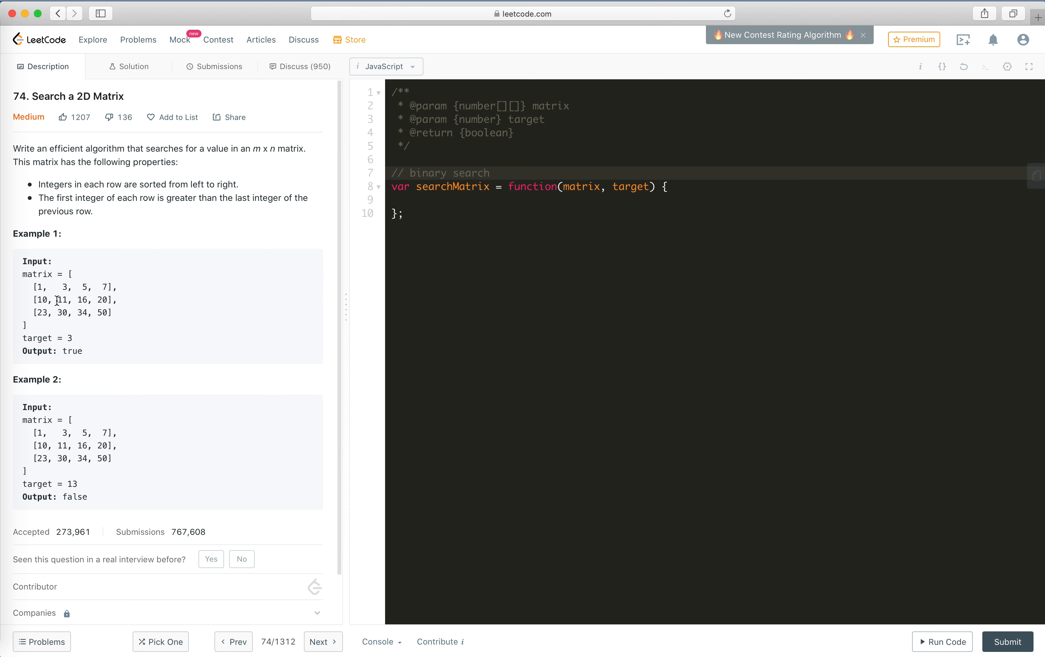
pyautogui.moveTo(92, 355)
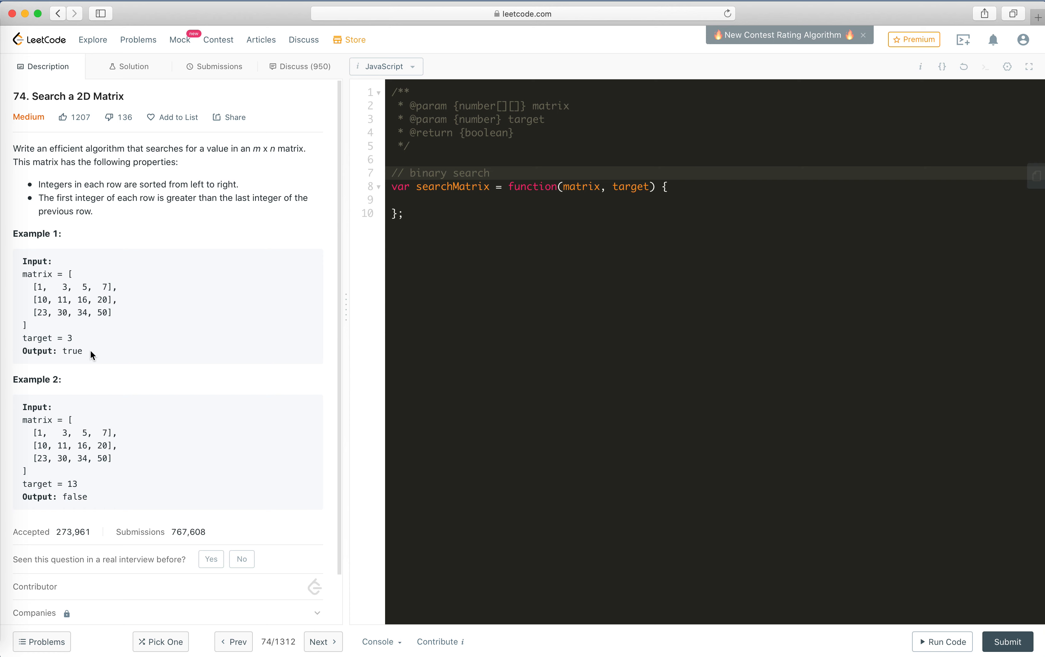
pyautogui.moveTo(37, 286)
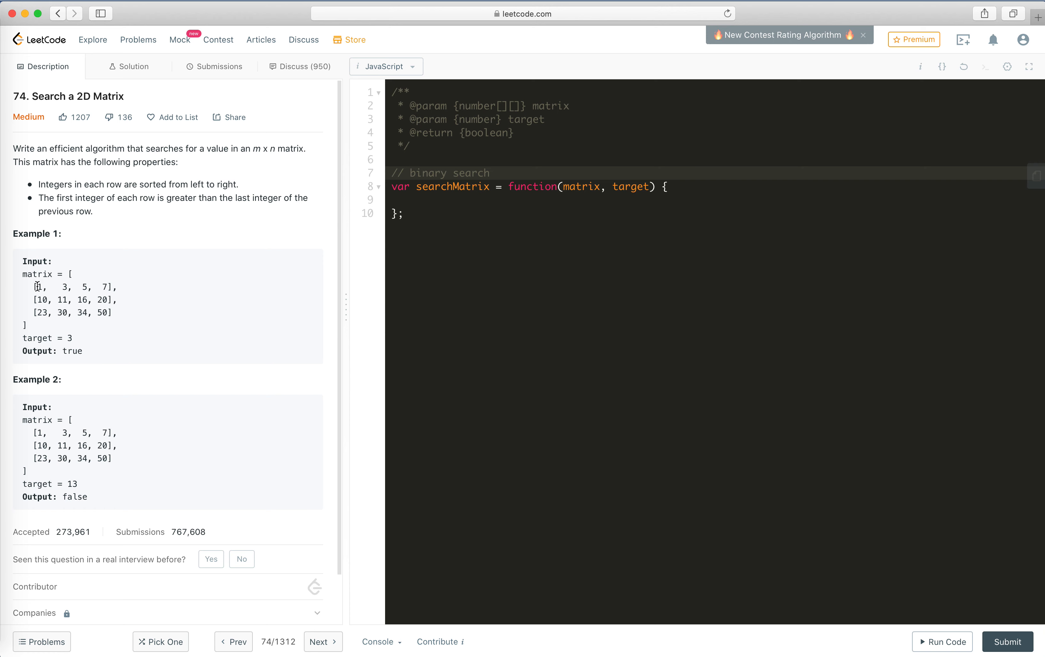
# Step: Review Example 1's matrix rows and target value 3 before writing the function body
pyautogui.doubleClick(35, 287)
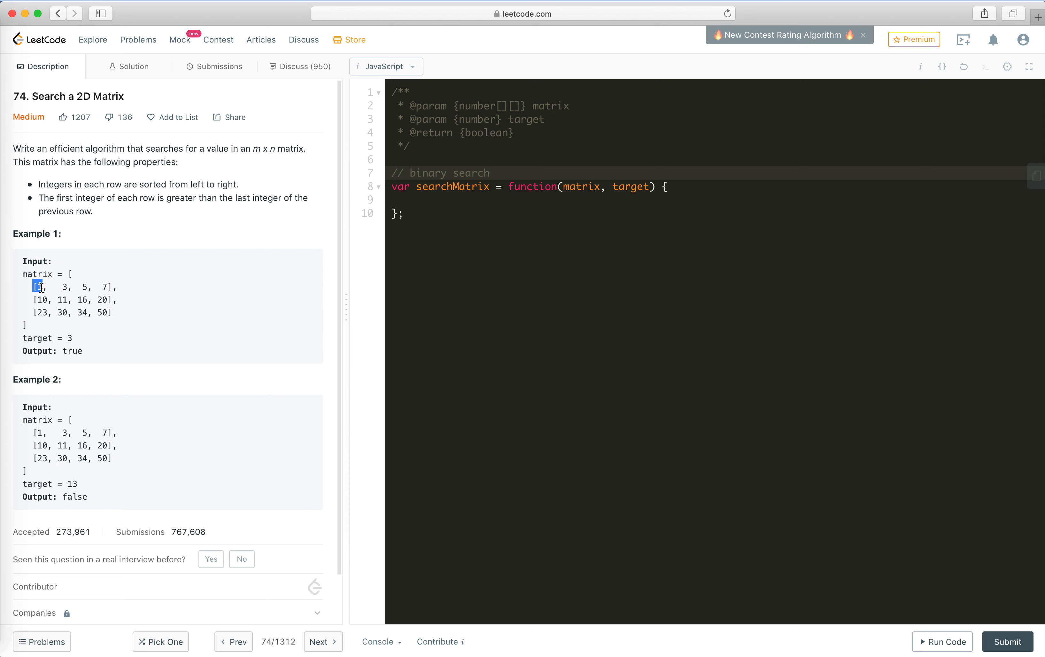
pyautogui.click(36, 287)
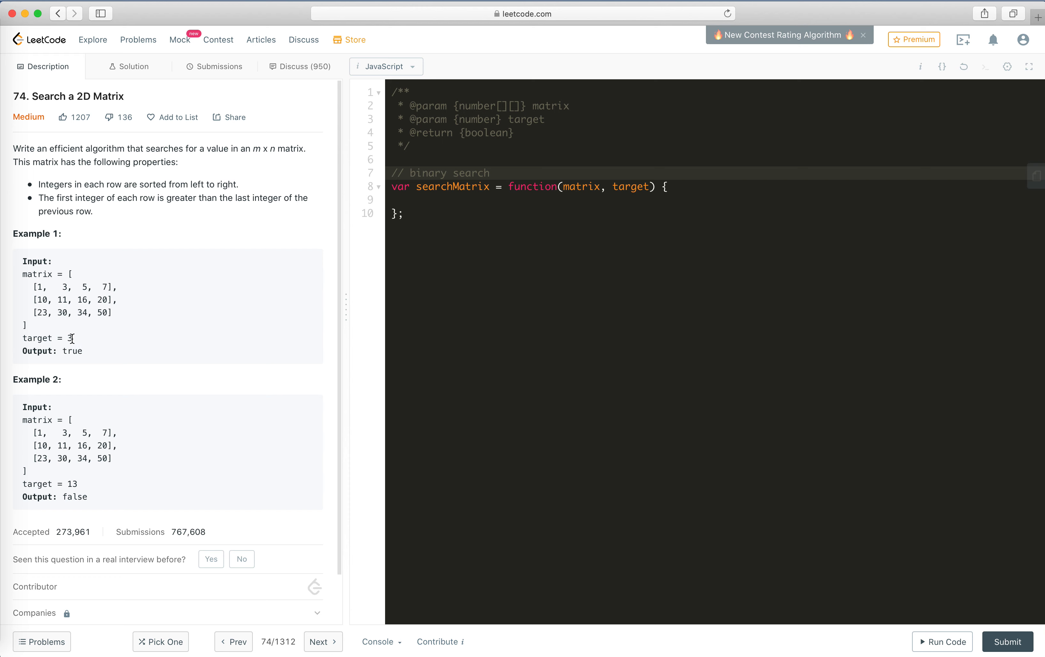
pyautogui.doubleClick(44, 299)
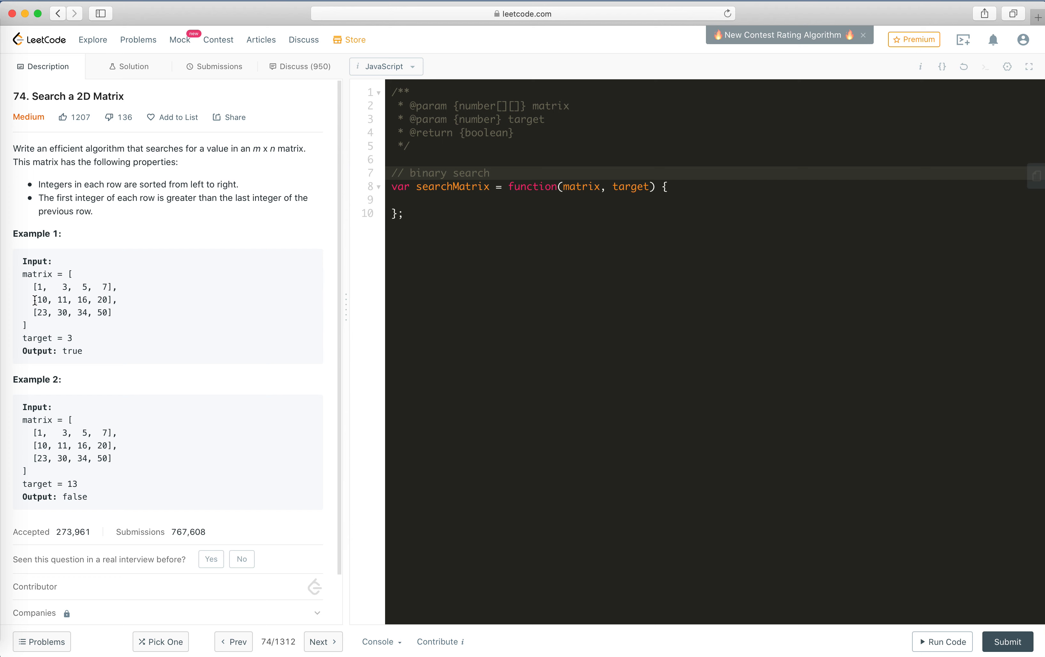
pyautogui.doubleClick(35, 299)
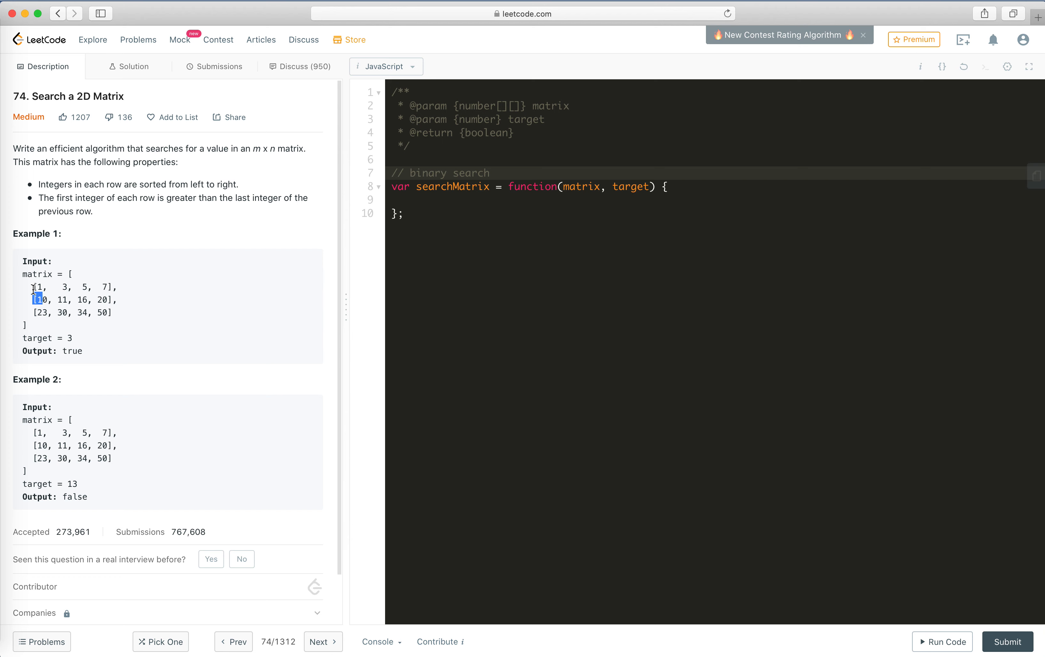
pyautogui.moveTo(139, 296)
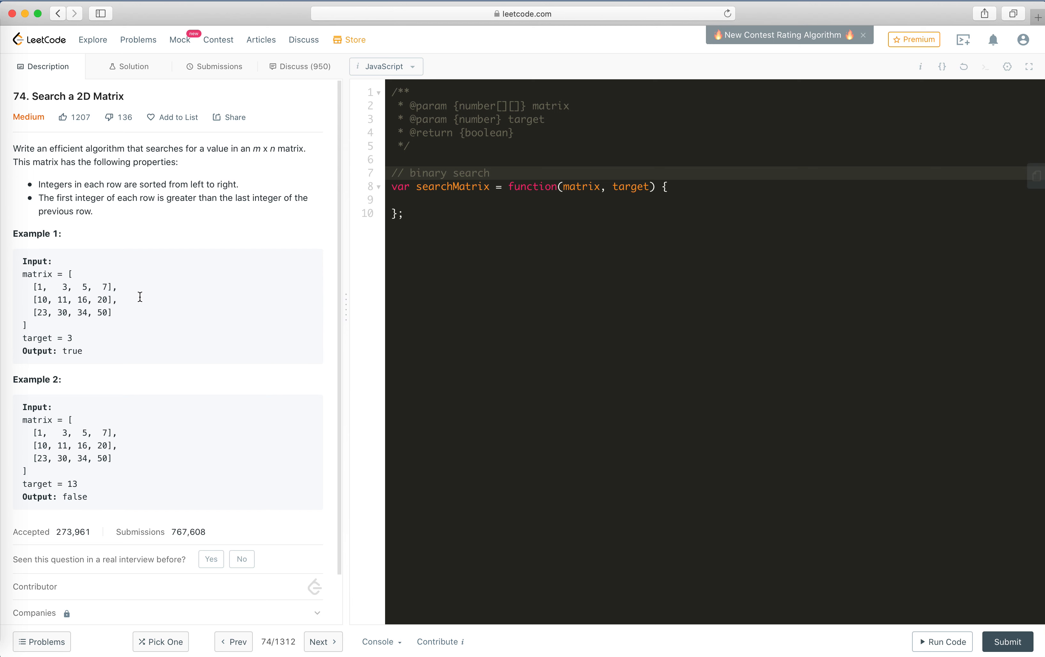
pyautogui.moveTo(66, 304)
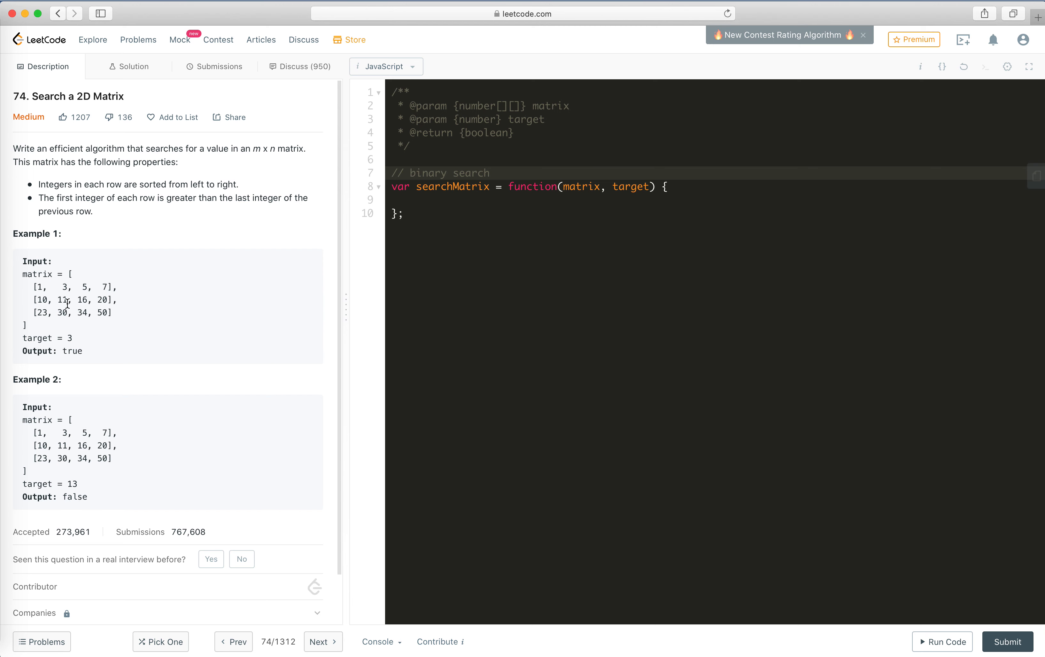
pyautogui.moveTo(60, 334)
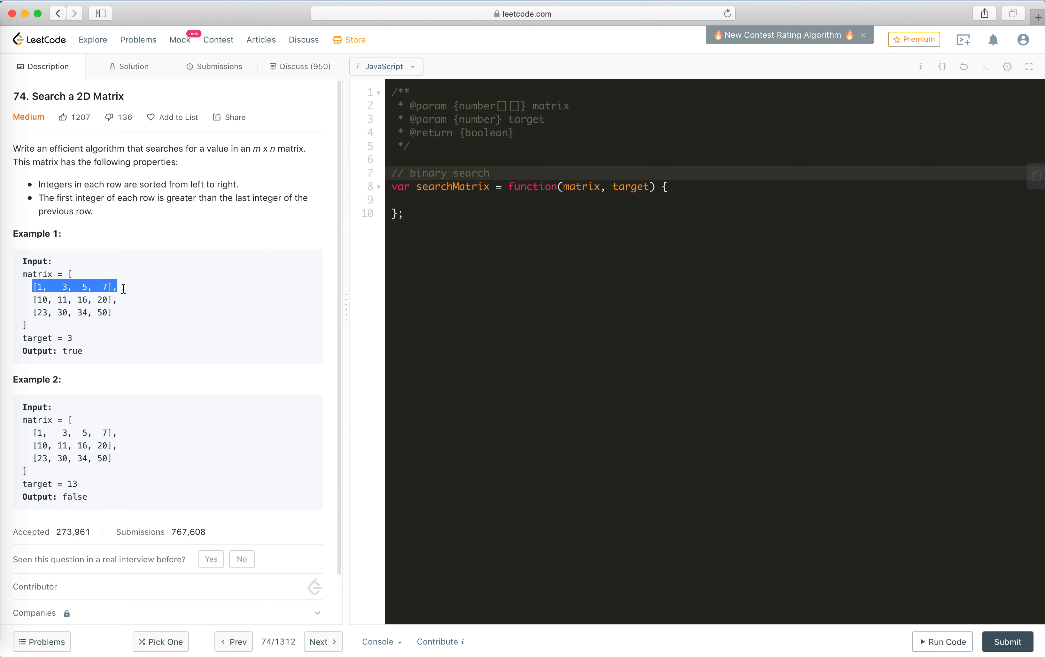
pyautogui.click(66, 286)
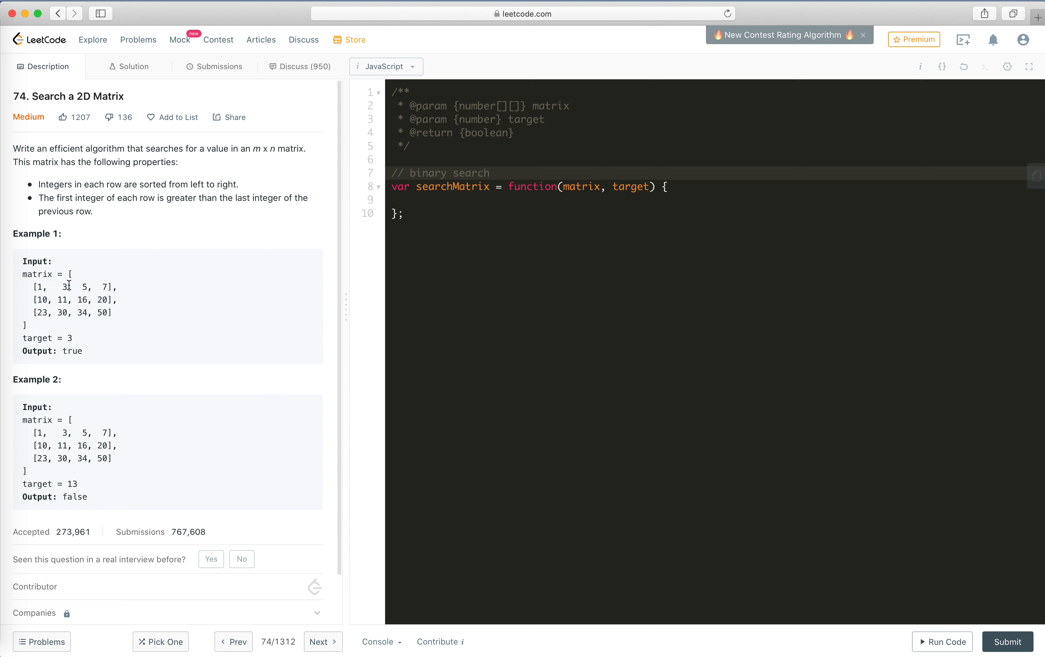
pyautogui.doubleClick(64, 287)
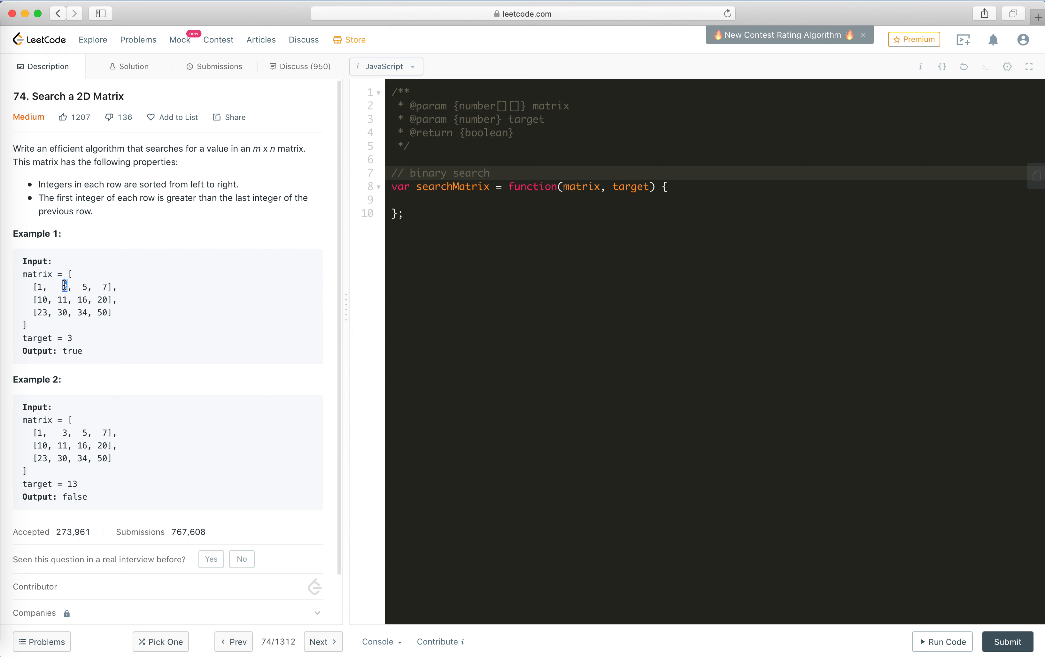
pyautogui.click(458, 200)
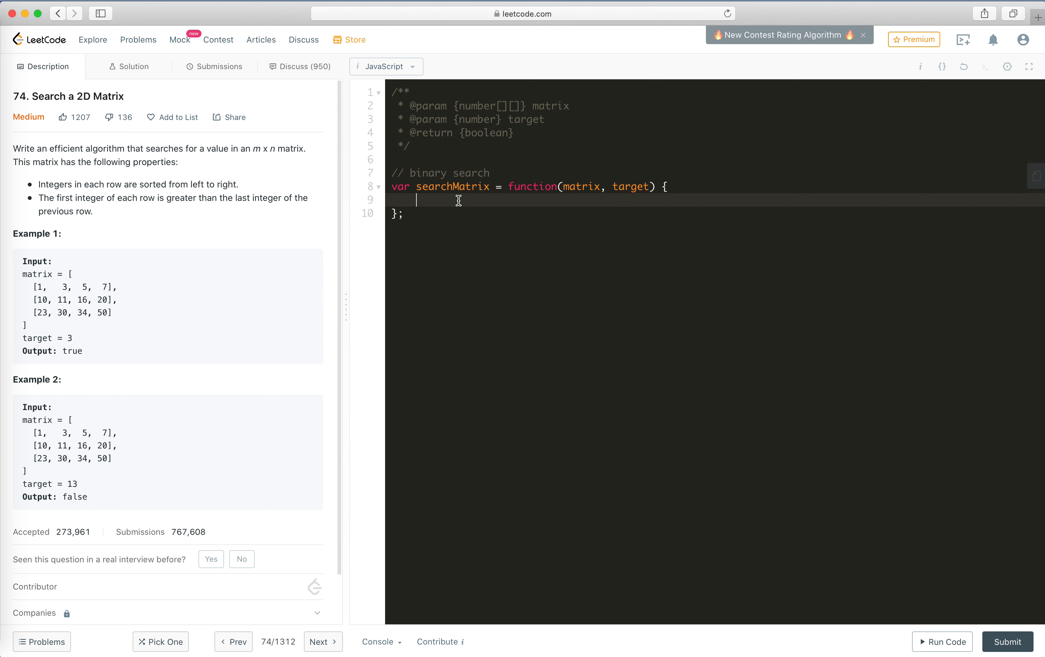
# Step: Extend the comment to "binary search 2 round" and declare i = 0, j = matrix.length - 1
pyautogui.write('2 round')
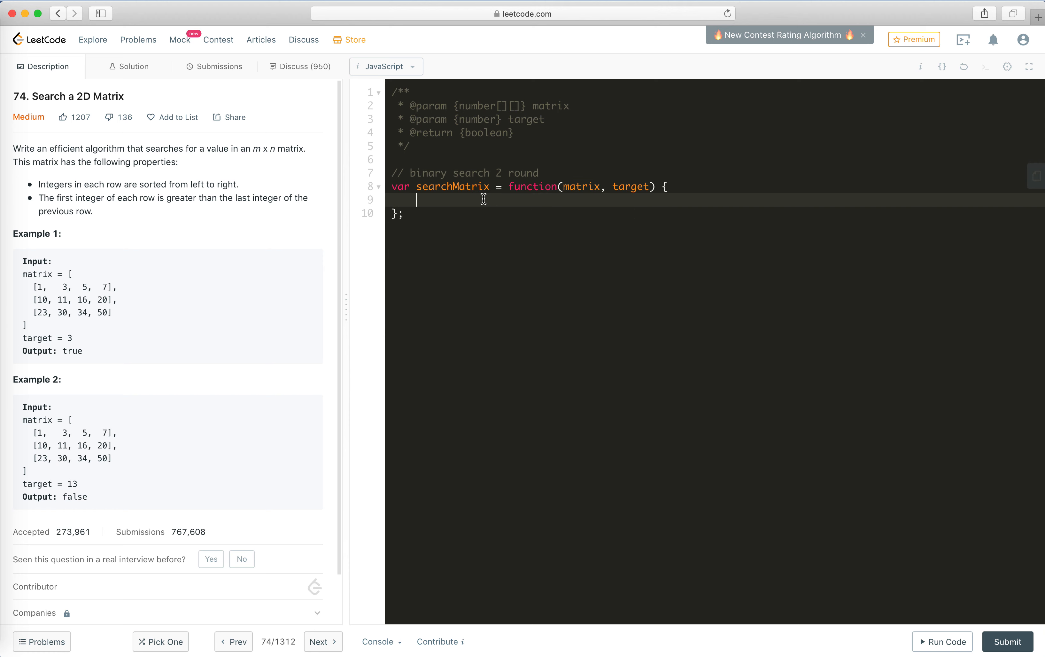
pyautogui.write('l')
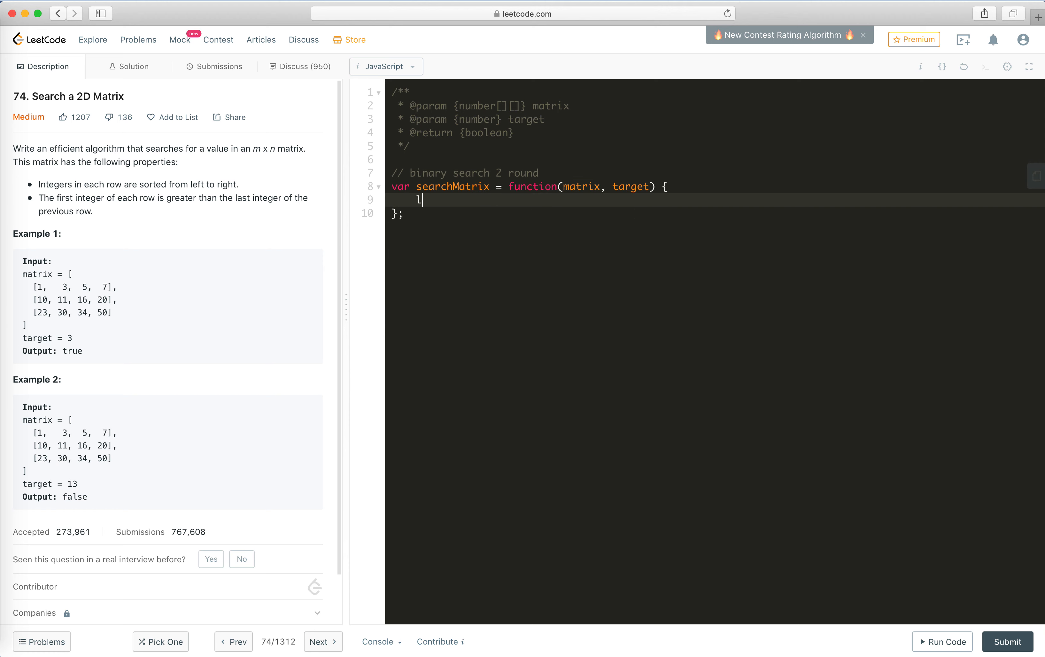
pyautogui.write('let i = 0')
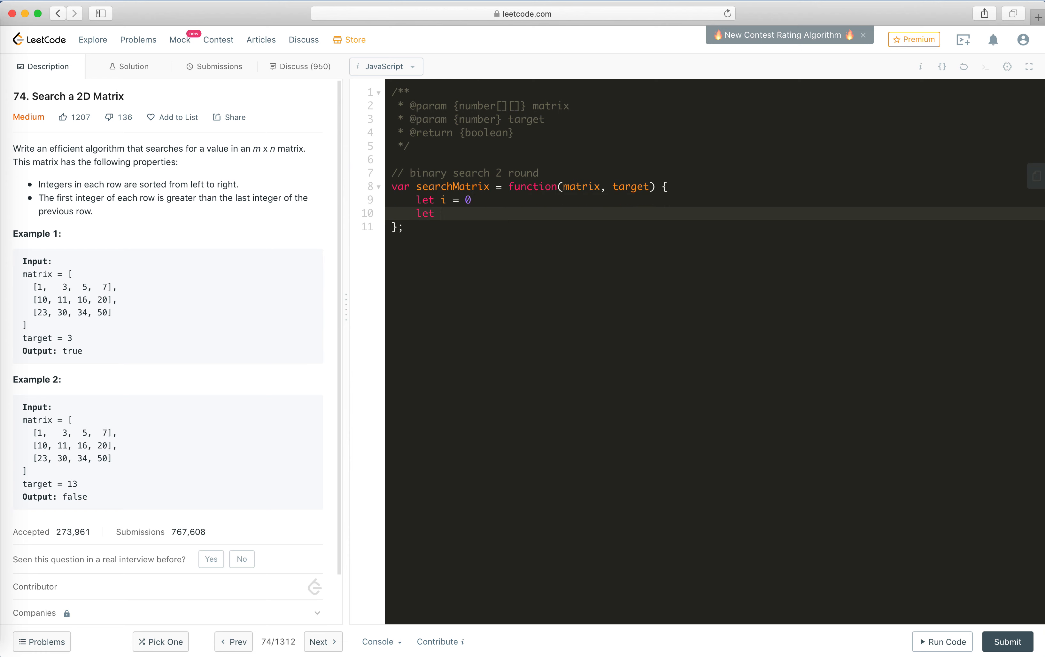
pyautogui.write('j = mat')
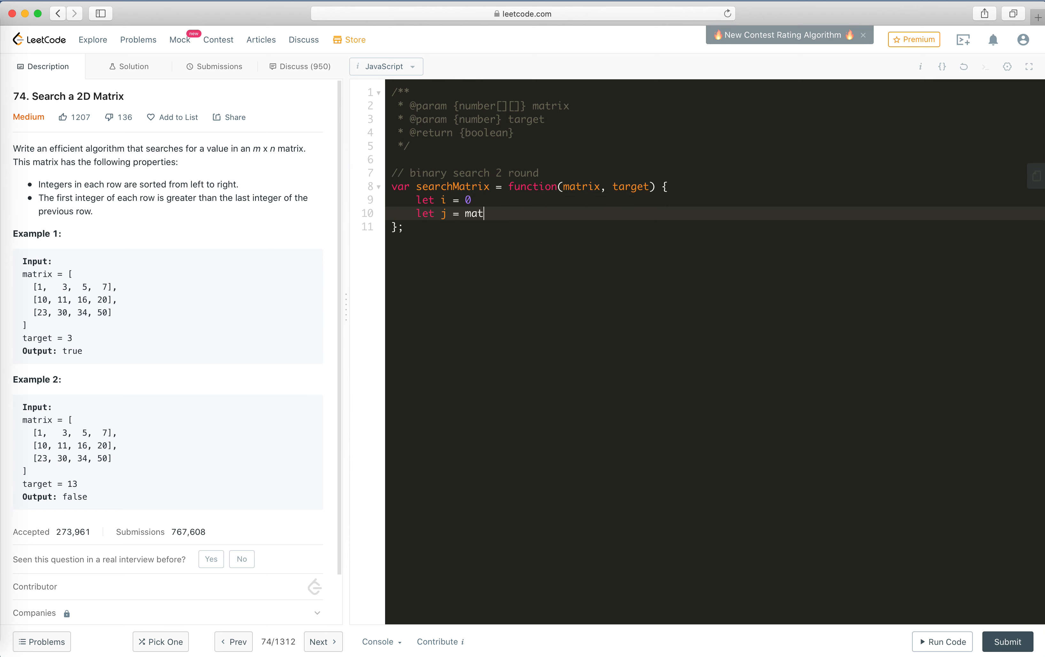
pyautogui.write('rix.length - 1')
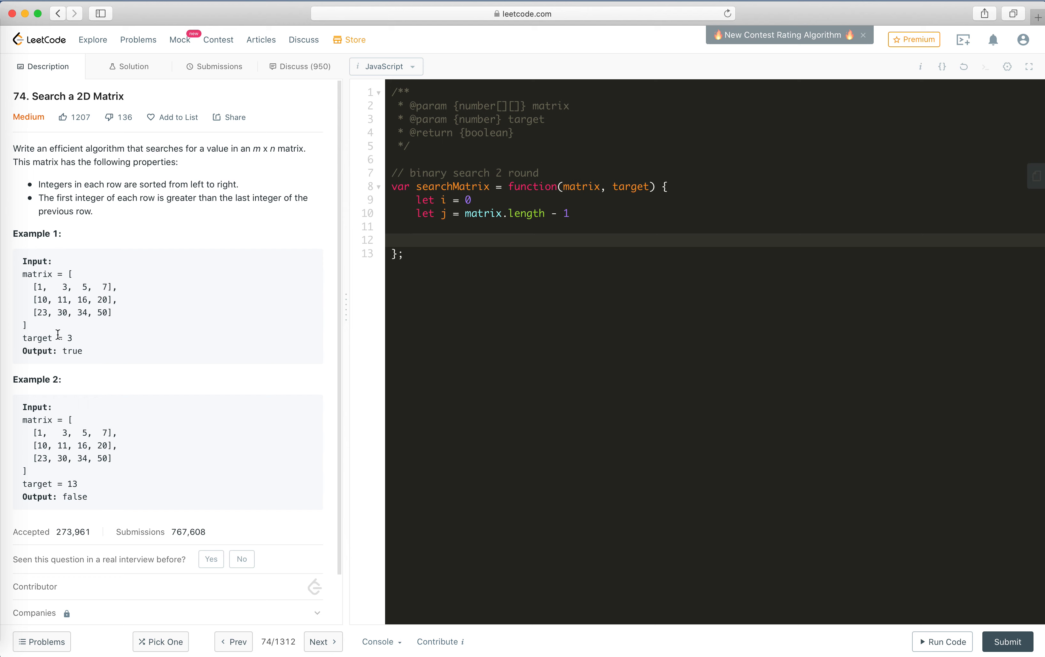
pyautogui.moveTo(69, 343)
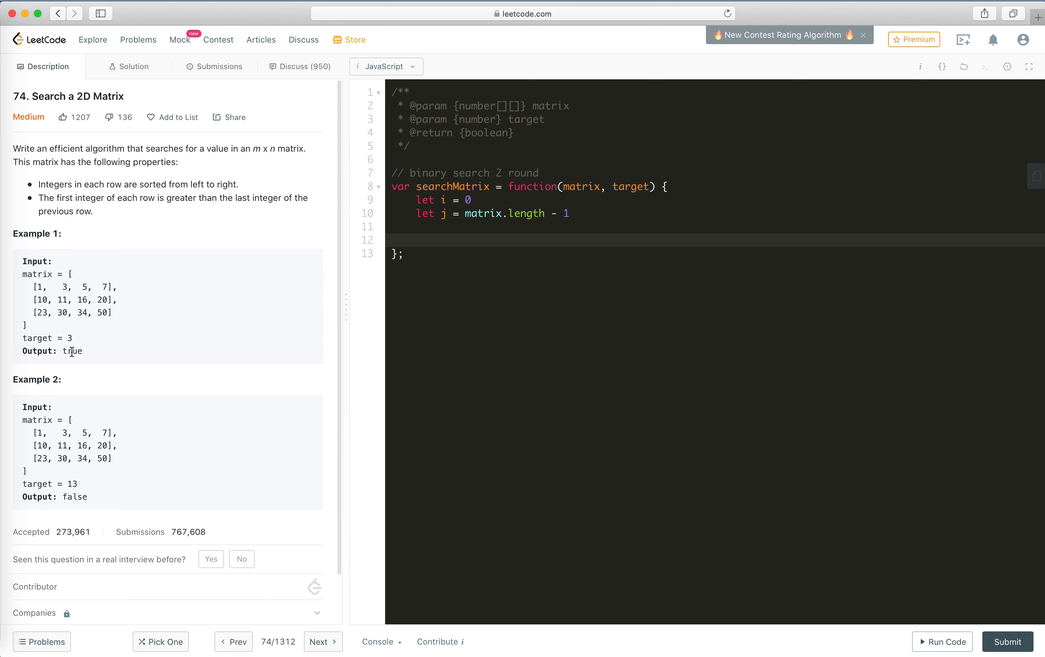
pyautogui.moveTo(46, 312)
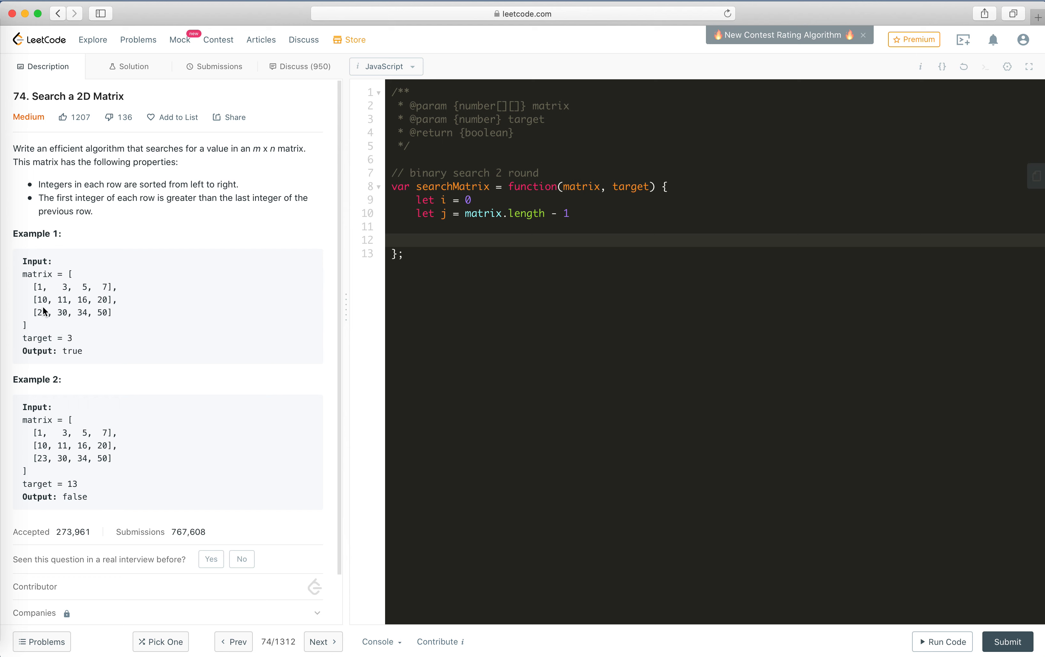
pyautogui.moveTo(35, 300)
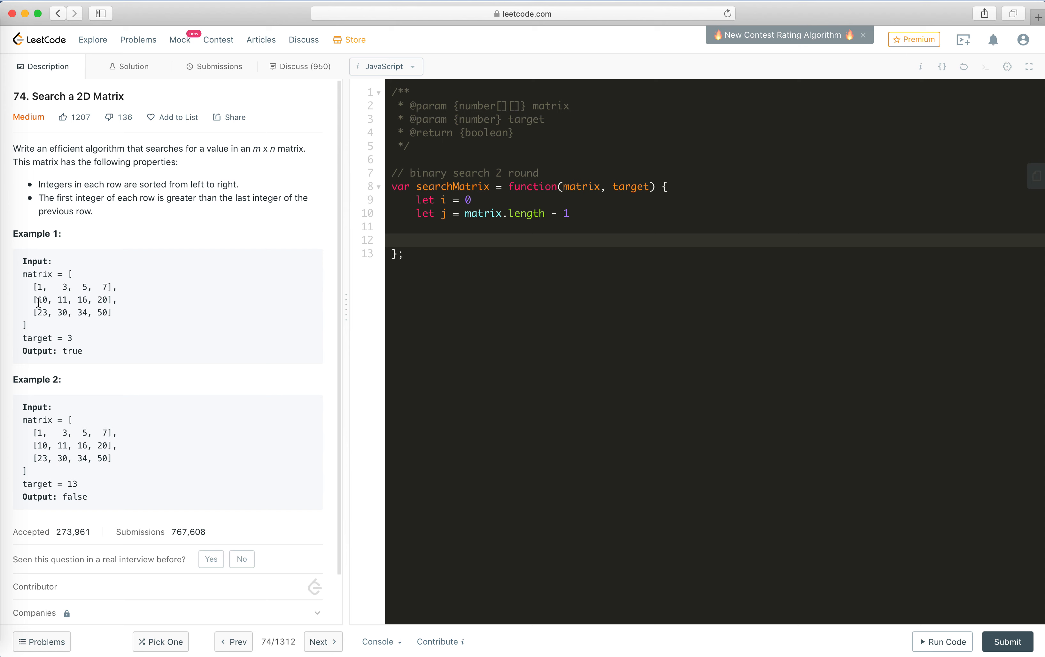
pyautogui.moveTo(66, 337)
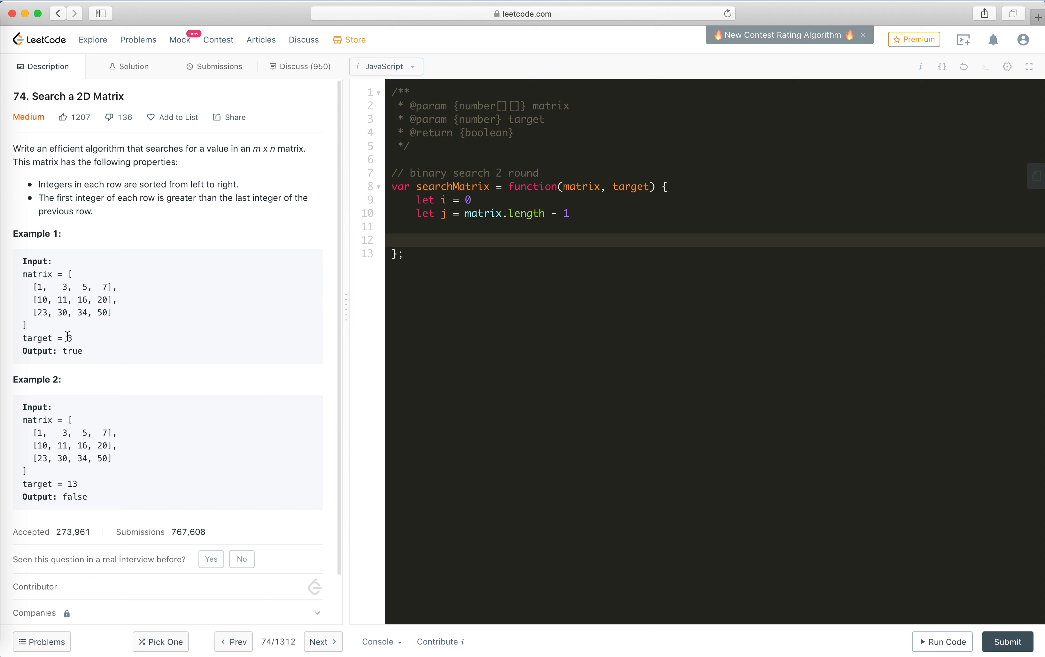
# Step: Check Example 1's matrix values again, then position below the j declaration for the loop
pyautogui.doubleClick(38, 298)
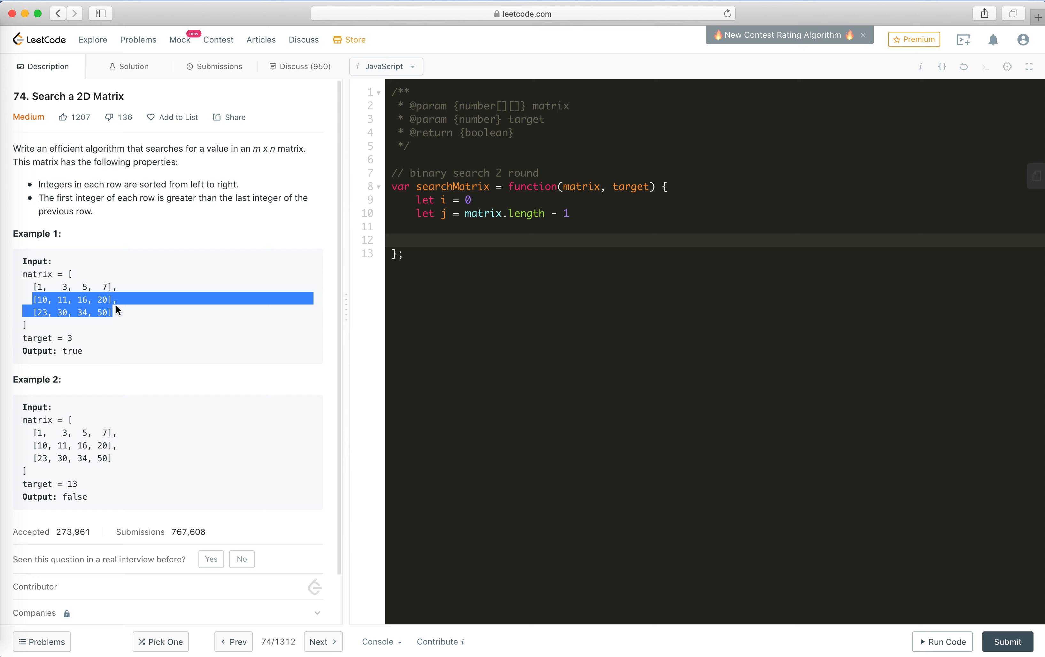
pyautogui.click(53, 304)
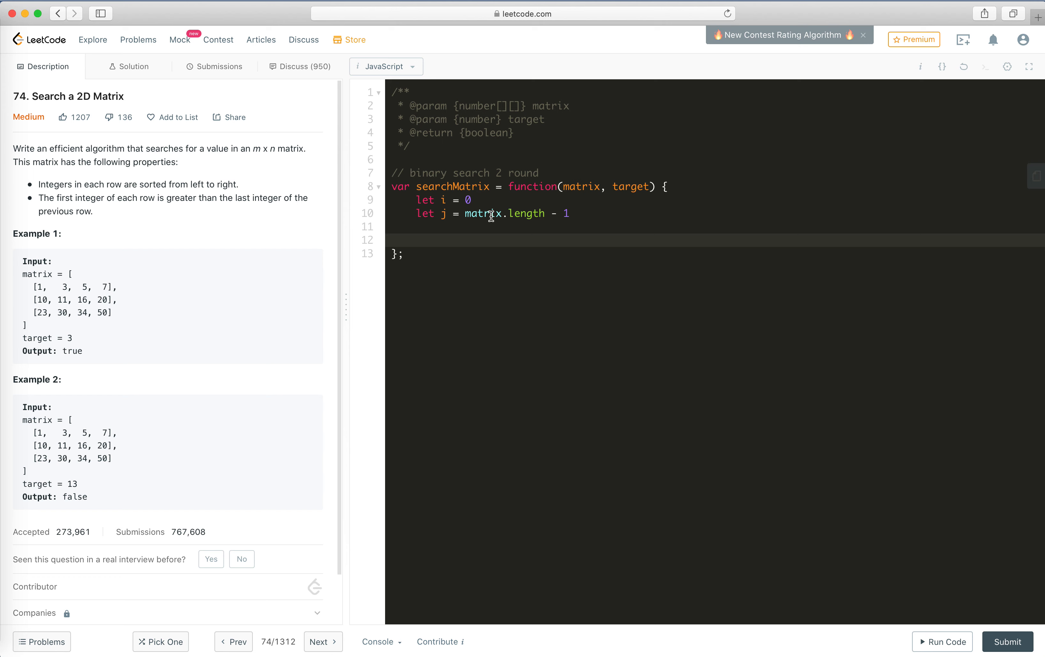
pyautogui.moveTo(48, 310)
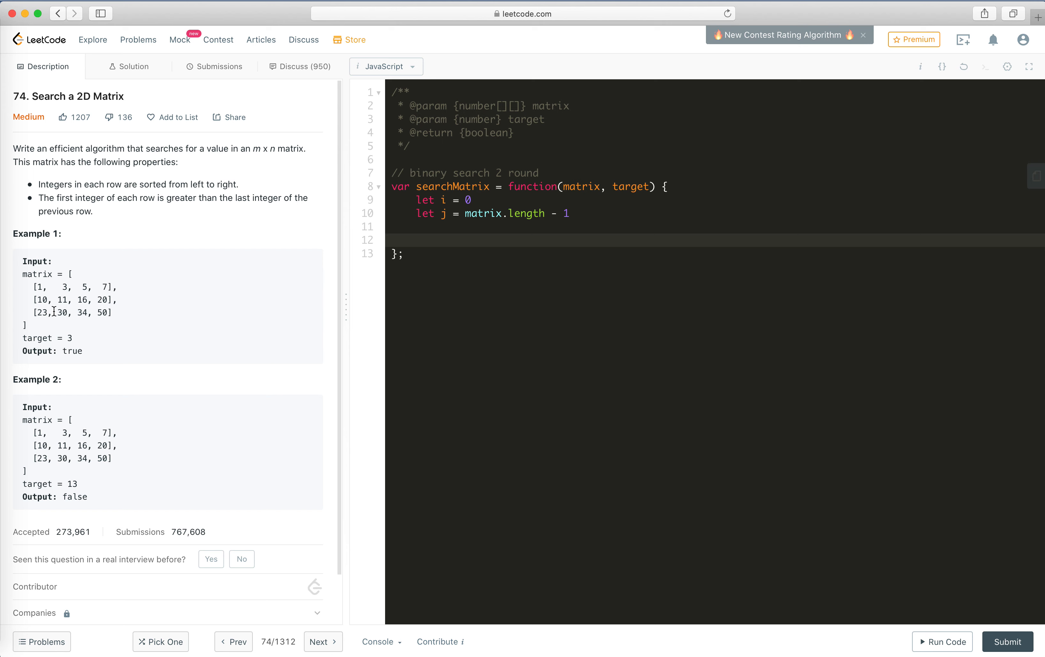
pyautogui.doubleClick(37, 299)
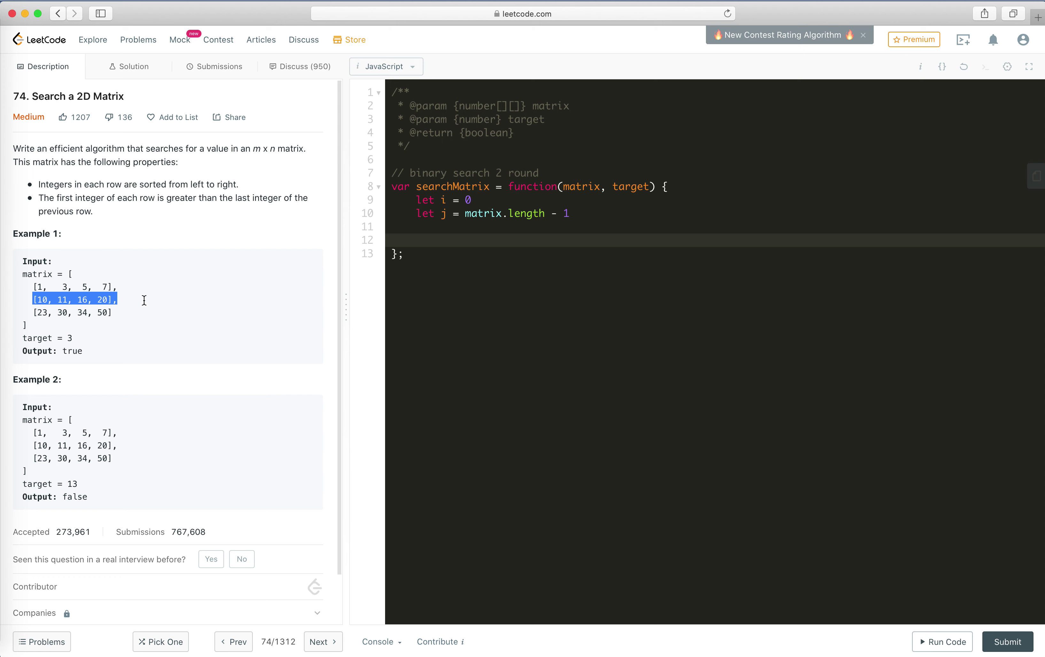
pyautogui.click(130, 308)
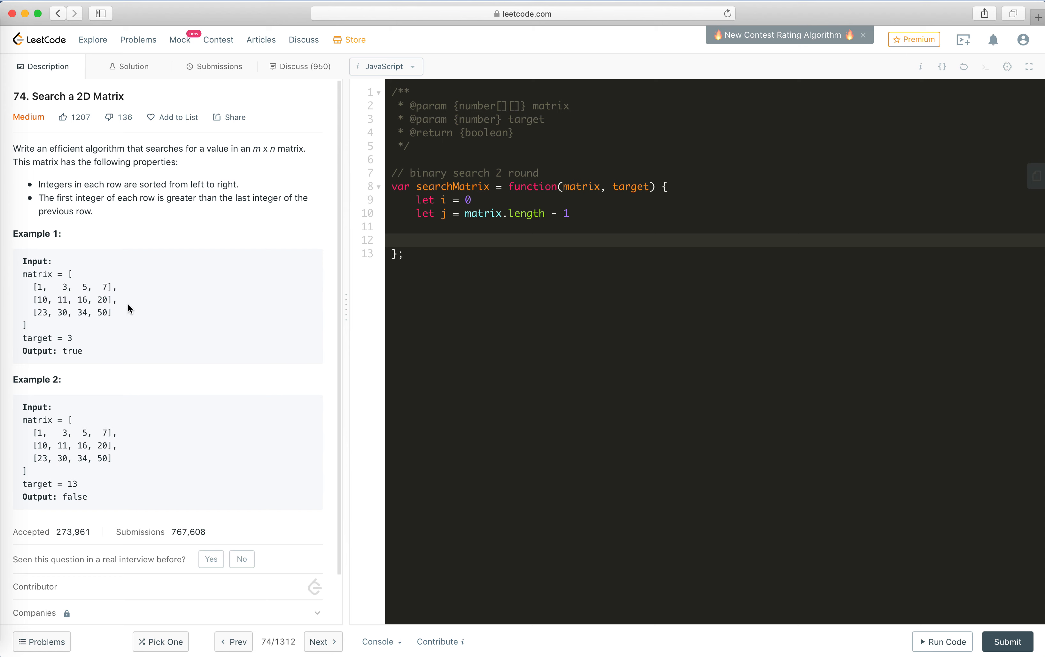
pyautogui.moveTo(456, 238)
pyautogui.write('while (')
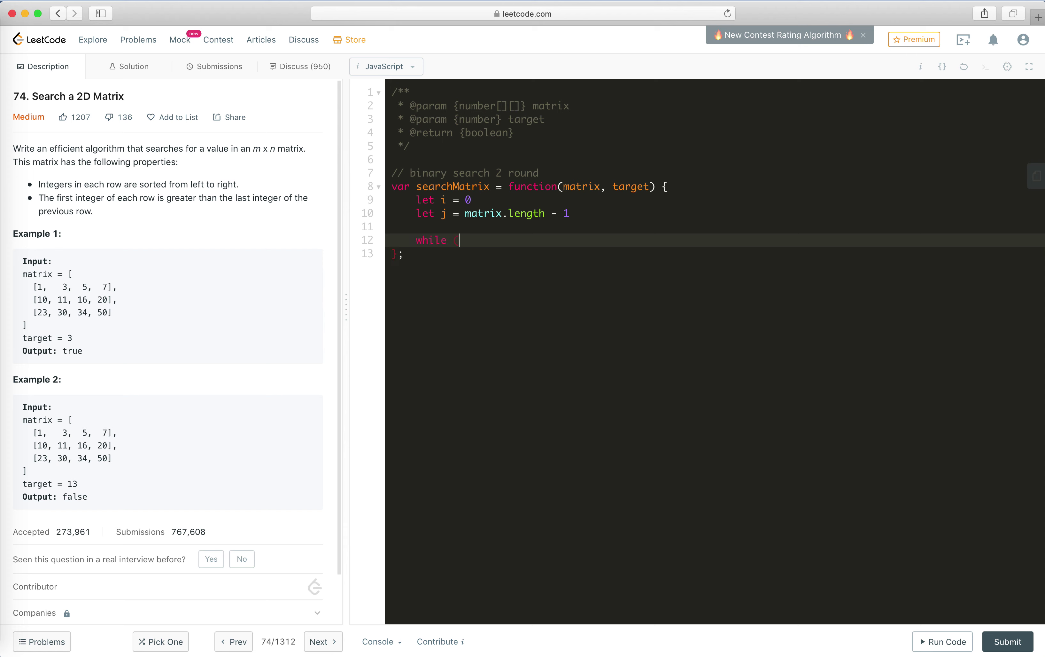
pyautogui.moveTo(65, 328)
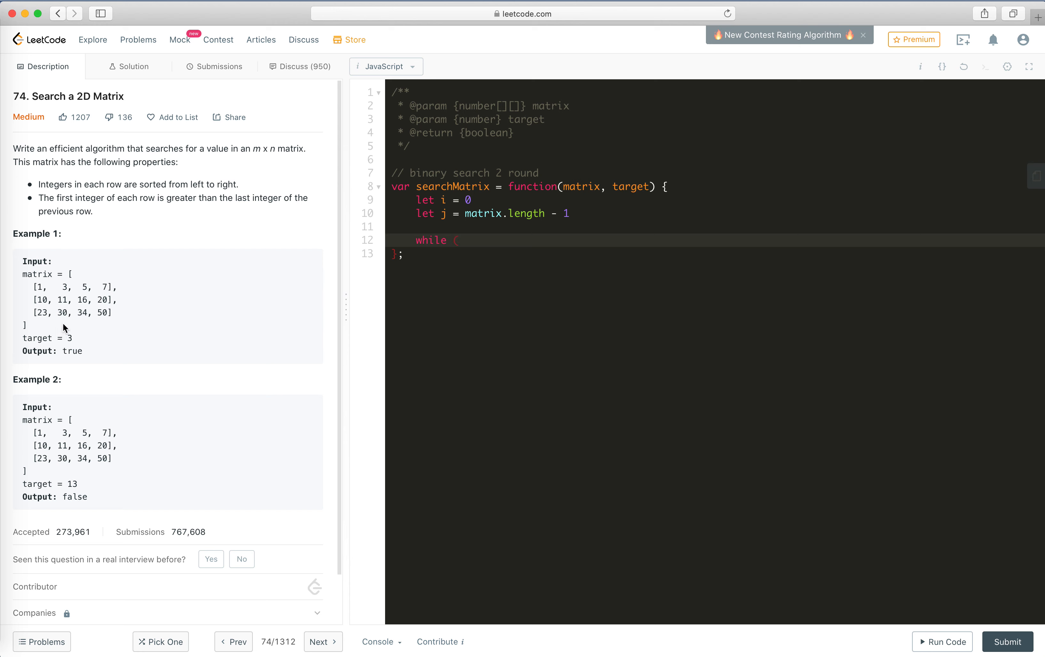
pyautogui.moveTo(42, 301)
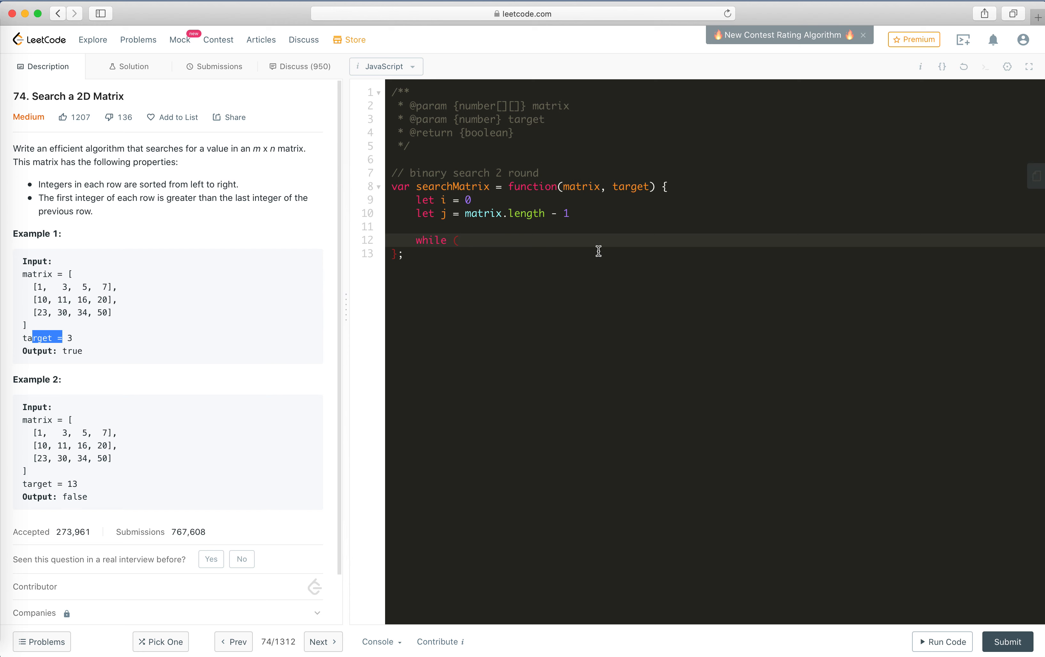
# Step: Loop while i < j with middle = Math.ceil((i + j) / 2), commenting that the ceiling throws the right half
pyautogui.write('i < j) {')
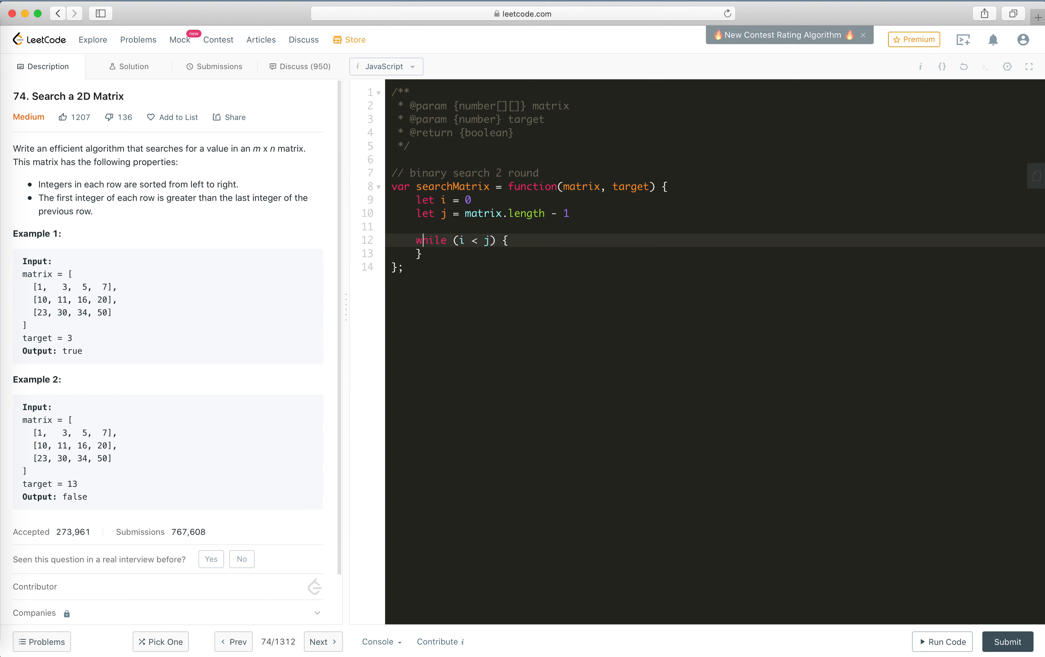
pyautogui.write('const')
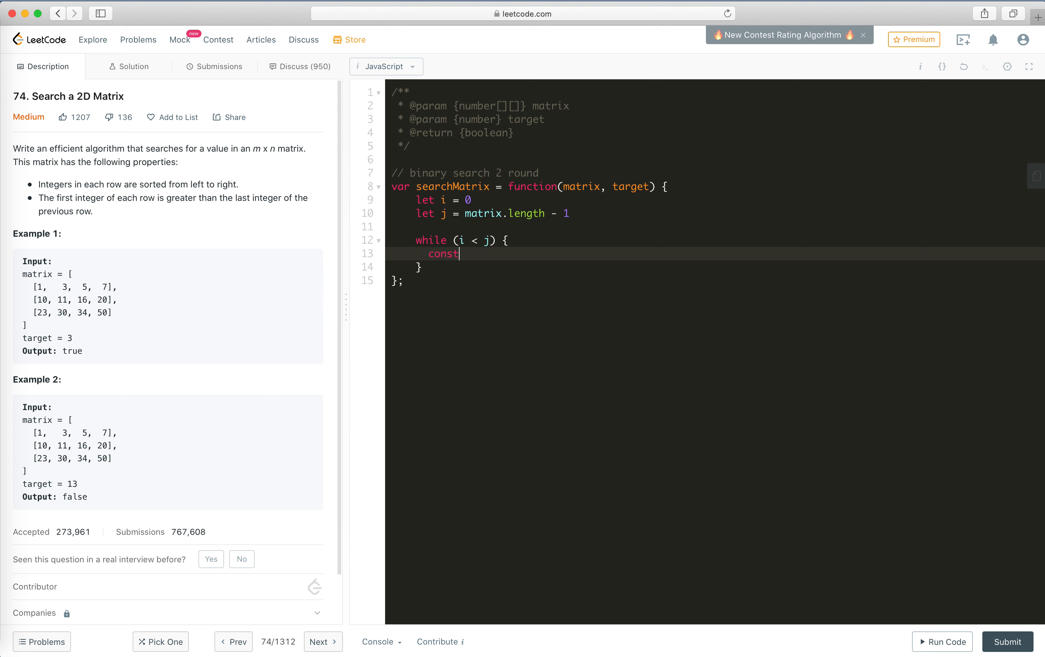
pyautogui.write('middle =')
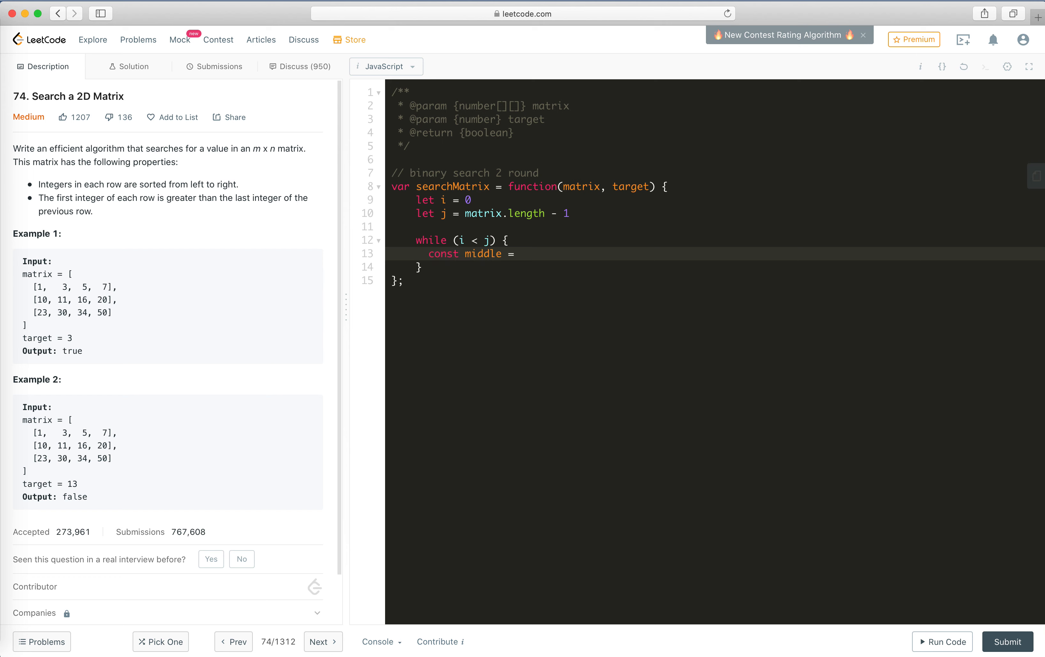
pyautogui.write('Math.ceil(')
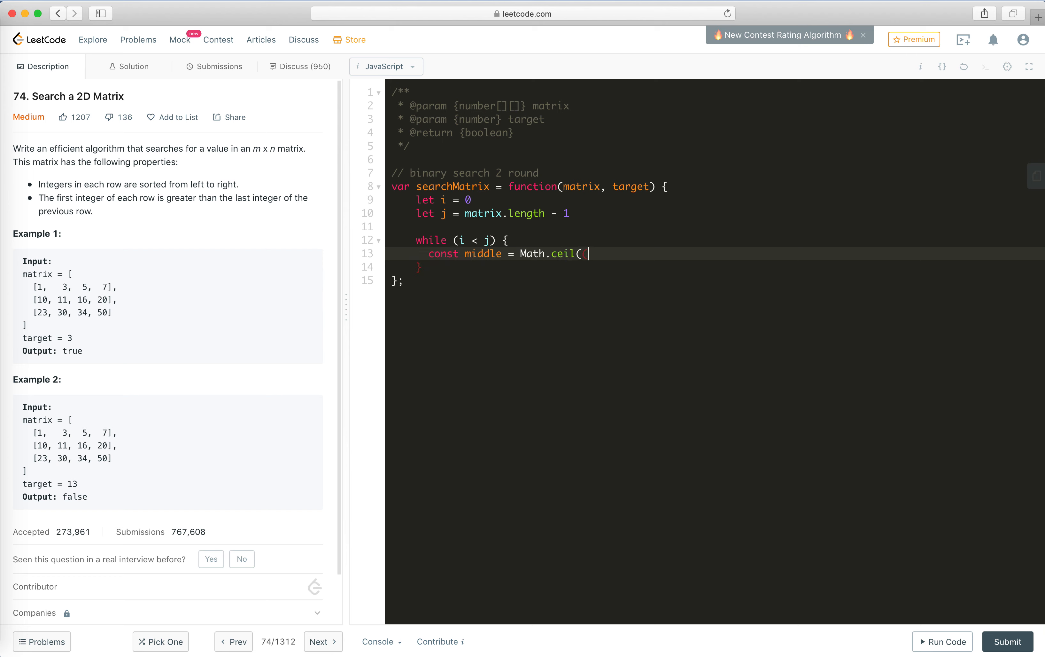
pyautogui.write('(i + j) / 2) // ch')
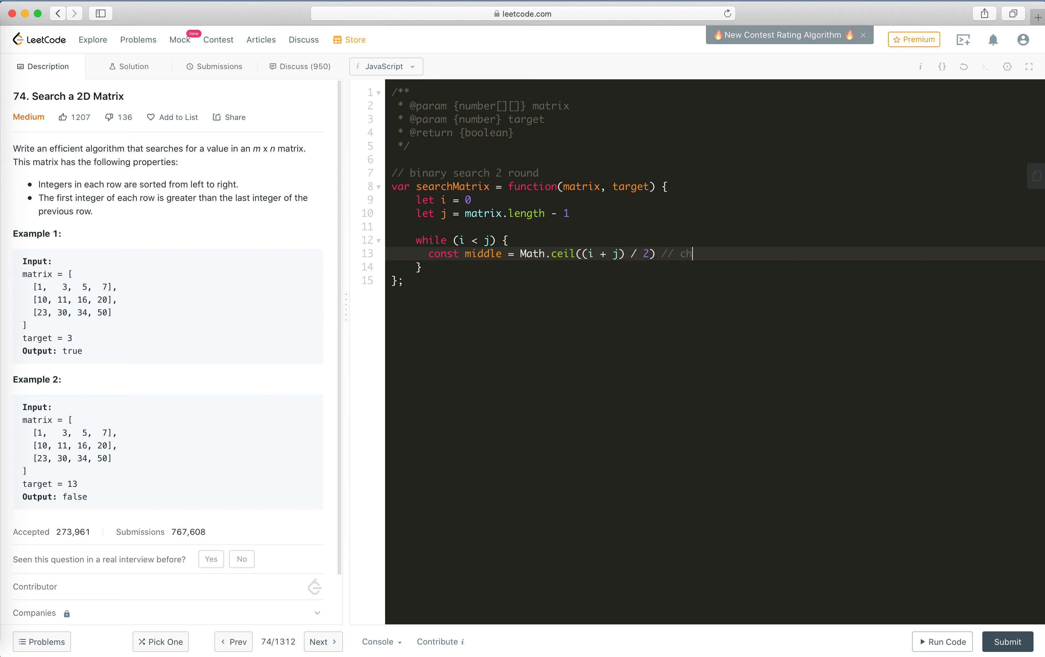
pyautogui.write('oose the ceiling,')
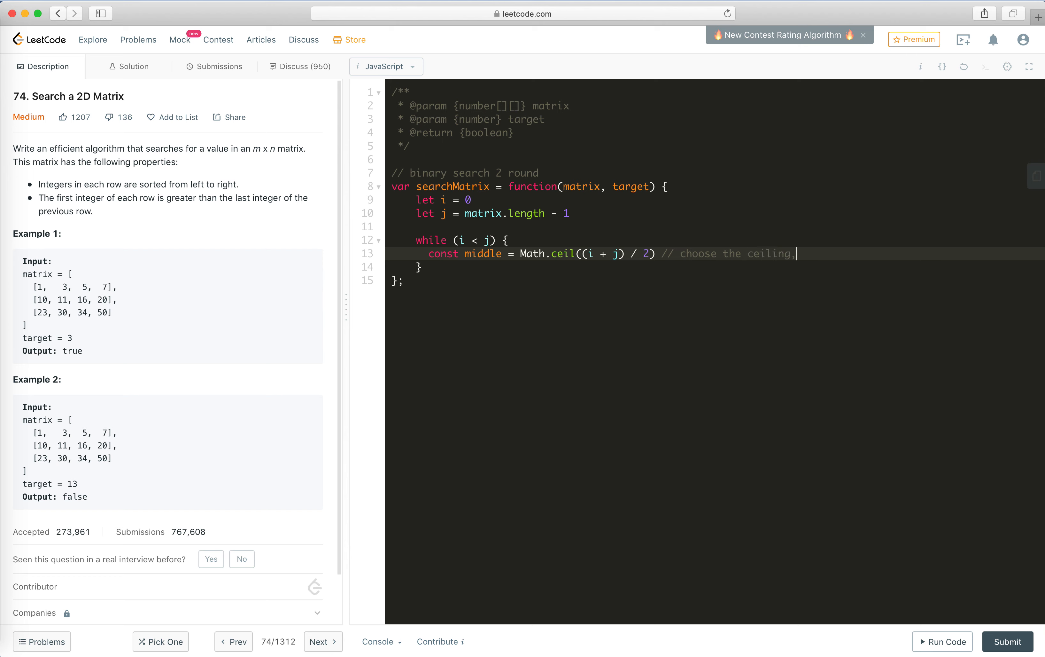
pyautogui.write('throw')
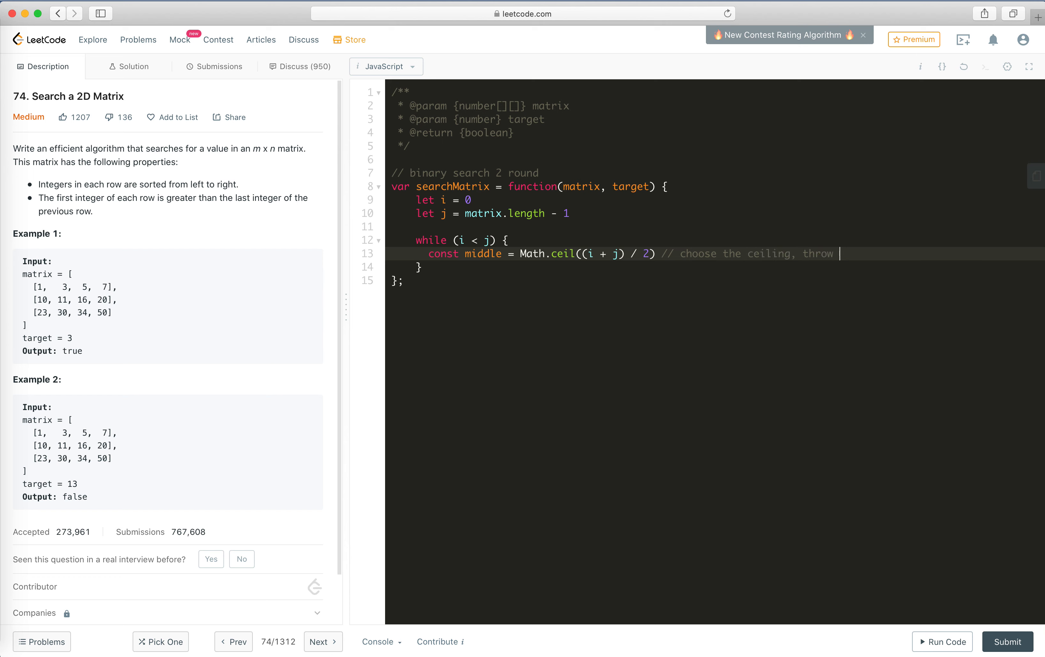
pyautogui.write('right o')
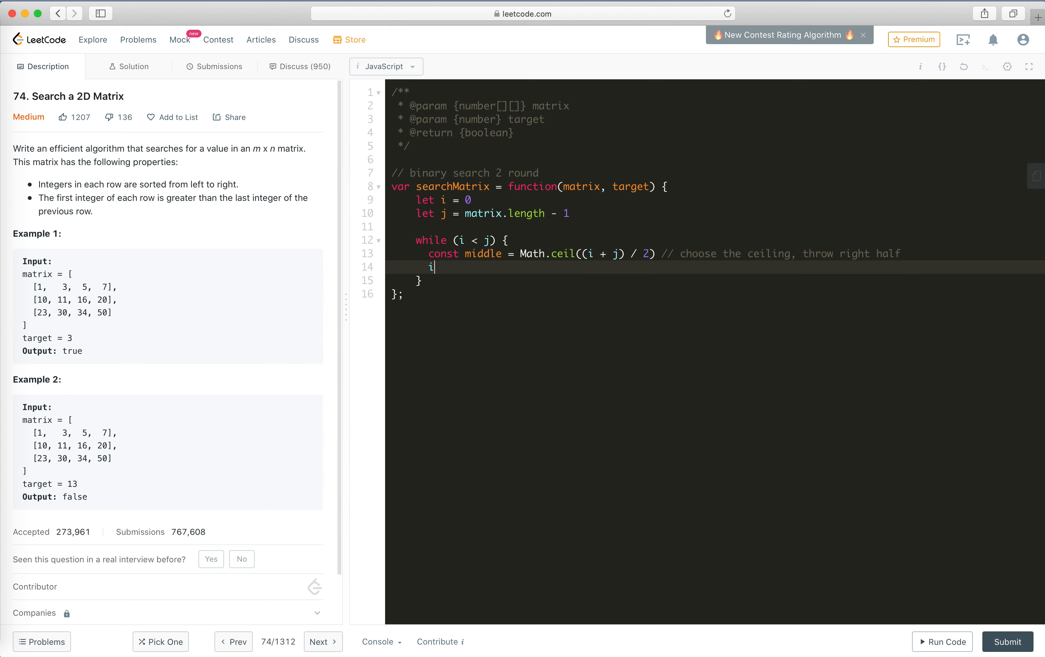
# Step: Read num as matrix[middle][0], the first number of the middle row
pyautogui.write('const num =')
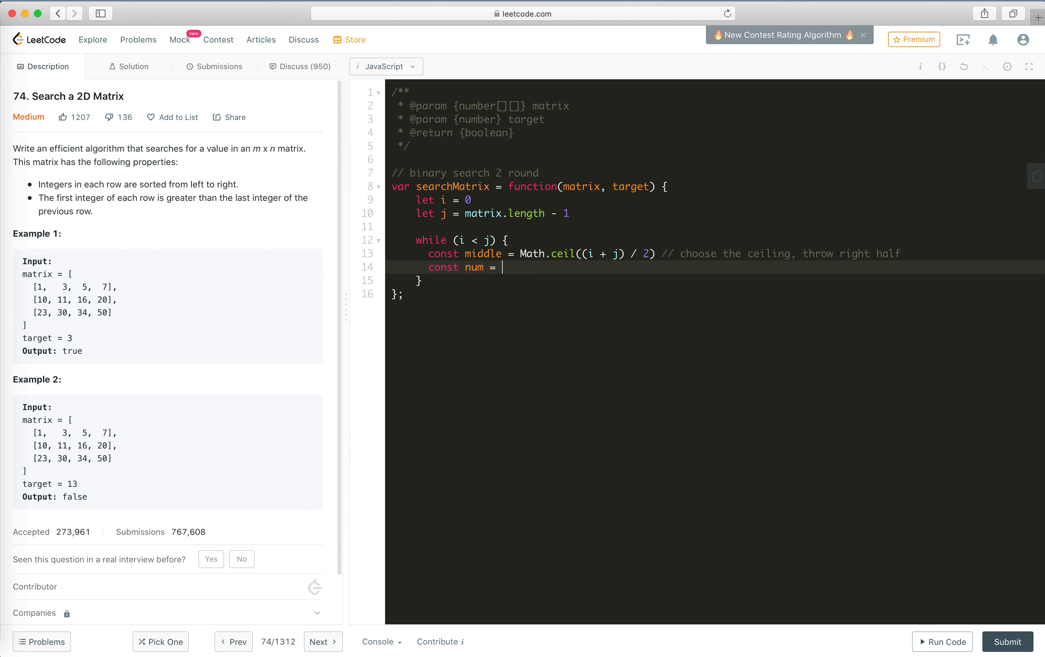
pyautogui.write('matri')
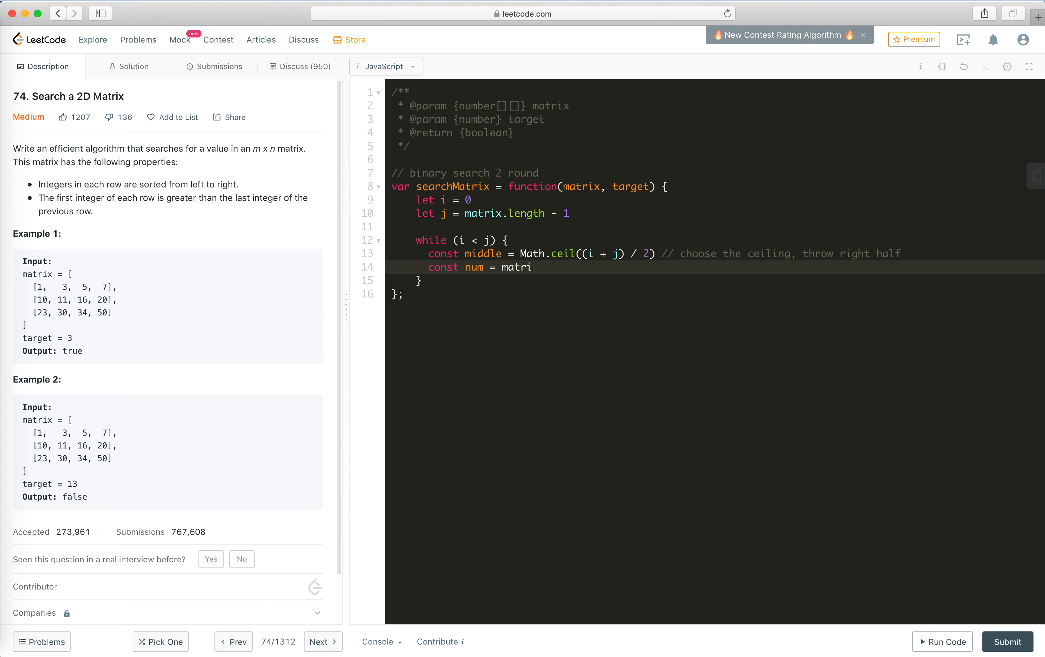
pyautogui.write('x')
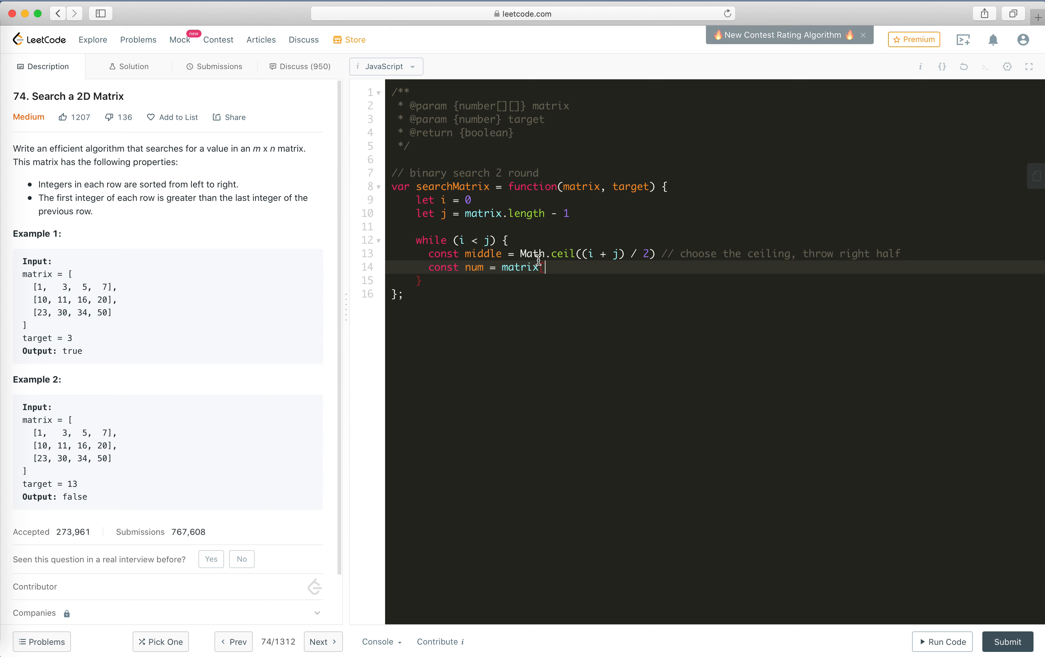
pyautogui.write('[middle]')
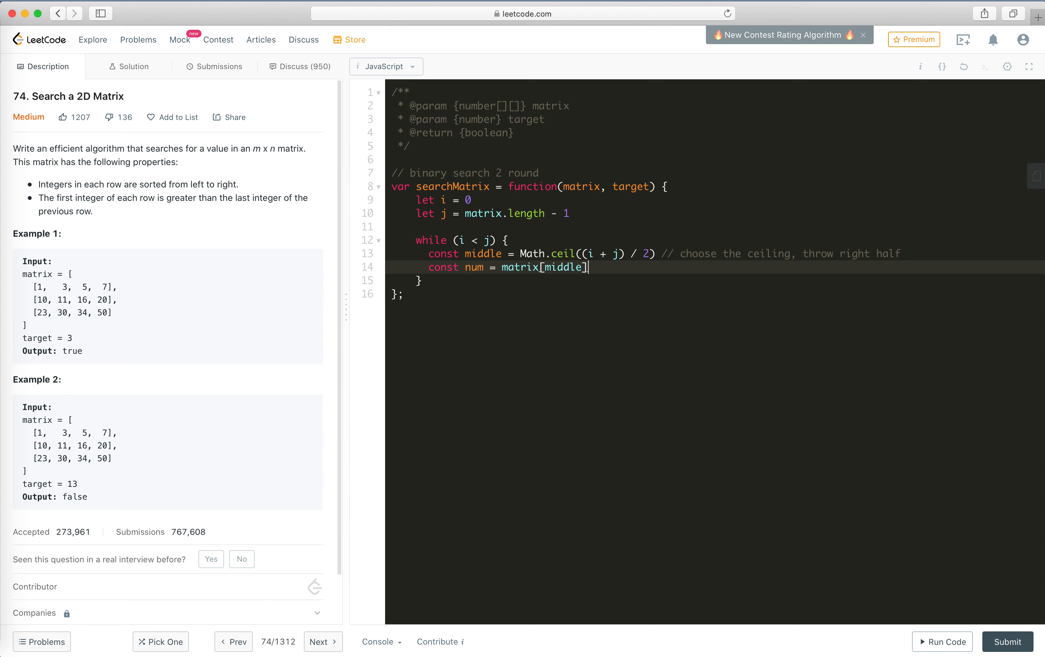
pyautogui.write('[0]')
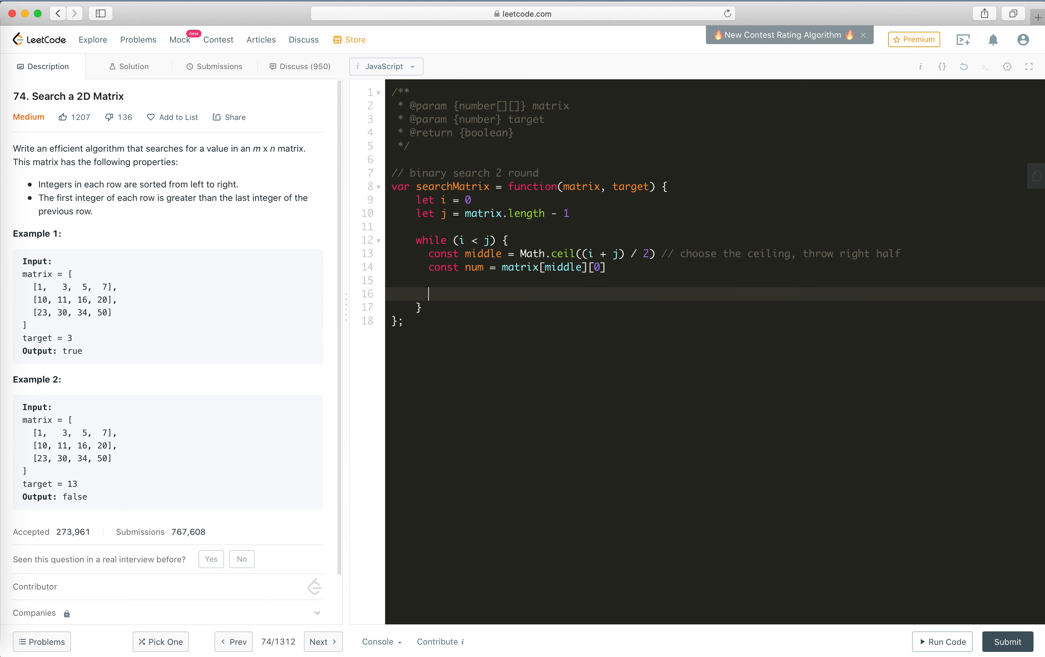
# Step: Write the num-versus-target branch that moves i up to middle
pyautogui.write('if (num')
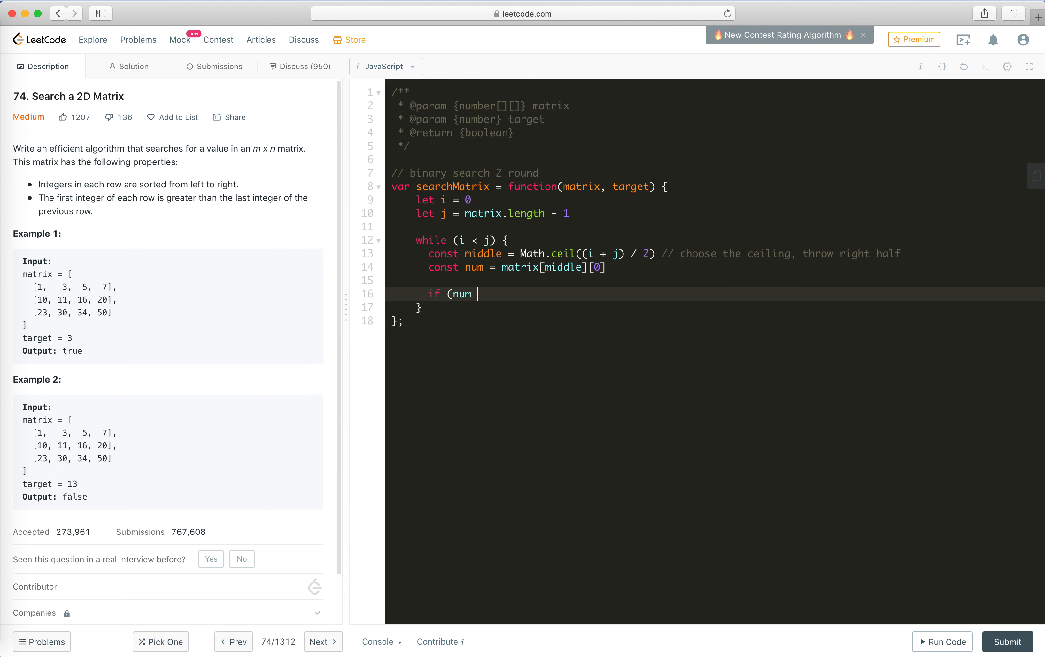
pyautogui.write('<')
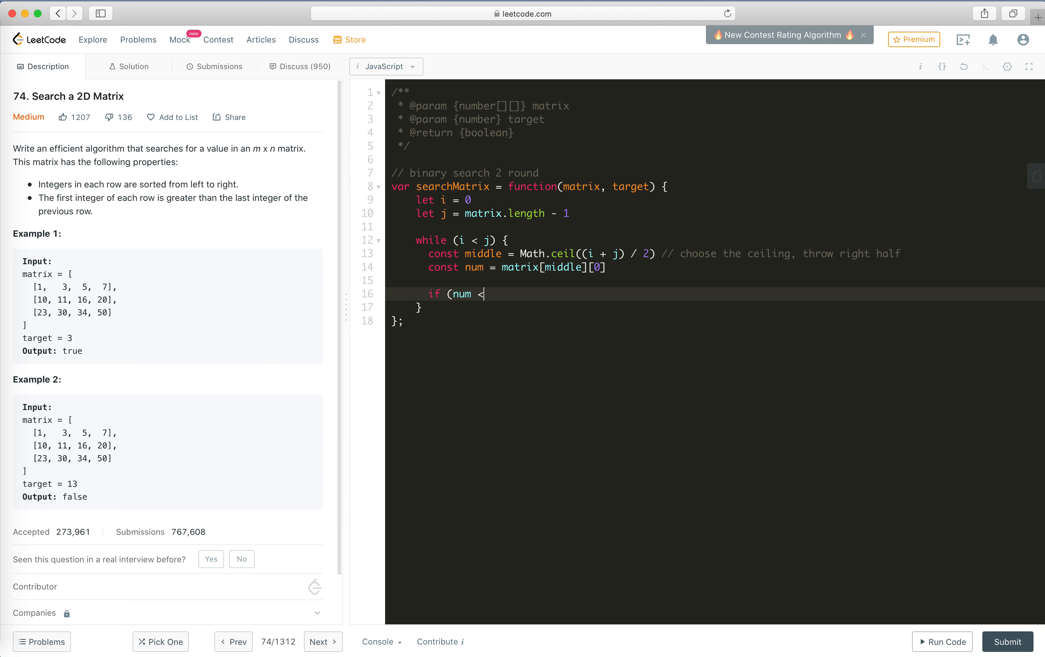
pyautogui.write('target)')
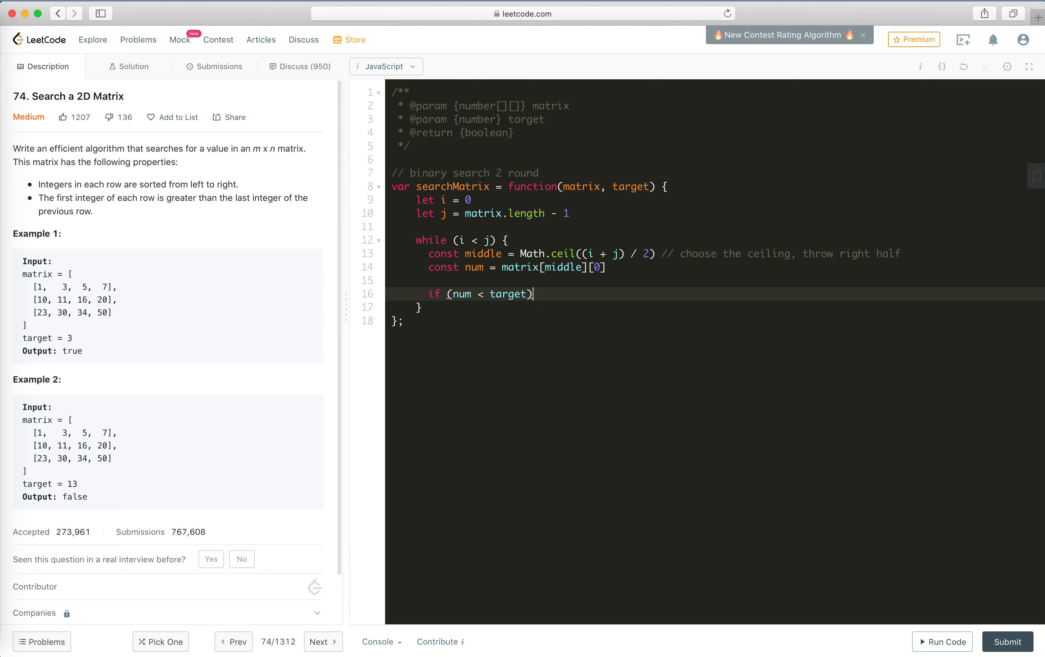
pyautogui.write('{')
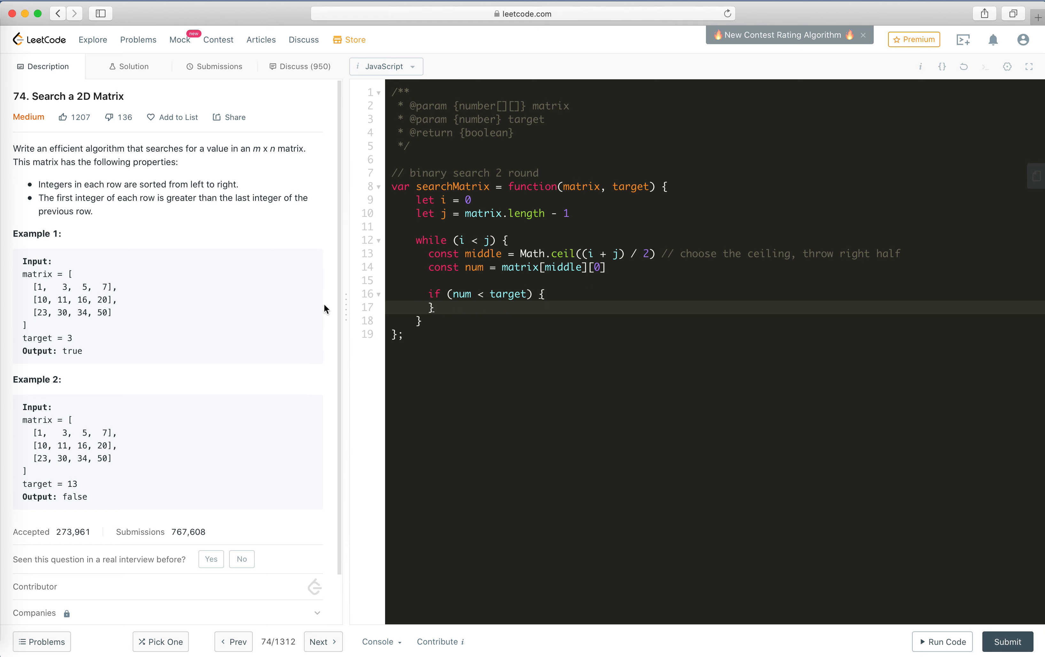
pyautogui.moveTo(41, 303)
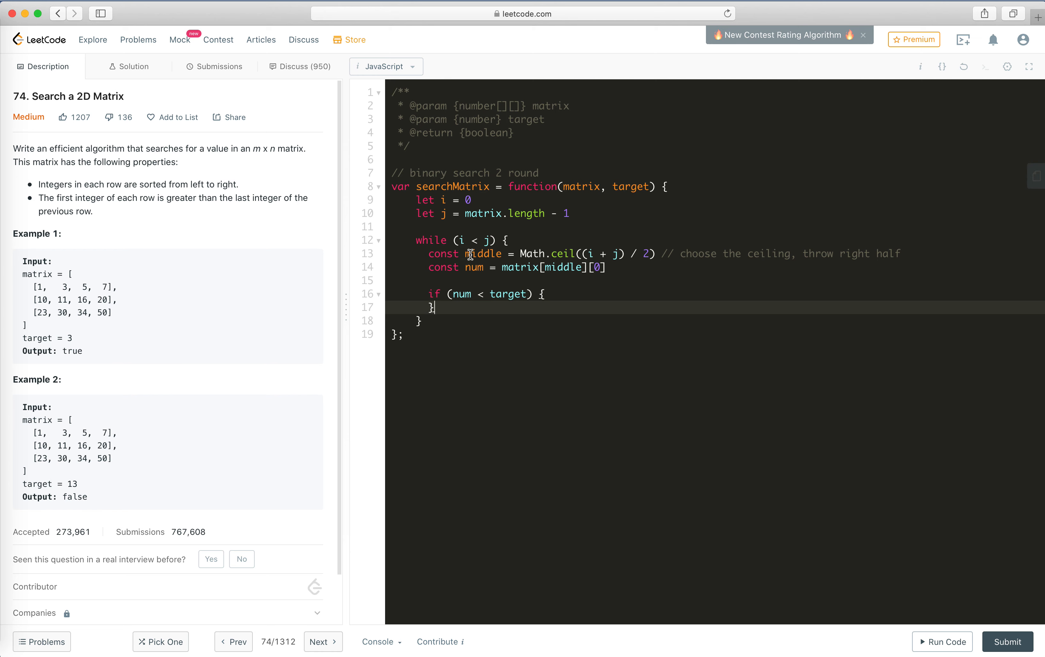
pyautogui.moveTo(155, 323)
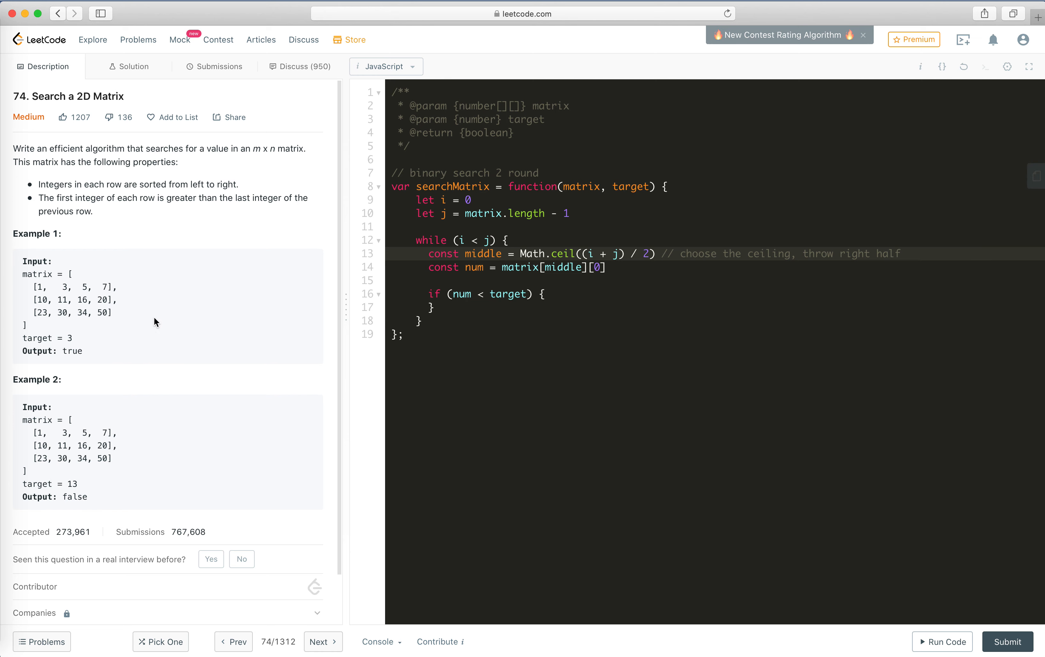
pyautogui.click(547, 294)
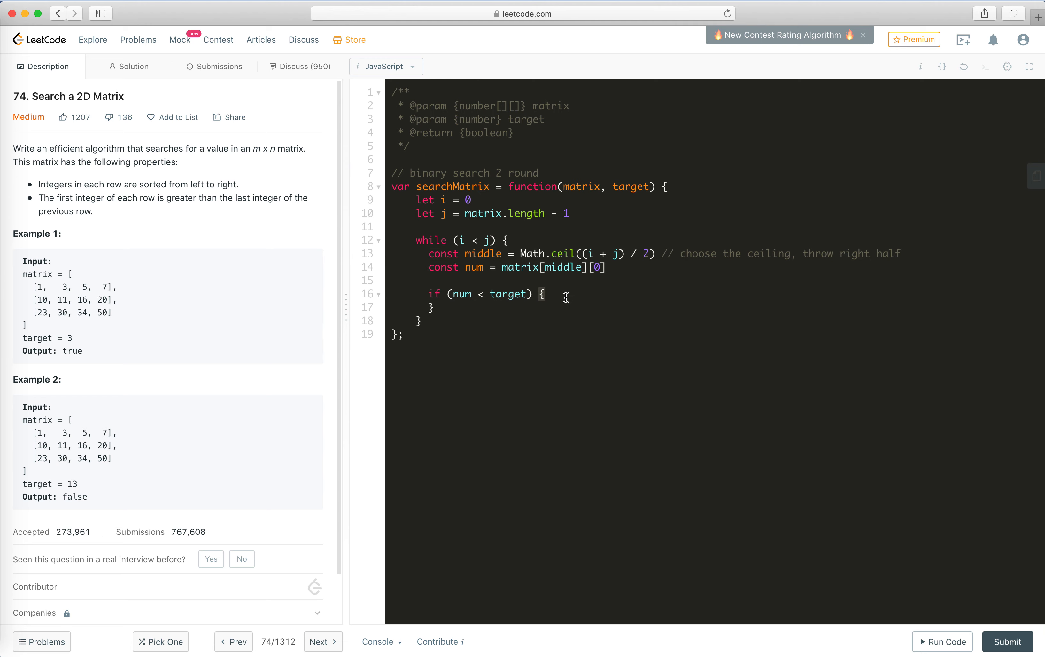
pyautogui.press('enter')
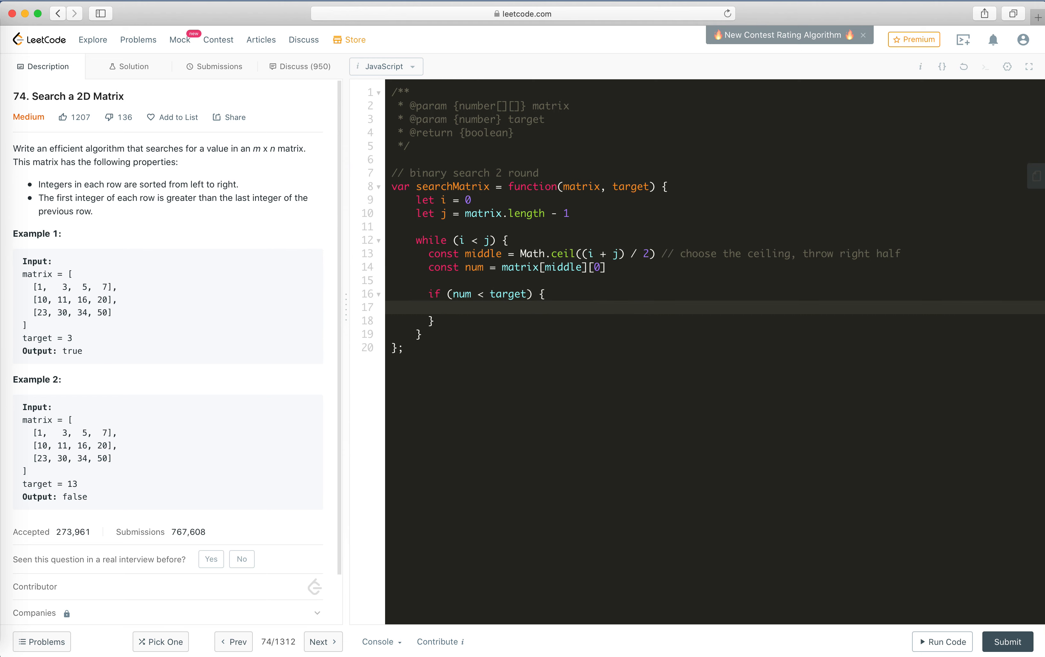
pyautogui.write('i =')
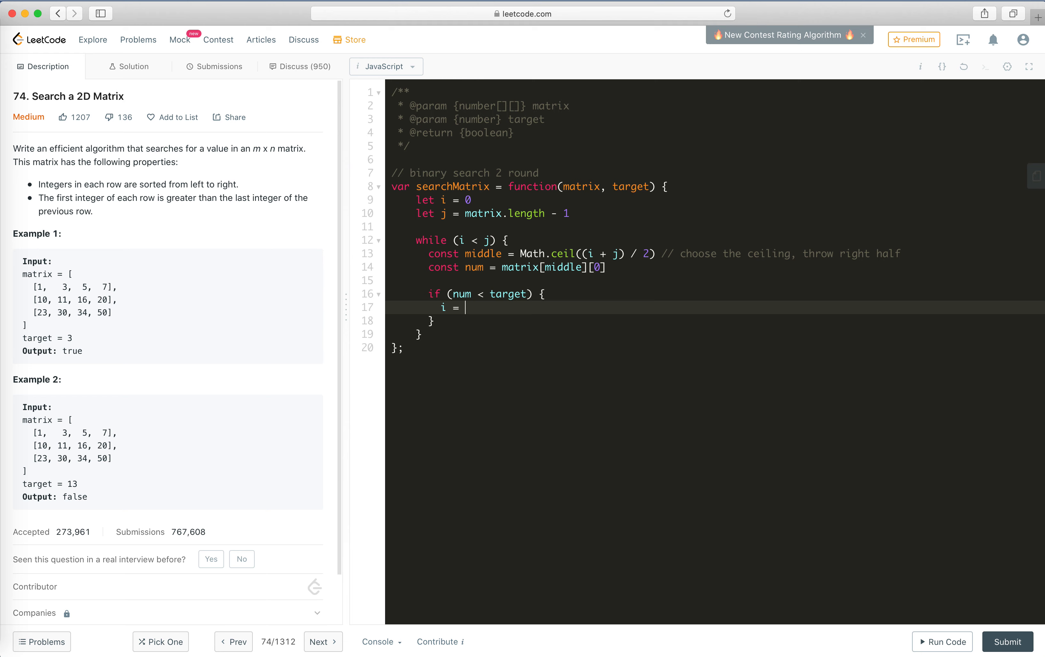
pyautogui.write('midle')
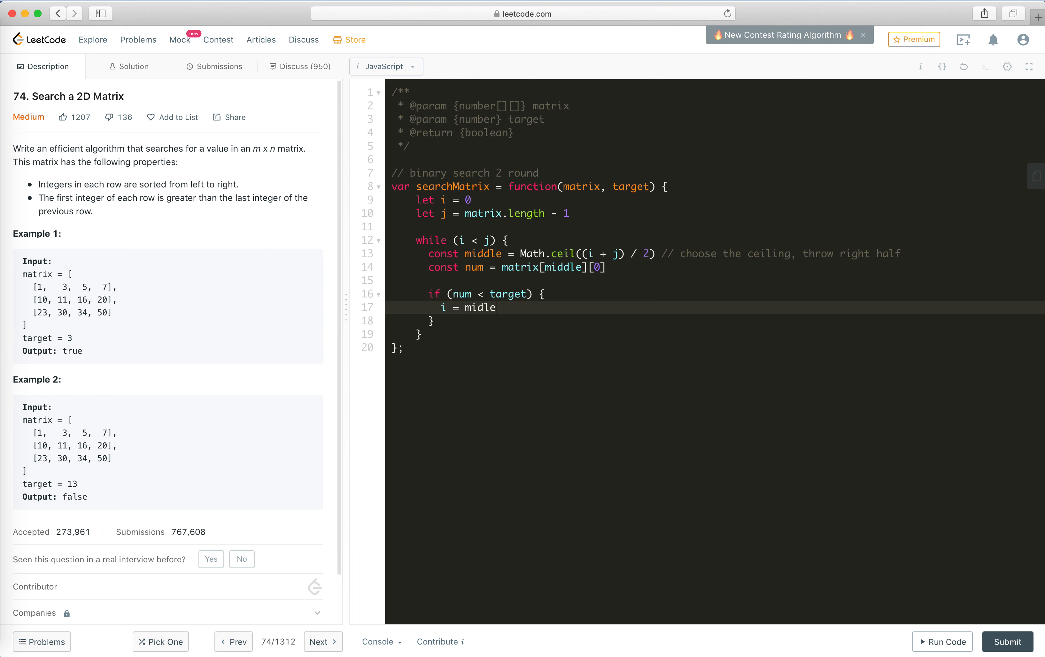
# Step: Add the else-if and else branches so the remaining case lowers j to middle - 1
pyautogui.write('} else {')
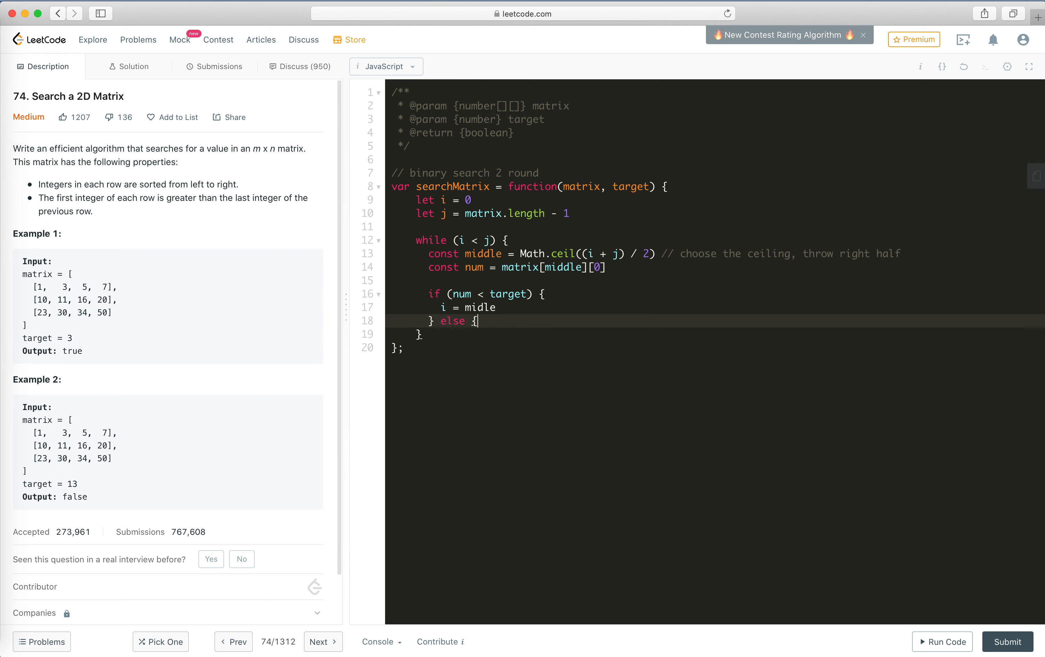
pyautogui.press('Enter')
pyautogui.write('return true')
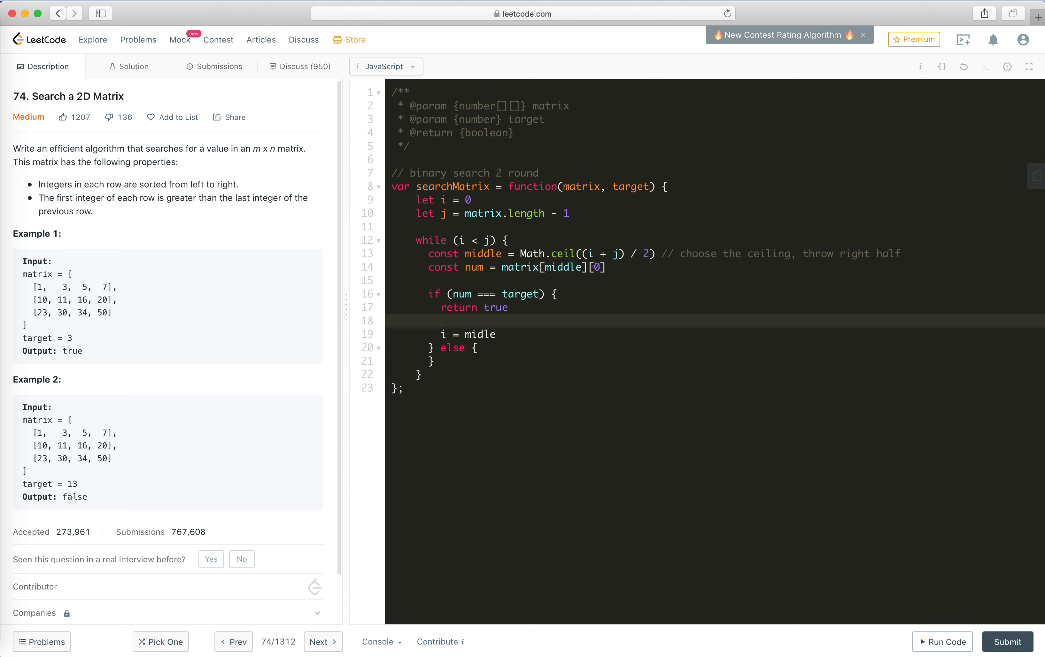
pyautogui.write('} el')
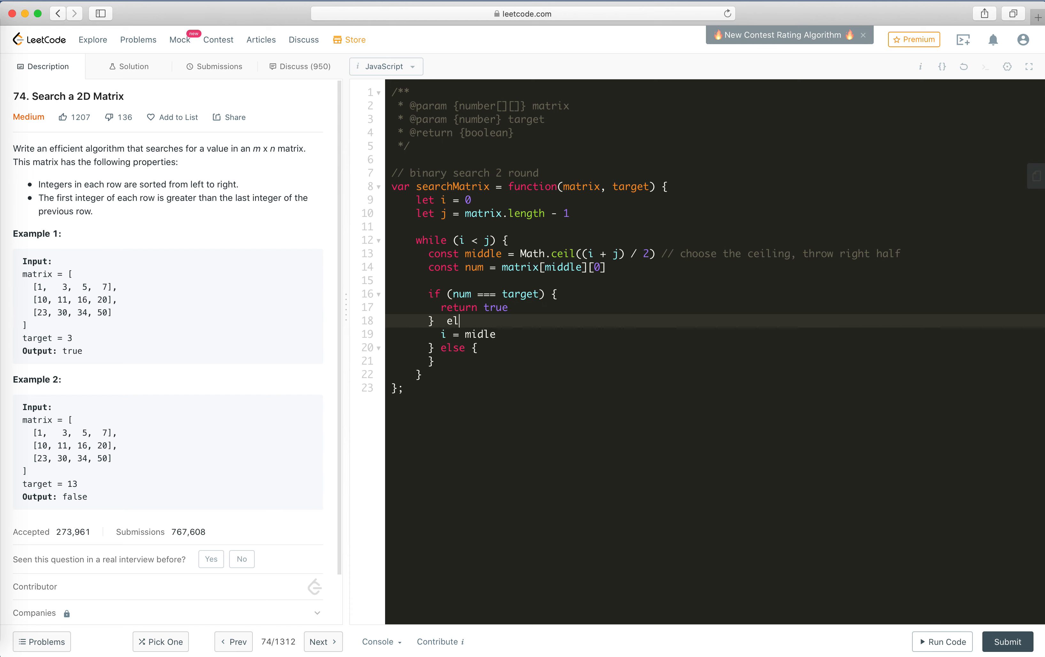
pyautogui.write('se if (num <')
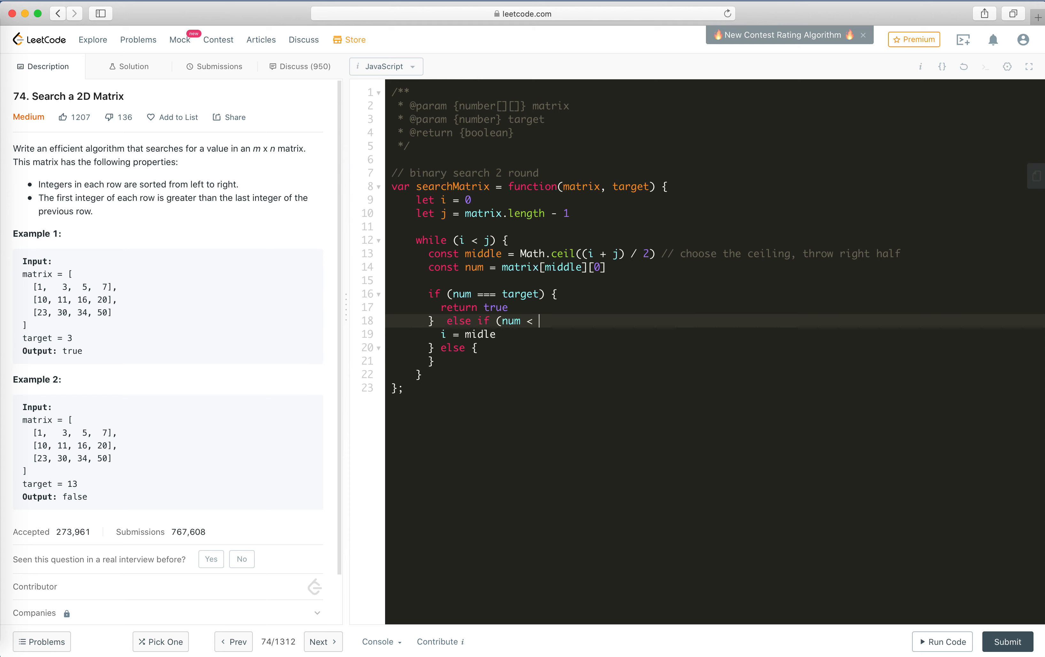
pyautogui.write('target) {')
pyautogui.click(715, 333)
pyautogui.write('d')
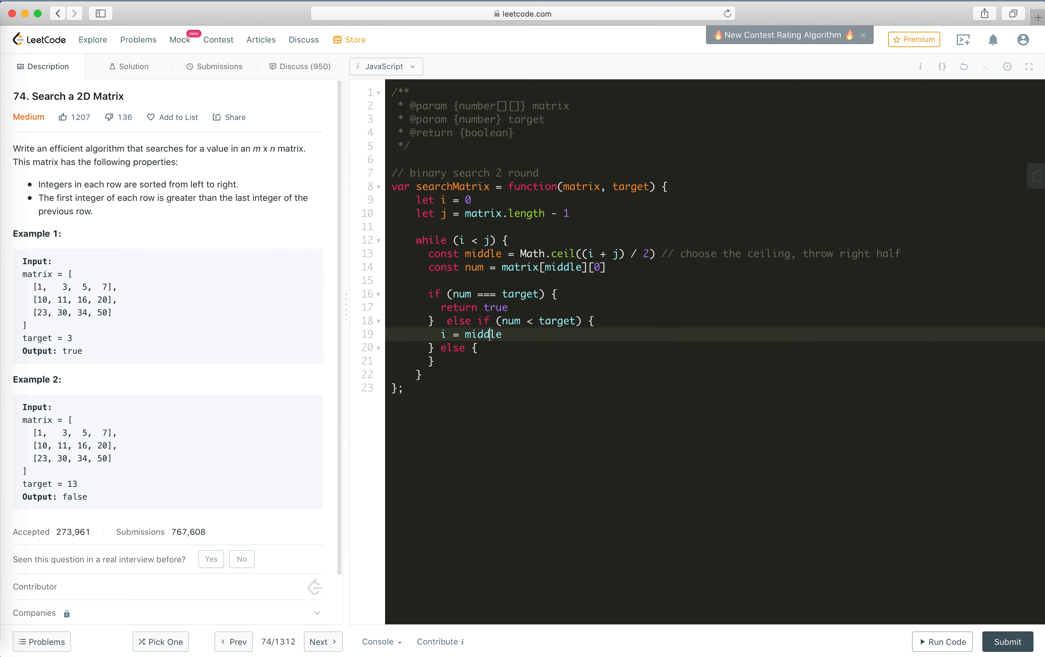
pyautogui.press('Return')
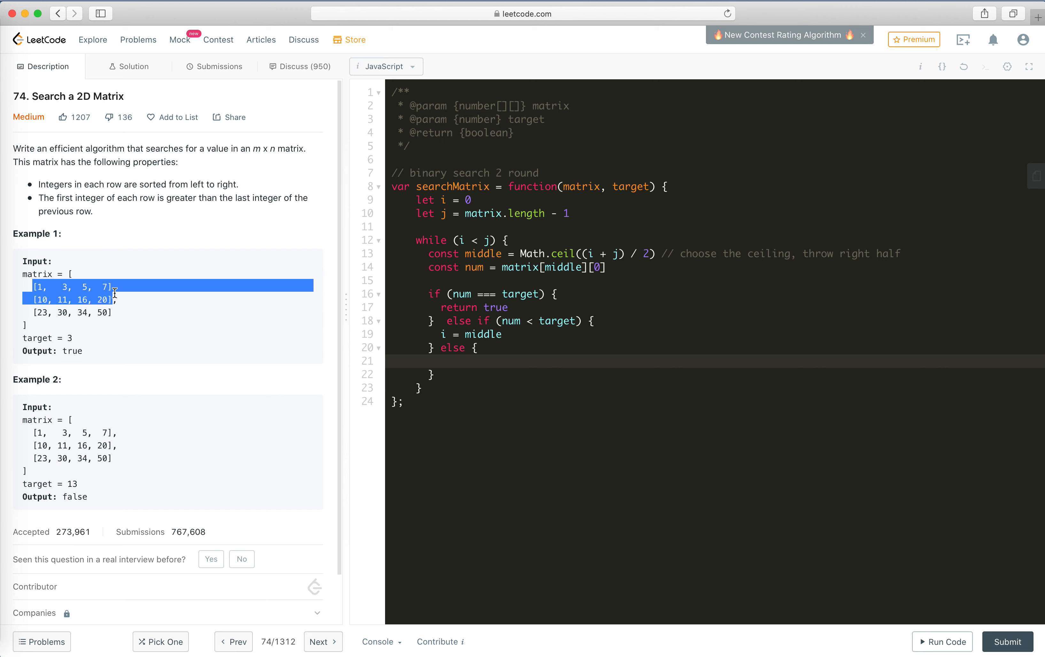
pyautogui.write('j')
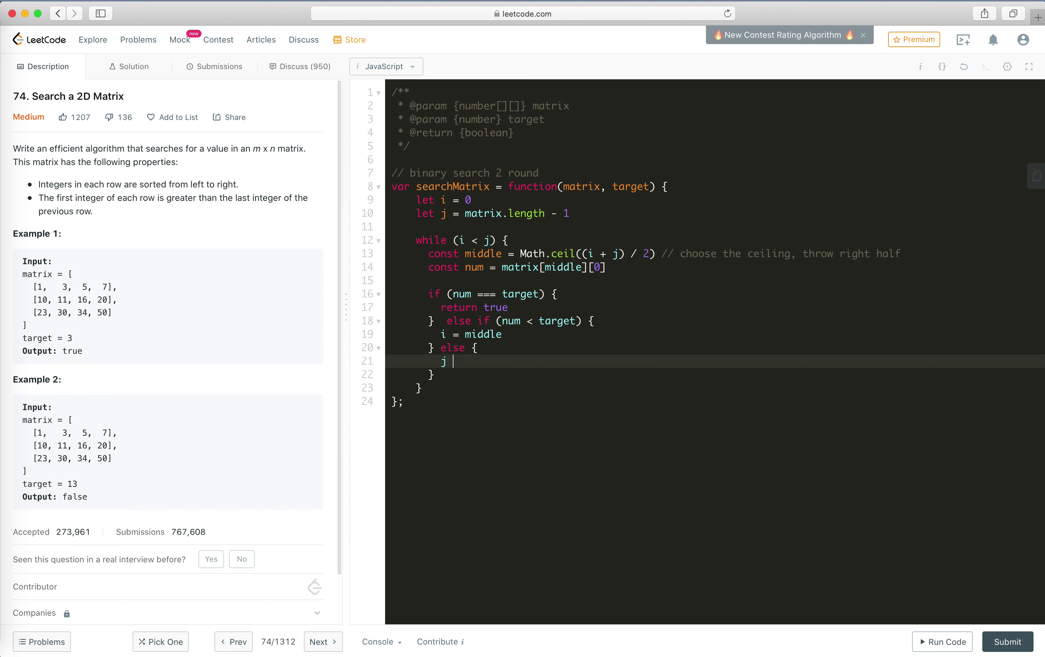
pyautogui.write('= mid')
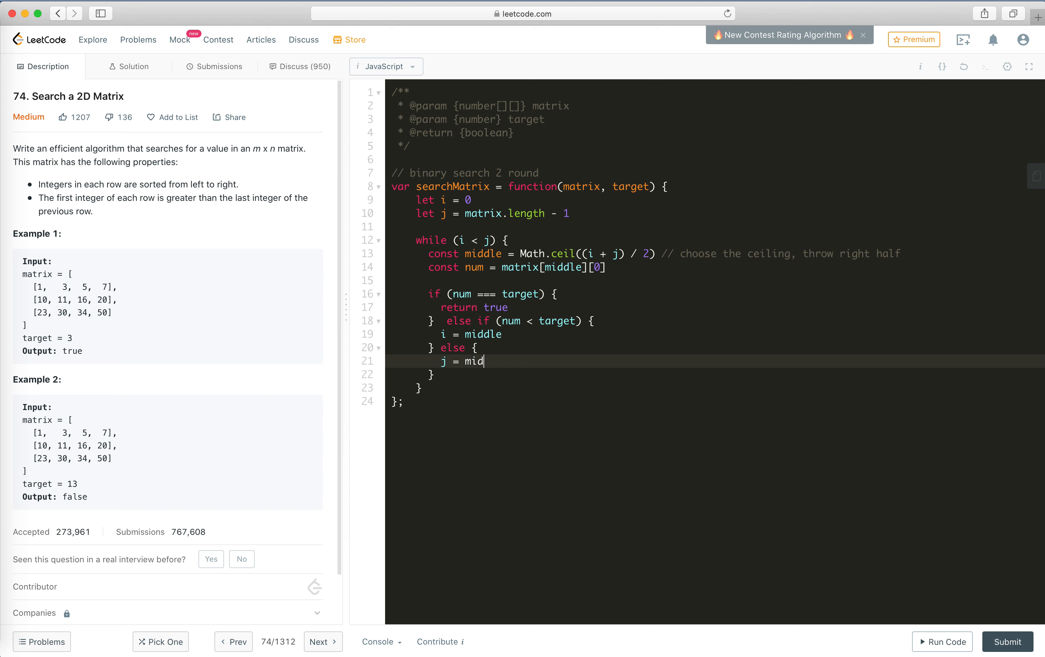
pyautogui.write('dle - 1')
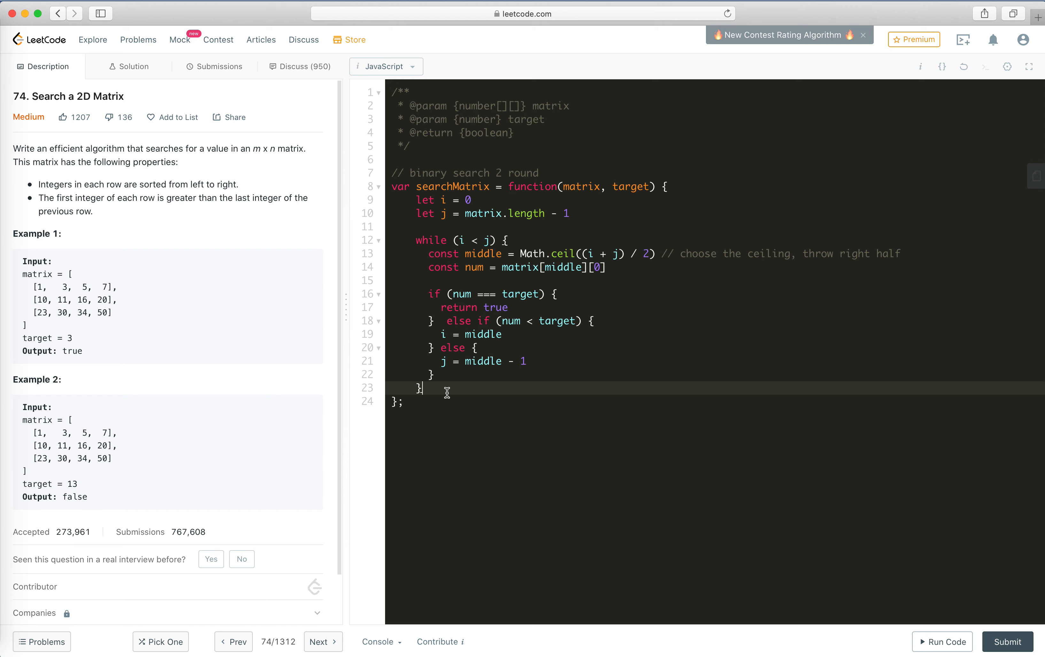
# Step: Comment that the row is targeted when i meets j
pyautogui.write('//')
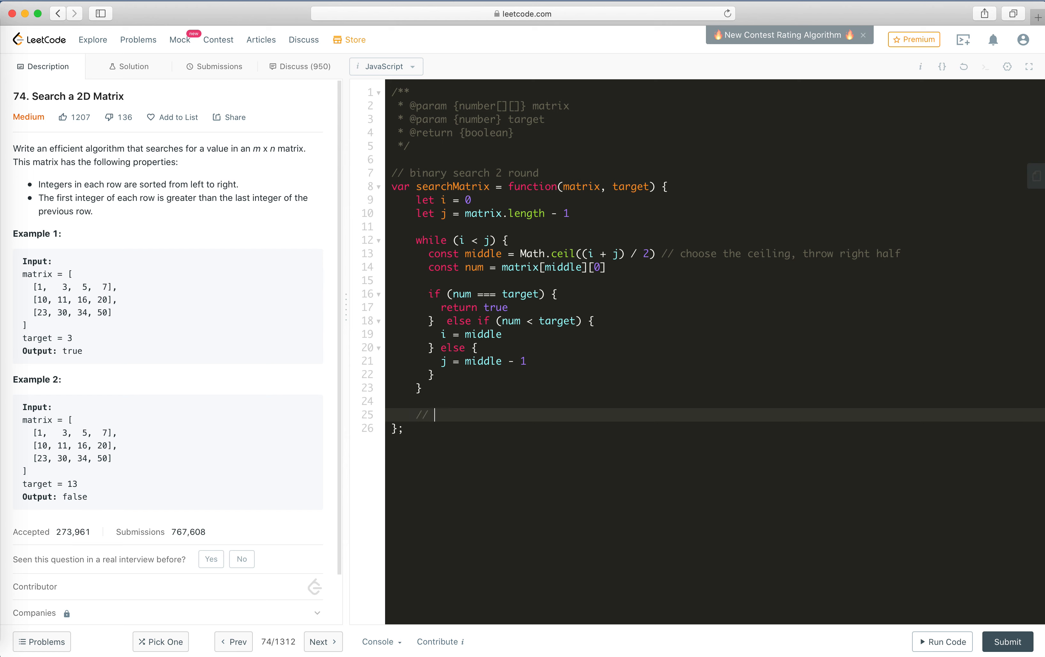
pyautogui.write('when')
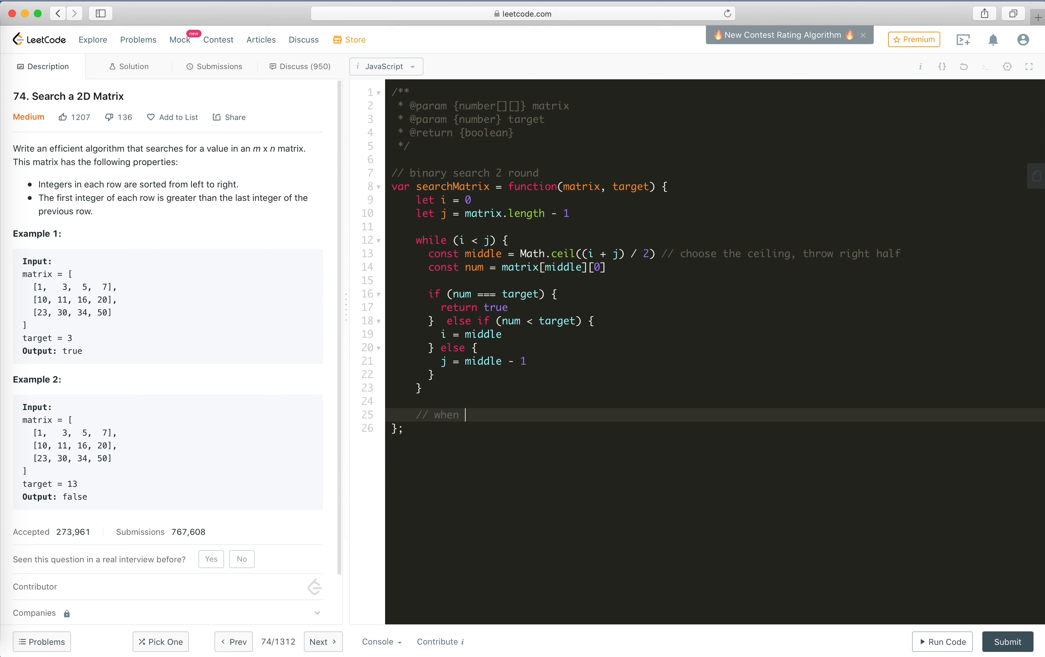
pyautogui.write('i meets j, row is')
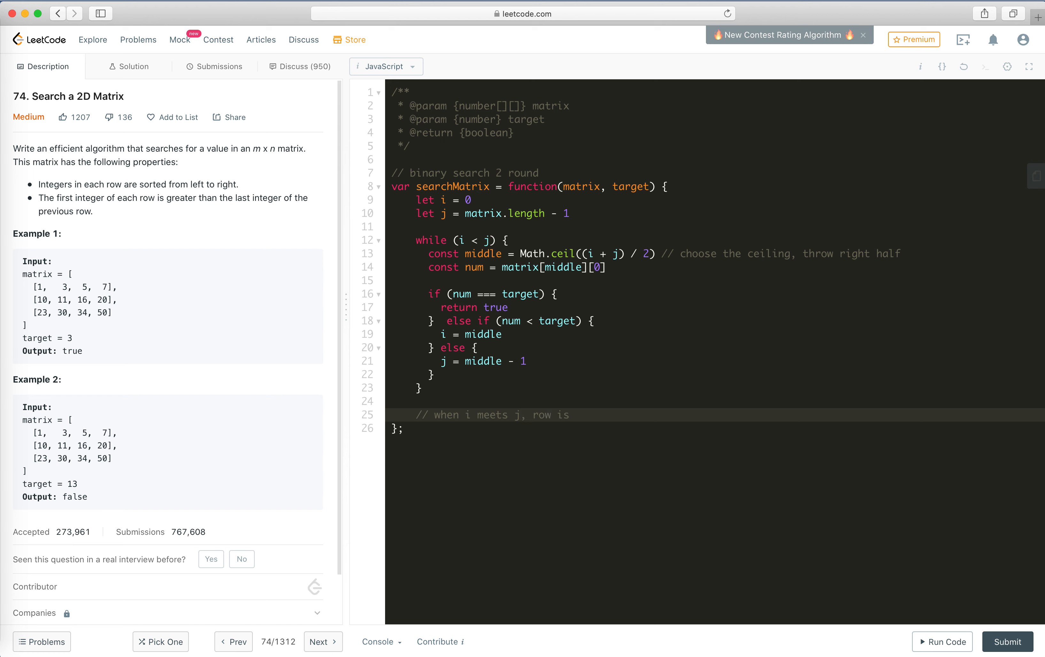
pyautogui.write('targeted')
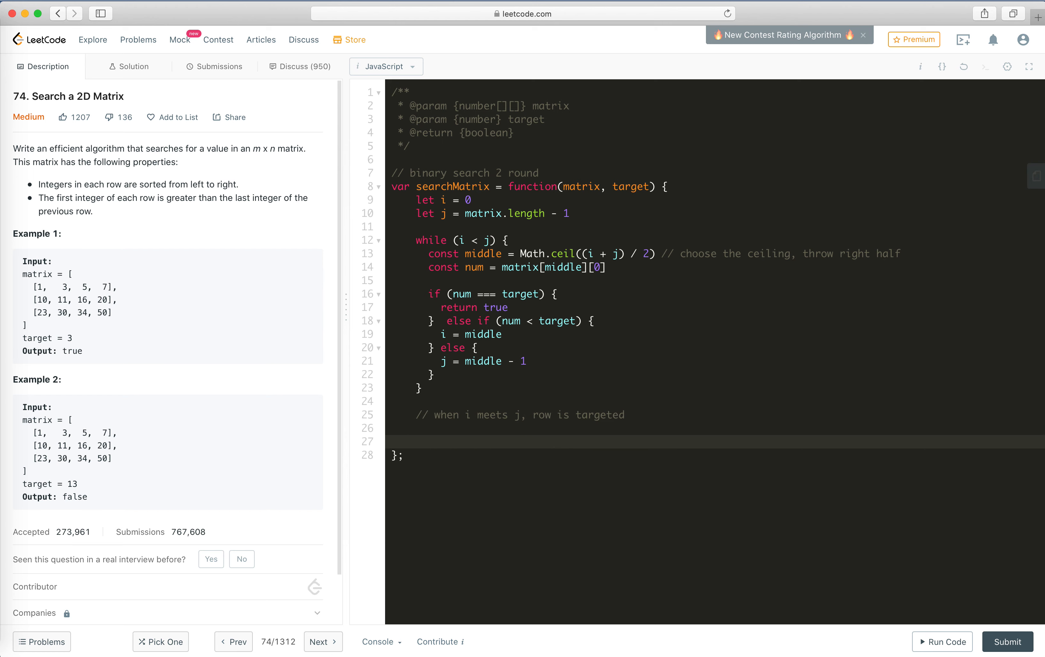
# Step: Declare column bounds k = 0 and l = matrix[i].length - 1
pyautogui.write('let k =')
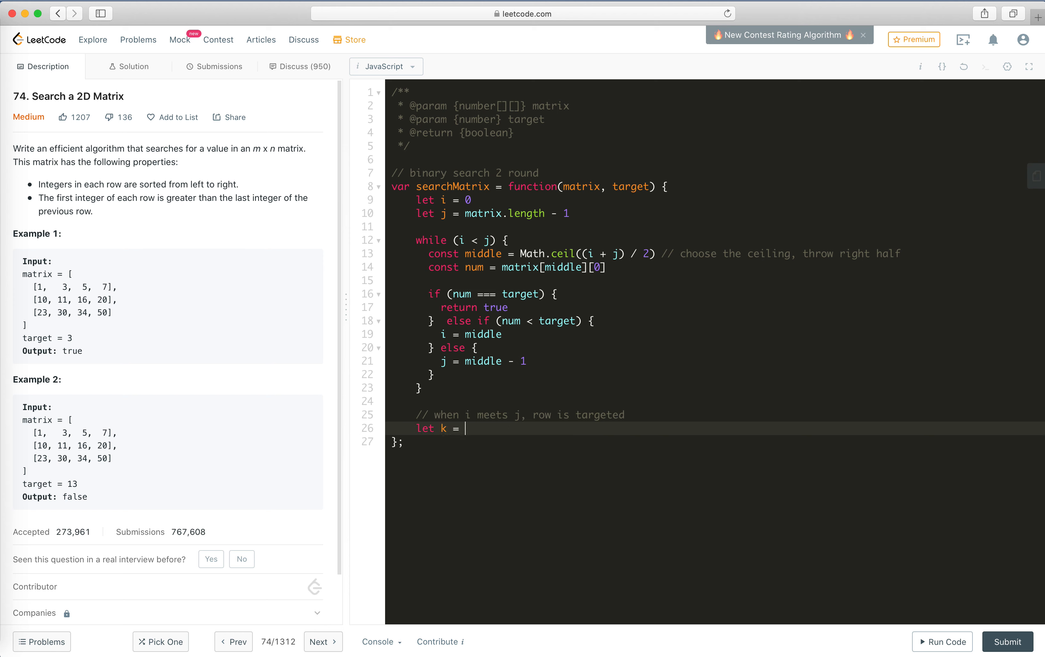
pyautogui.write('0')
pyautogui.write('let l = mat')
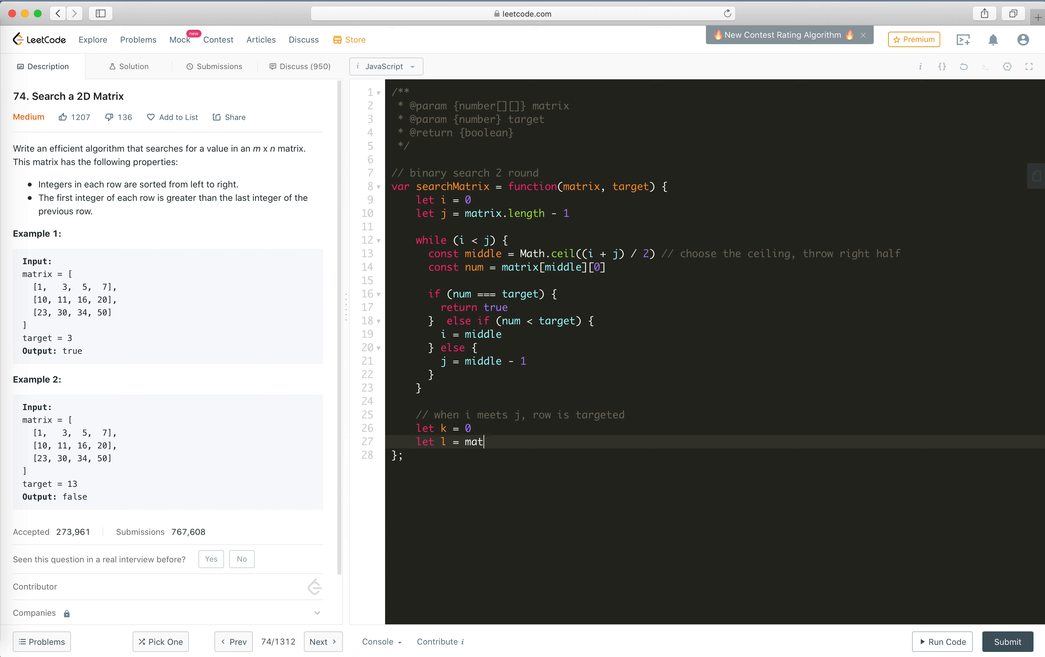
pyautogui.write('rix')
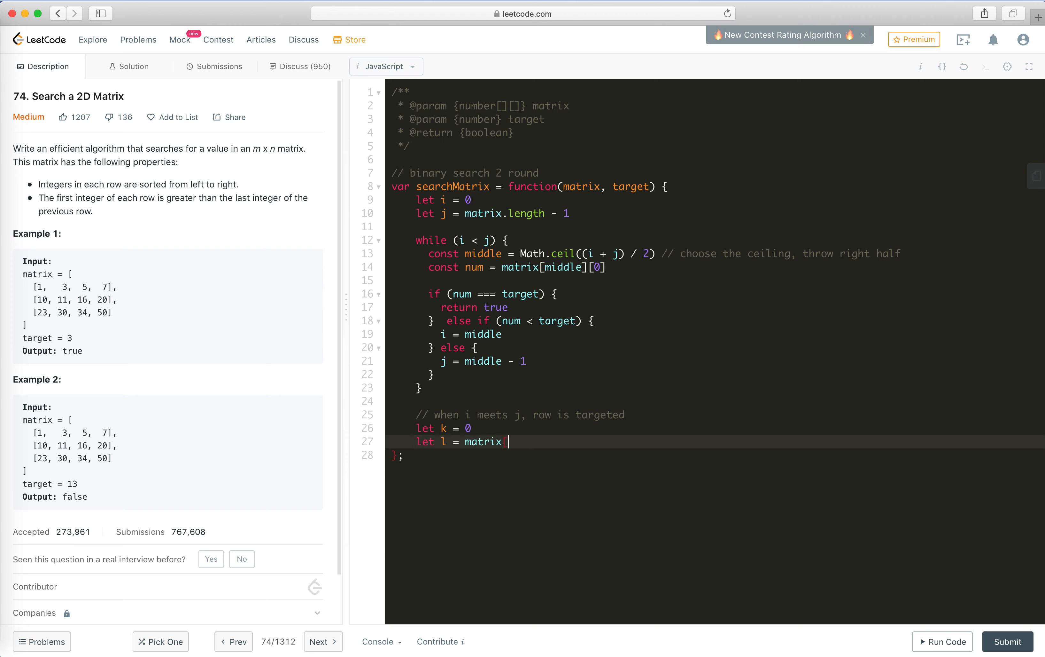
pyautogui.write('[i].le')
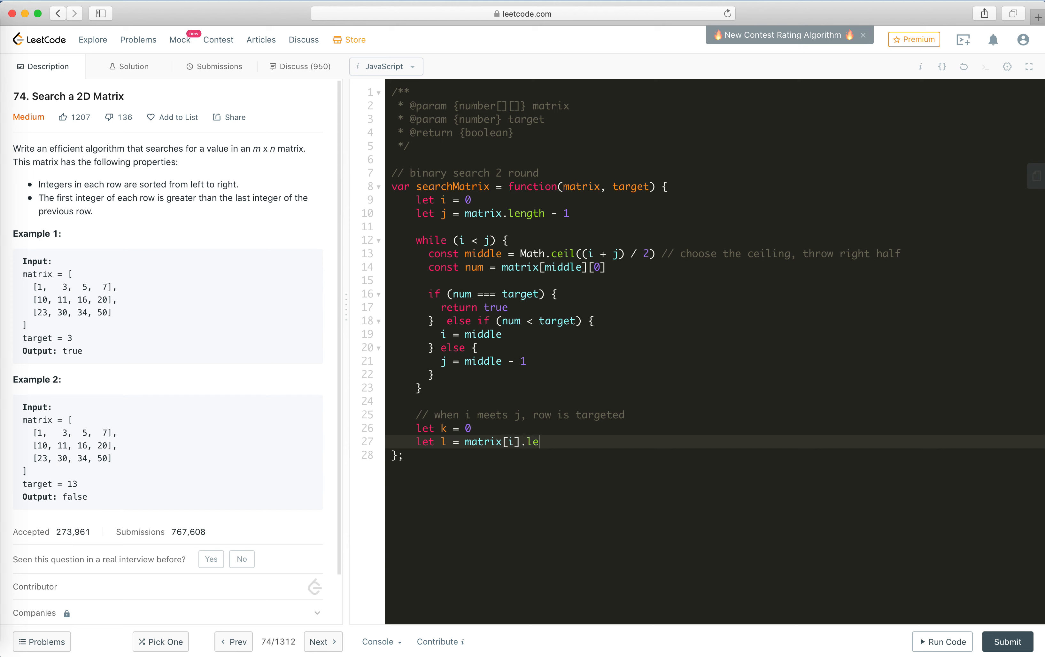
pyautogui.write('ngth - 1')
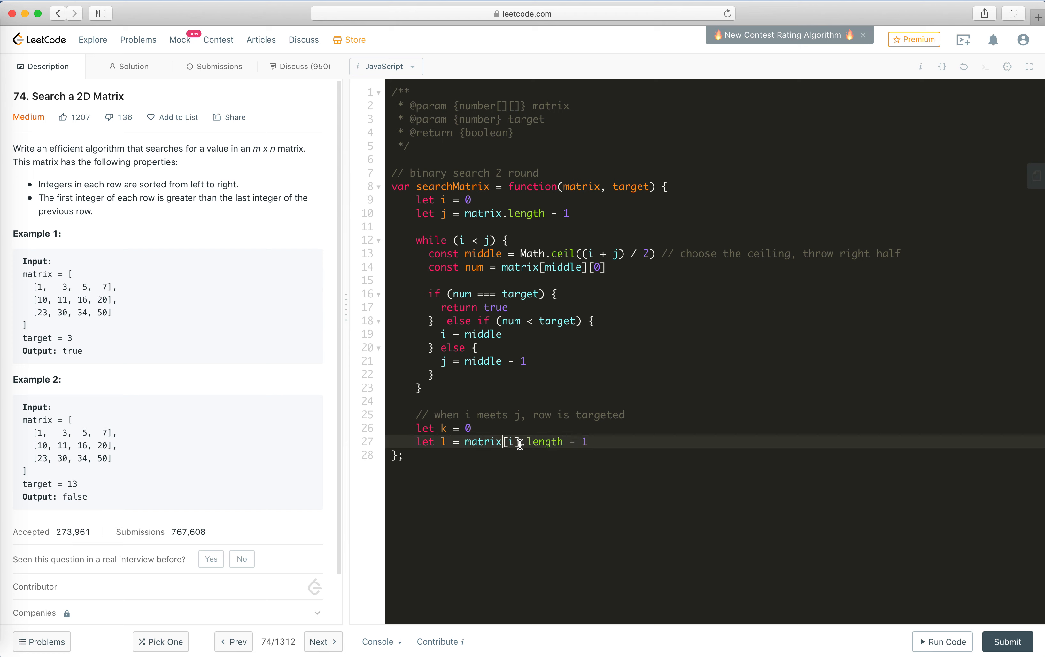
pyautogui.moveTo(578, 283)
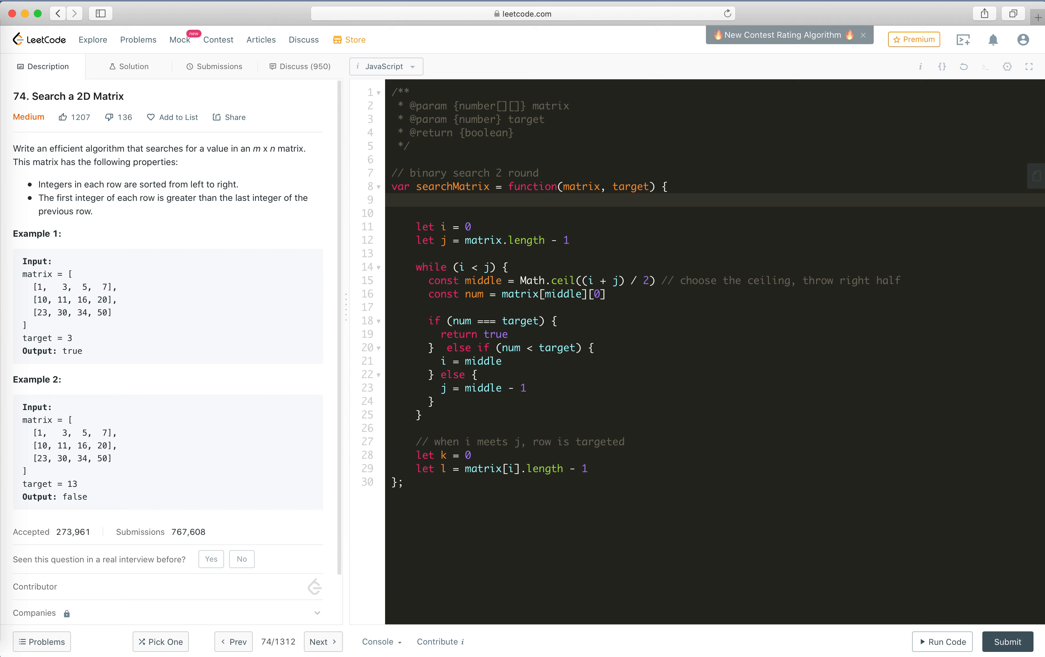
# Step: Guard with if (matrix.length === 0) return false at the top of searchMatrix
pyautogui.write('if (matrix.length === 0) return false')
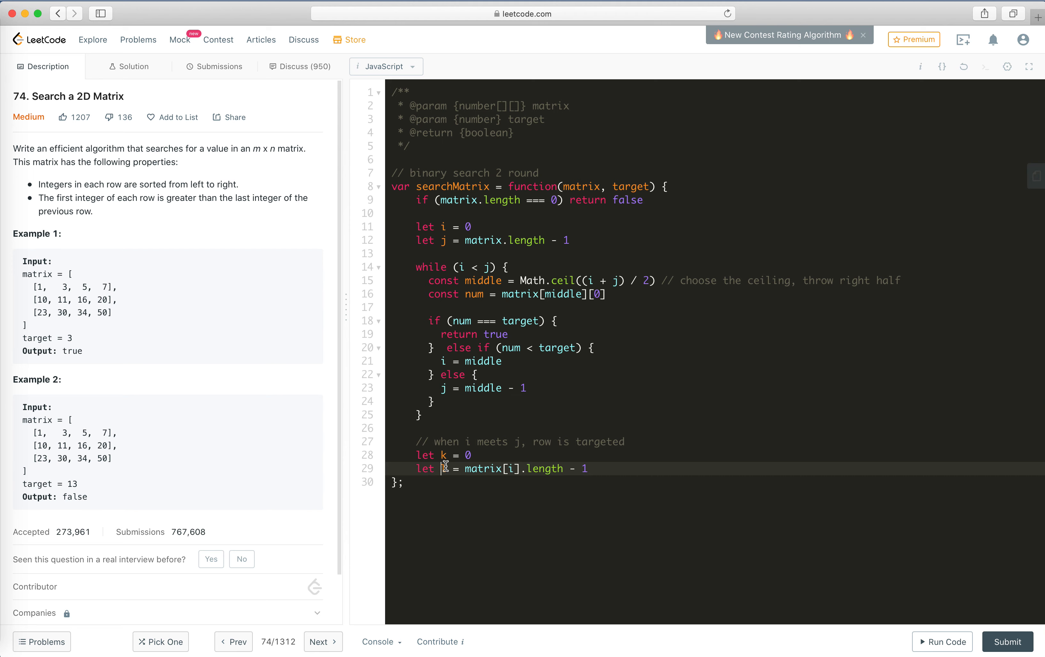
pyautogui.write('l')
pyautogui.write('while (')
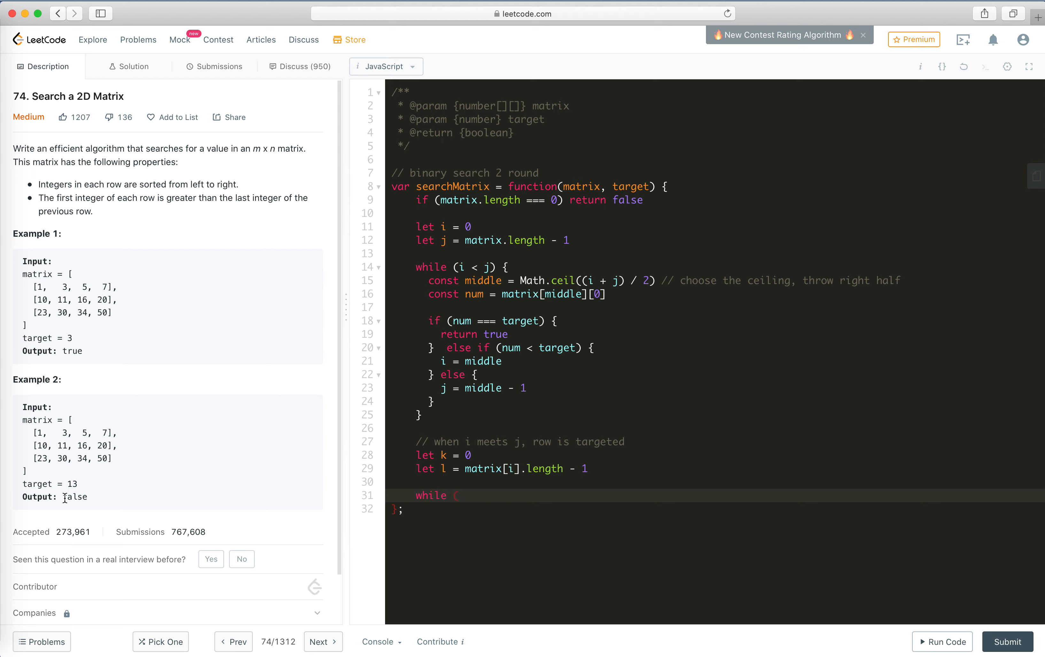
pyautogui.moveTo(478, 287)
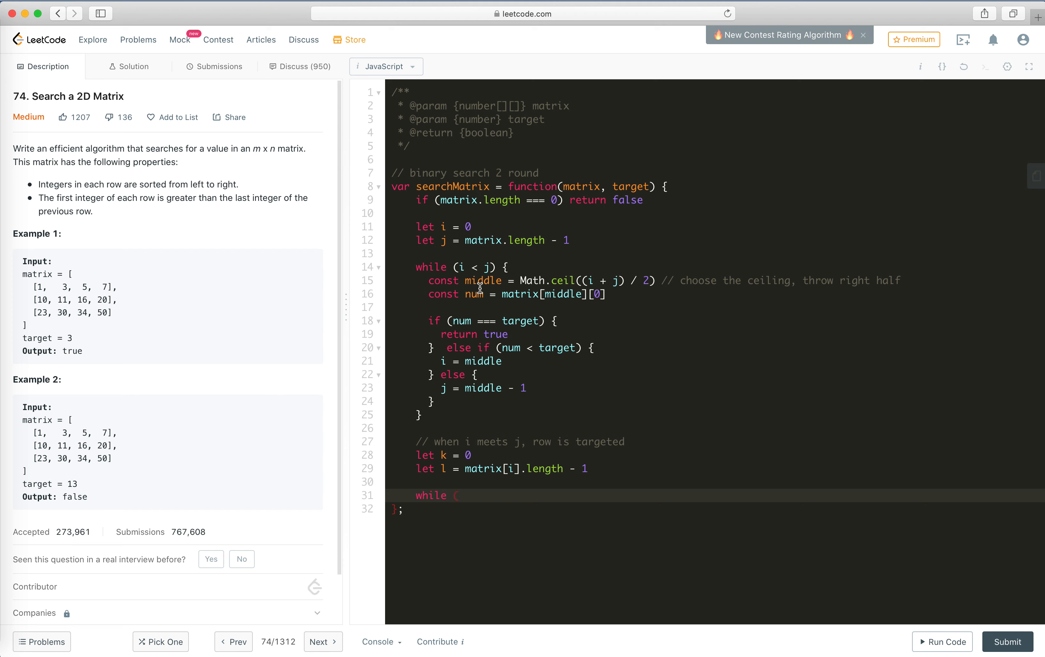
pyautogui.moveTo(110, 509)
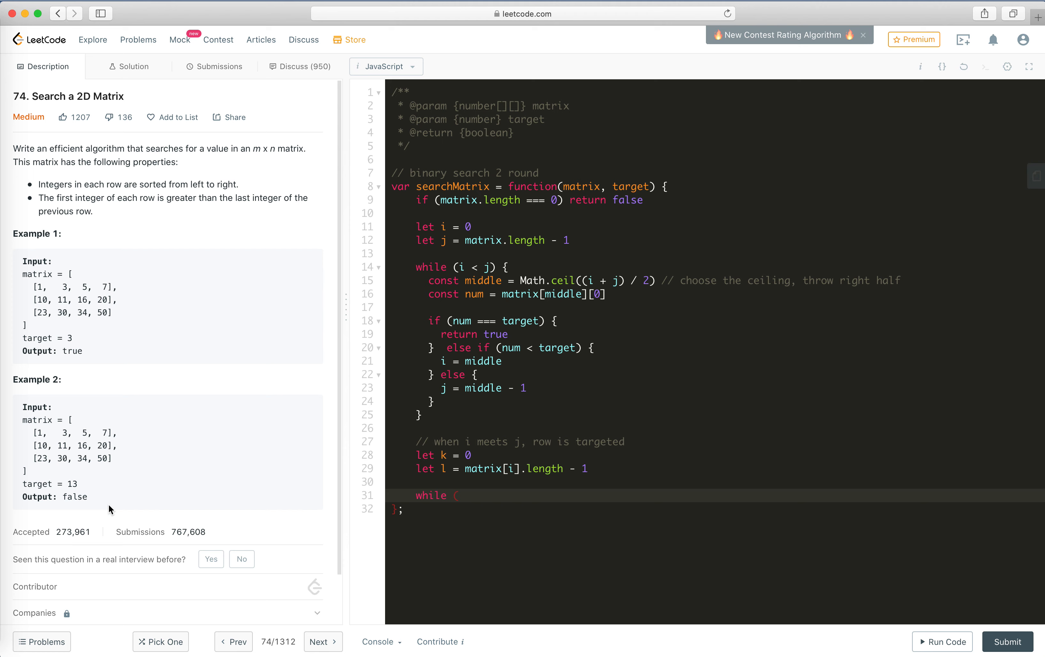
# Step: Write the second loop while (k <= l) with middle = Math.floor of the midpoint
pyautogui.click(461, 495)
pyautogui.write('i <-=')
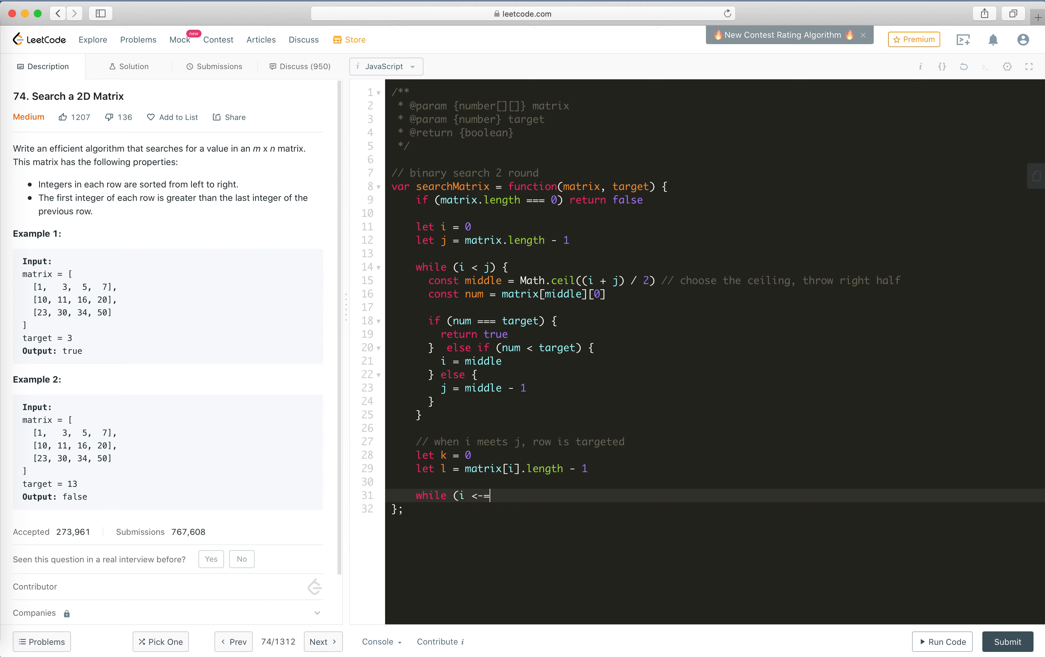
pyautogui.press('Backspace')
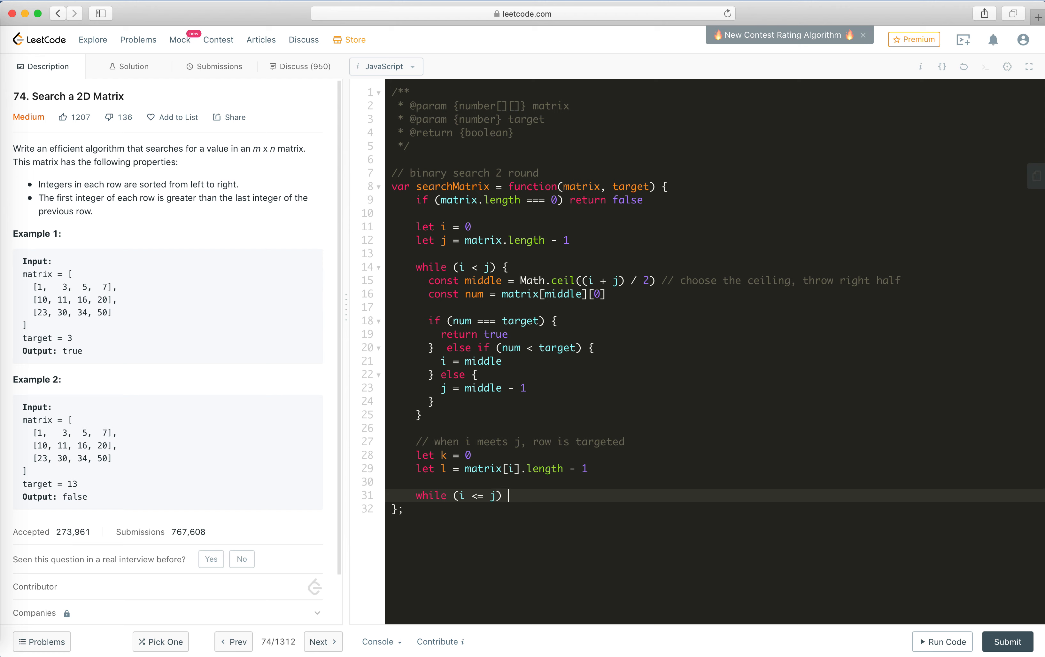
pyautogui.write('{')
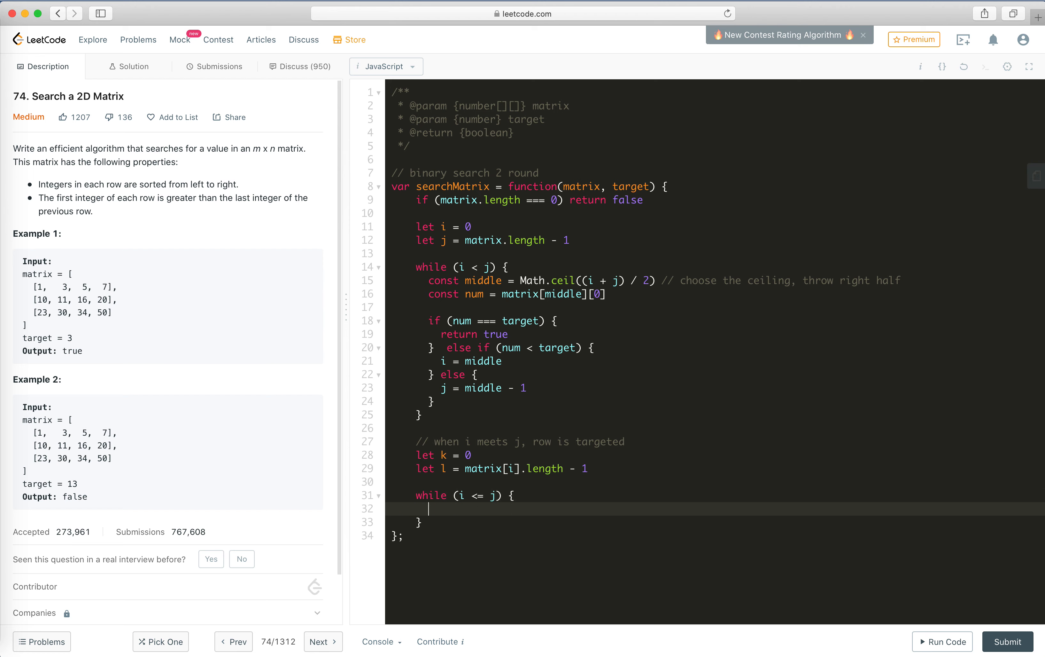
pyautogui.write('const middle =')
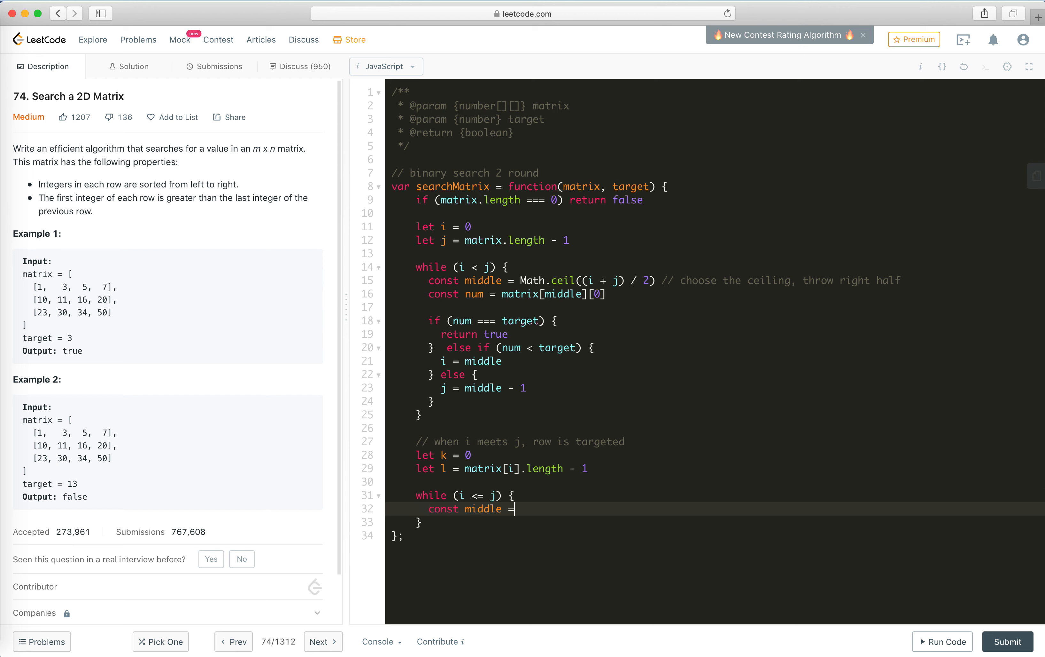
pyautogui.write('Mat')
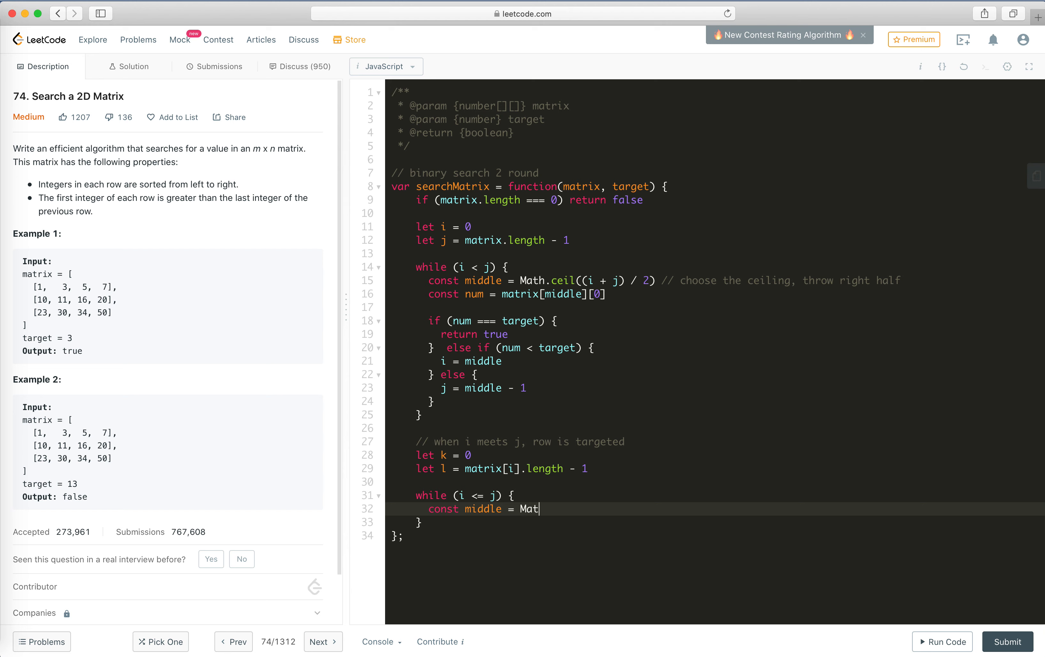
pyautogui.write('h.floor(')
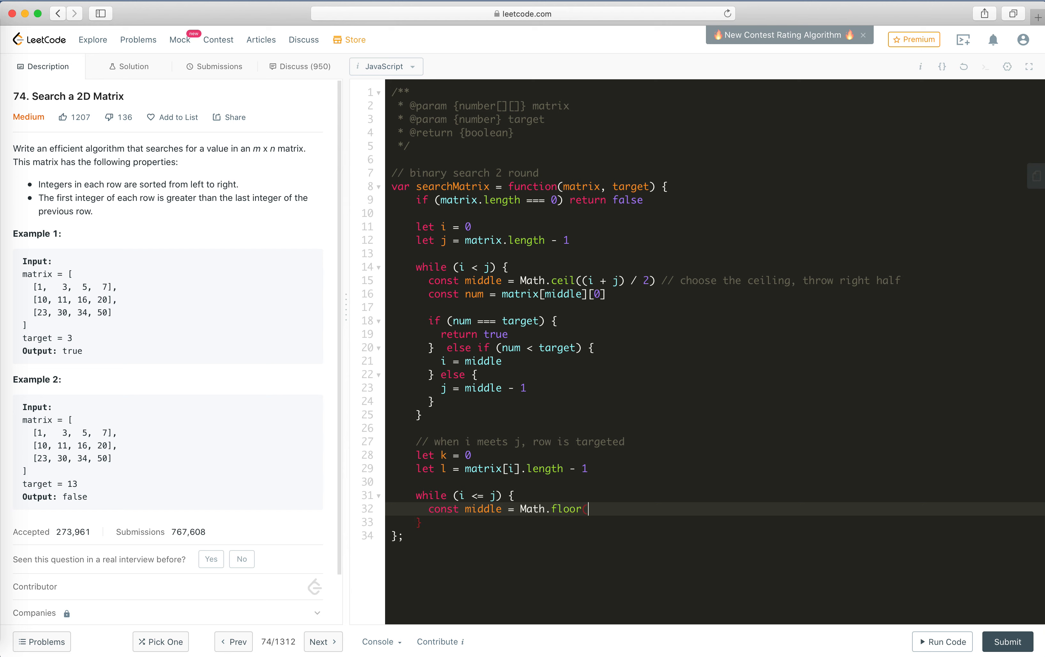
pyautogui.write('((i + j)')
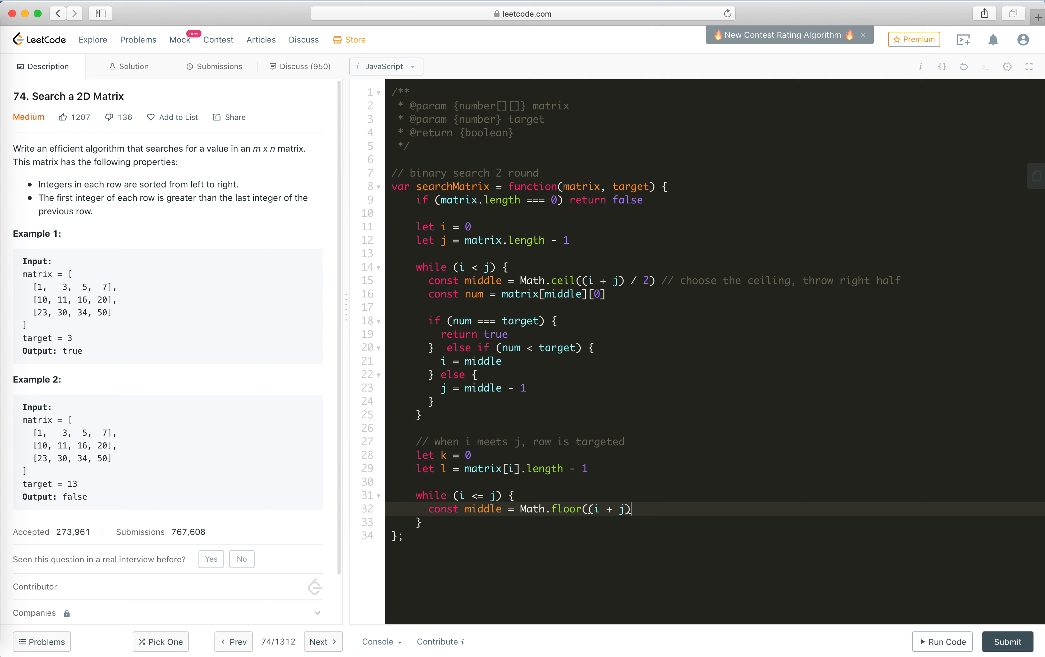
pyautogui.write('/ 2)')
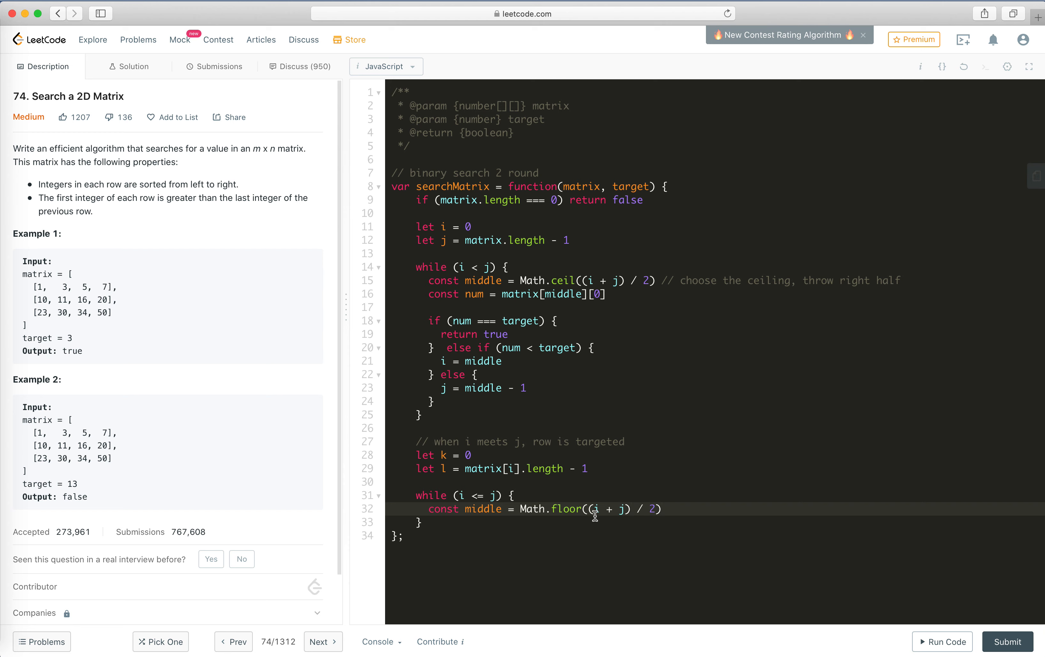
# Step: Read num as matrix[i][middle], correcting the index after matrix
pyautogui.write('const')
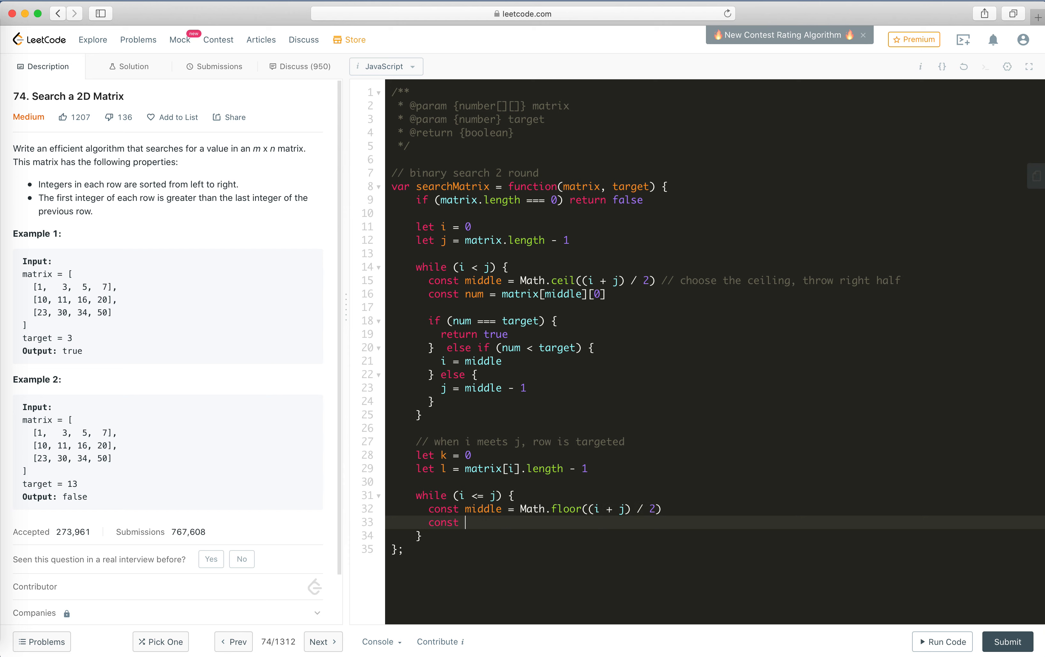
pyautogui.write('num = matrix')
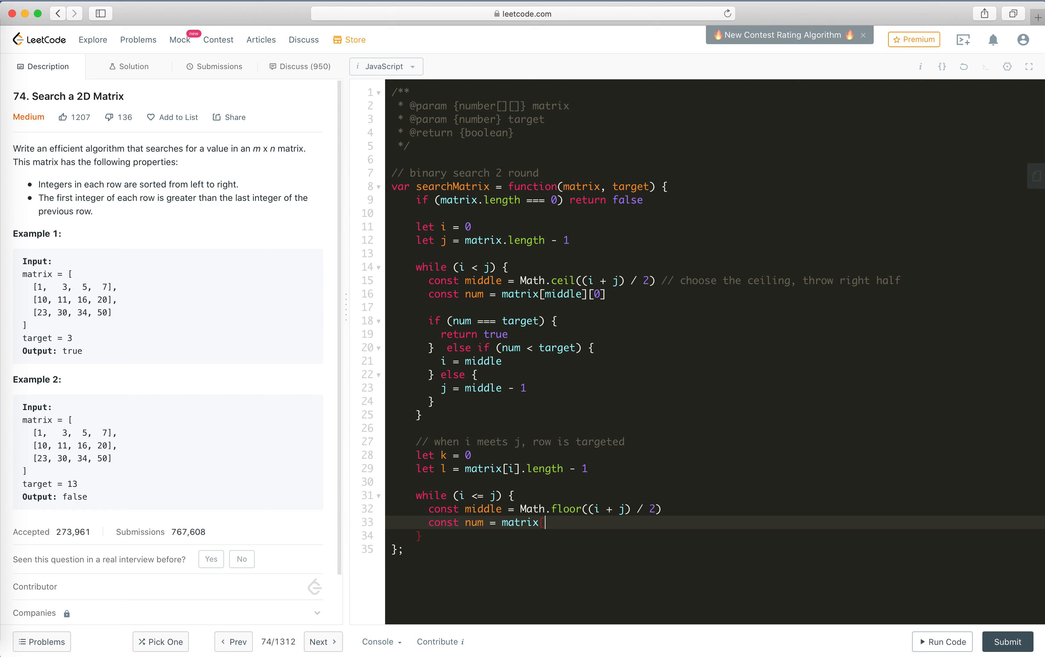
pyautogui.write('[i]')
pyautogui.click(715, 495)
pyautogui.write('k')
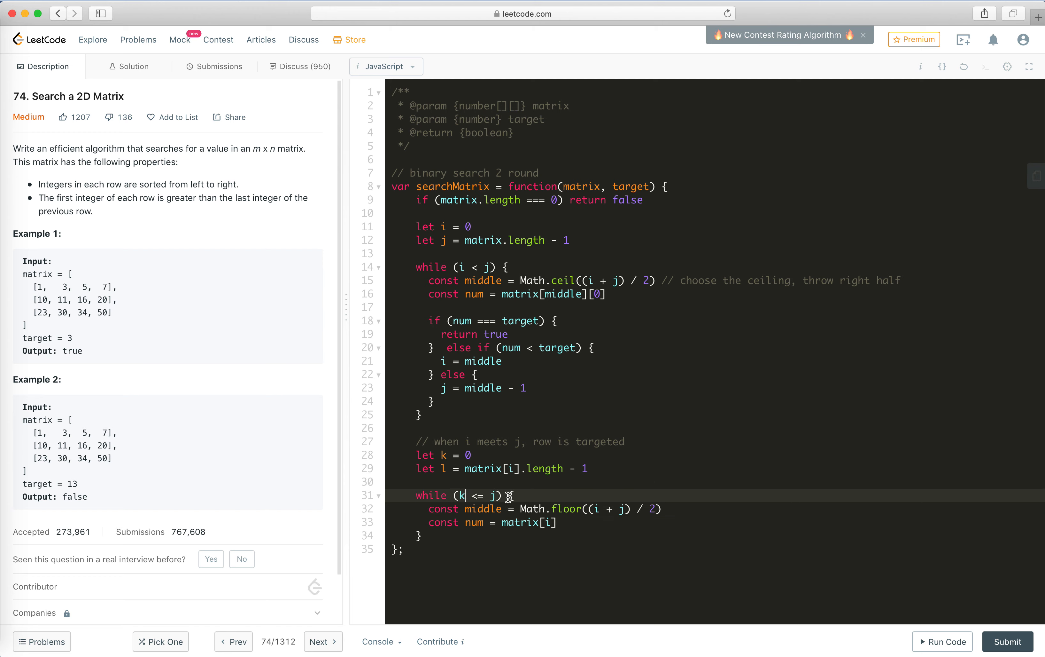
pyautogui.write('l')
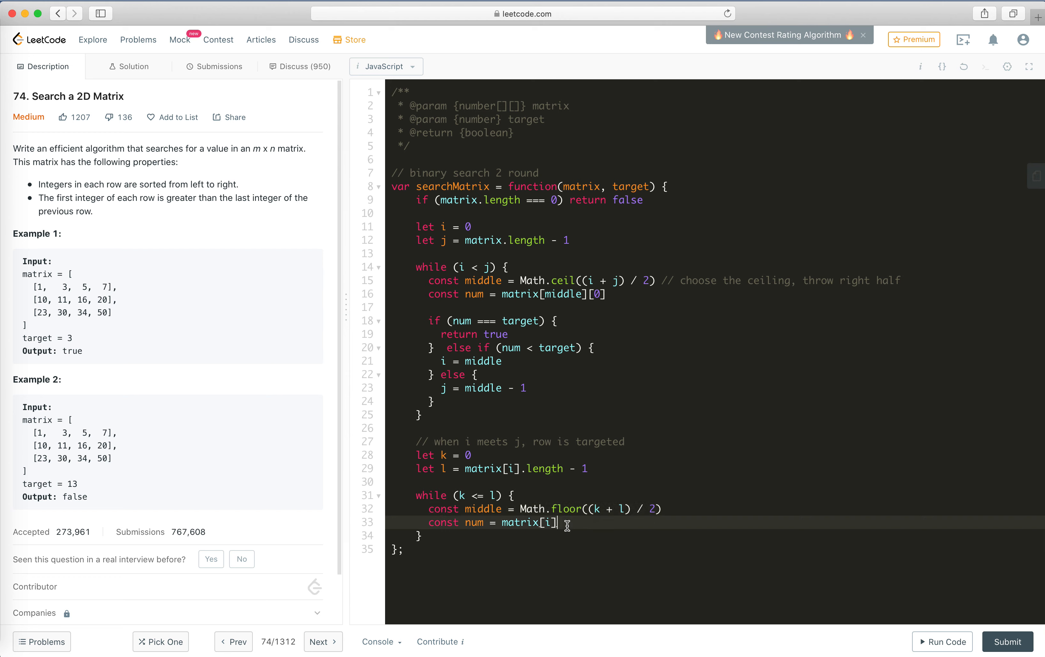
pyautogui.press('backspace')
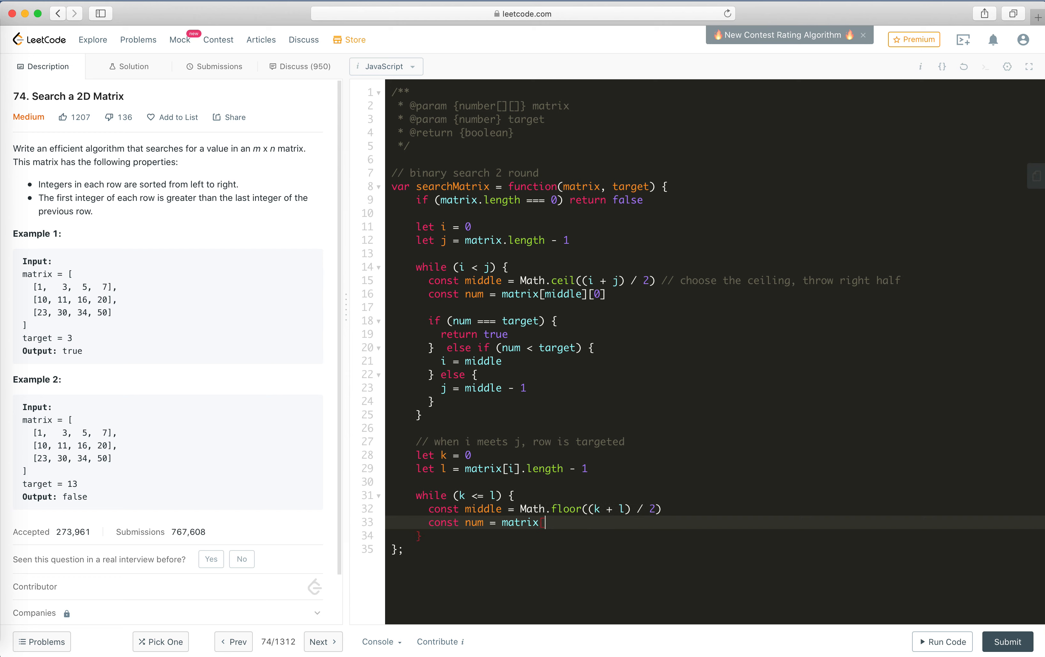
pyautogui.write('[middle]')
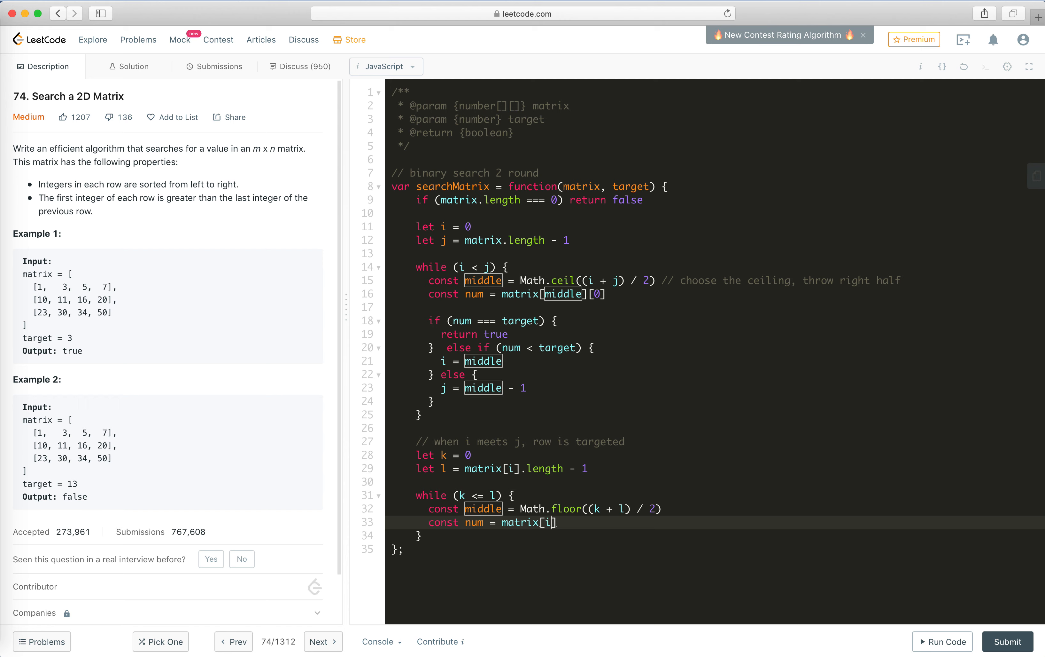
pyautogui.write('[middle')
pyautogui.write('if (num ')
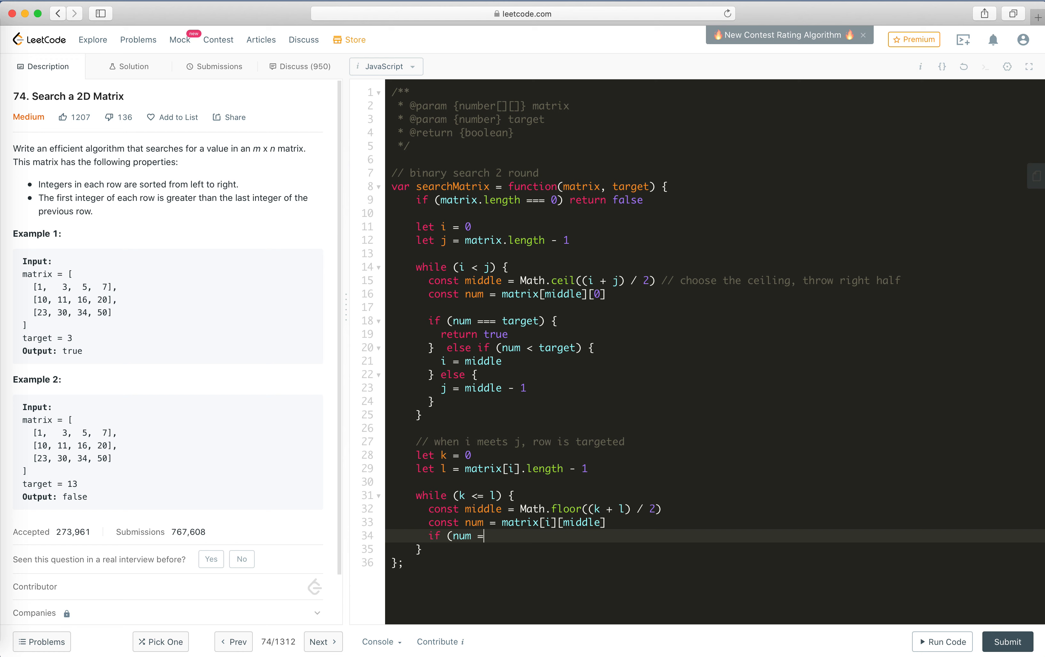
# Step: Return true when num === target, otherwise move bounds to middle + 1 or middle - 1, and begin the final return
pyautogui.write('== targe')
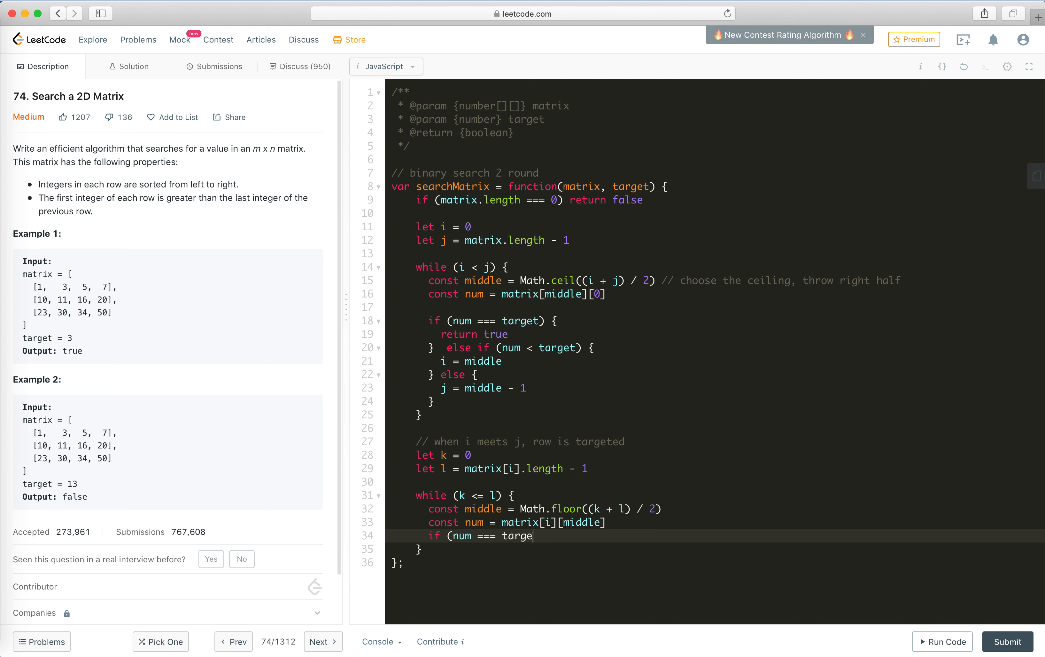
pyautogui.write('t) {')
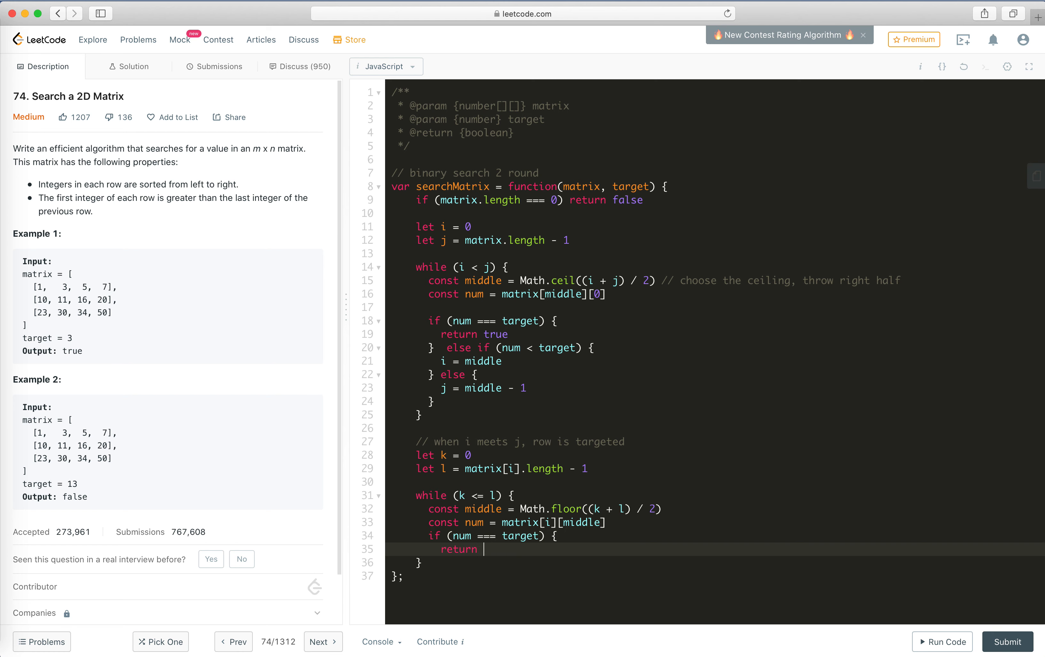
pyautogui.write('true')
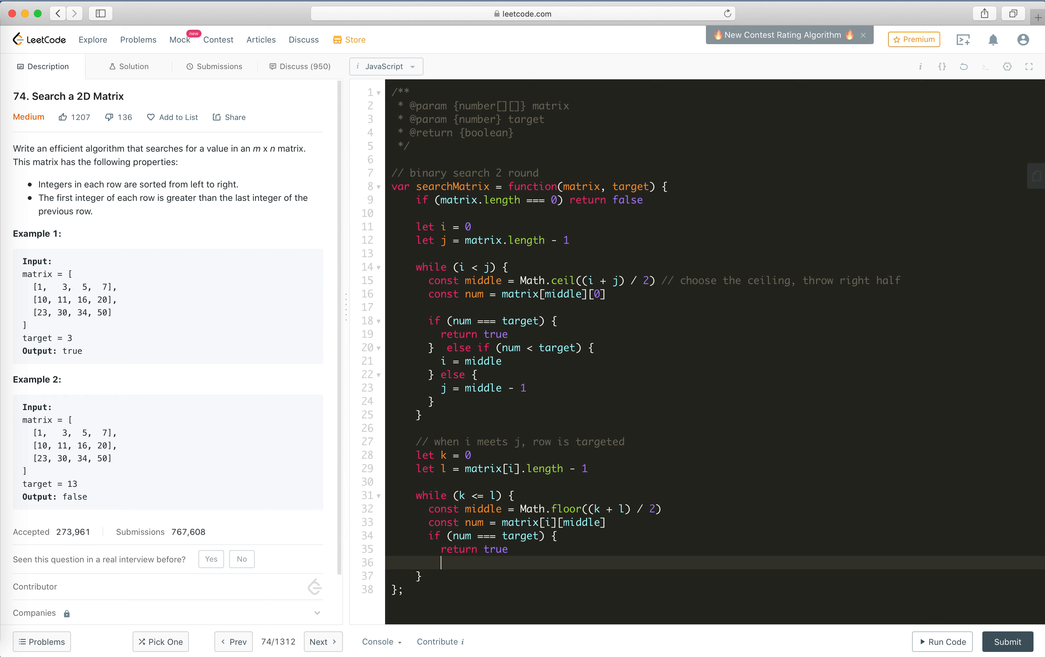
pyautogui.write('} else if')
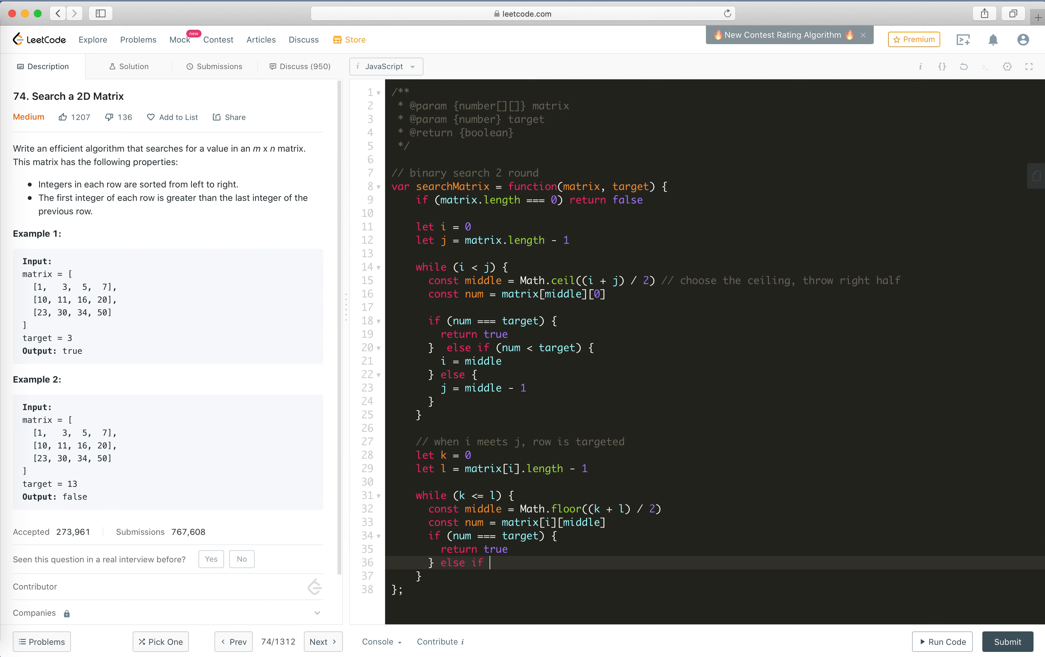
pyautogui.write('(num < target) {')
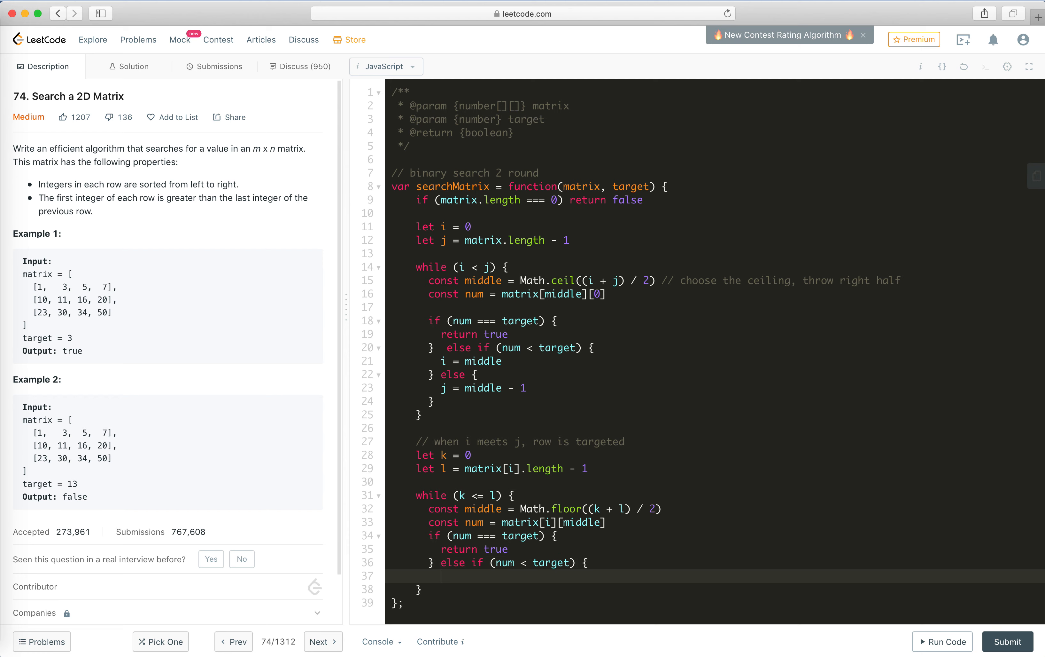
pyautogui.press('Return')
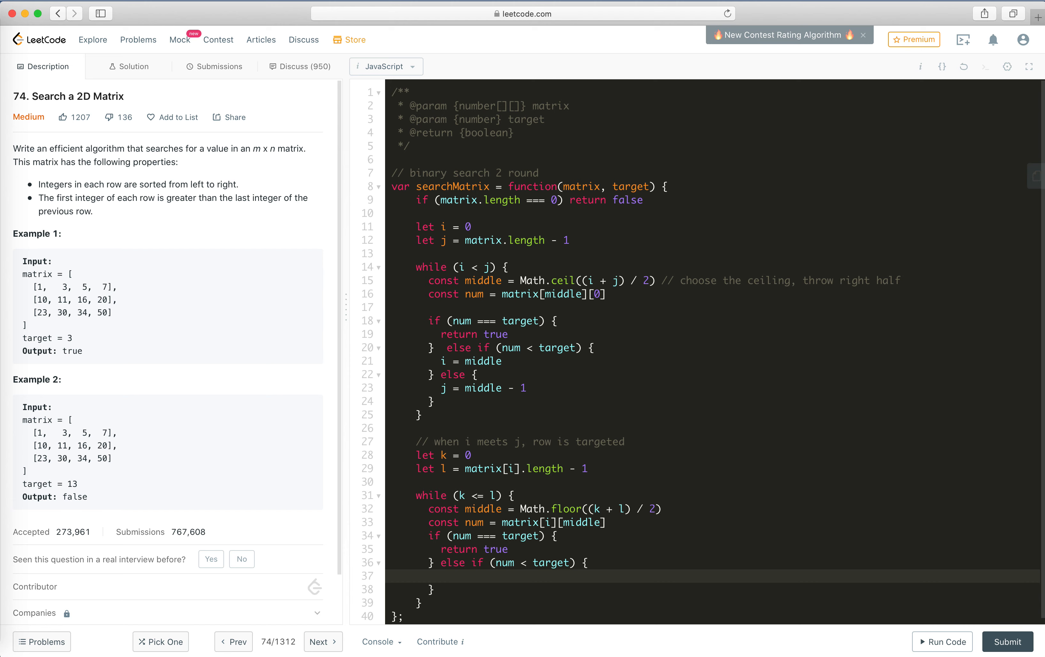
pyautogui.write('i = middle')
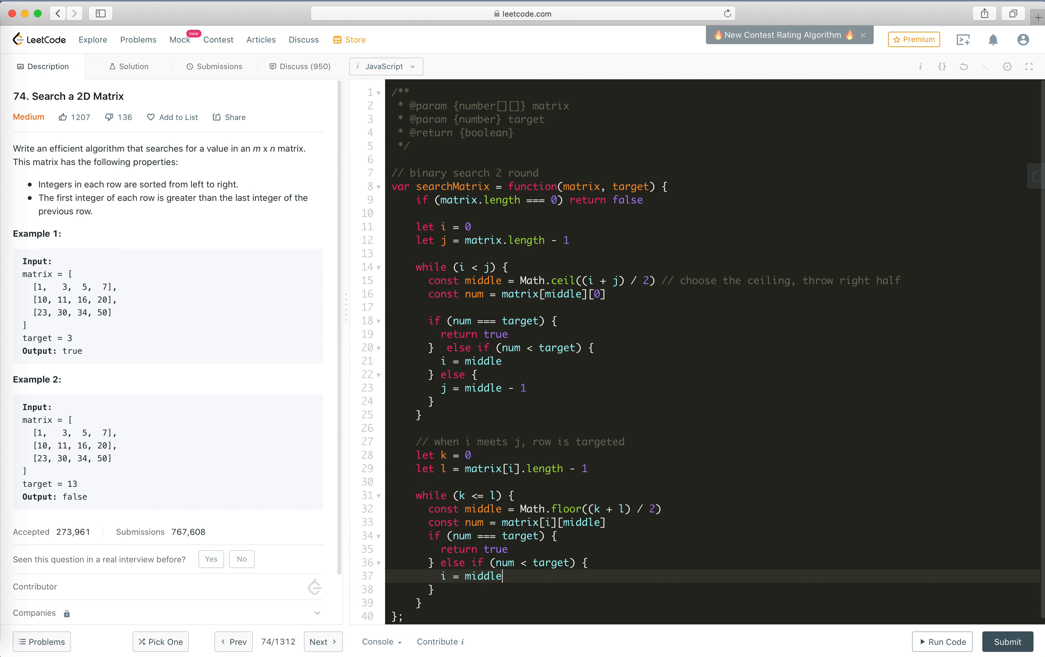
pyautogui.write('+ 1')
pyautogui.click(713, 589)
pyautogui.write(' else {')
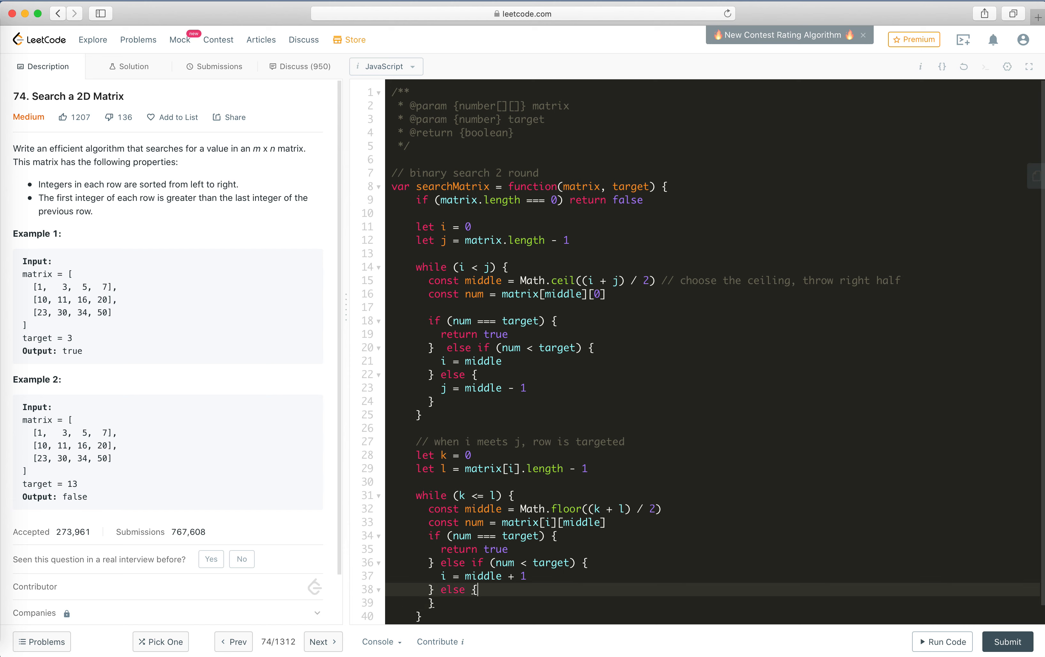
pyautogui.write('j = middle - 1')
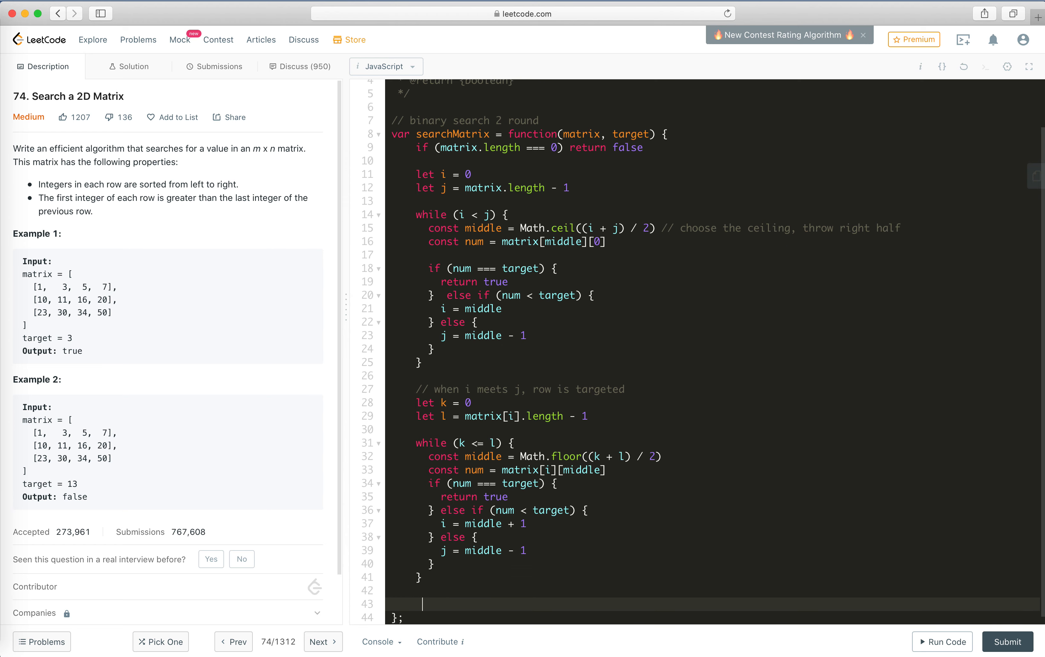
pyautogui.write('return')
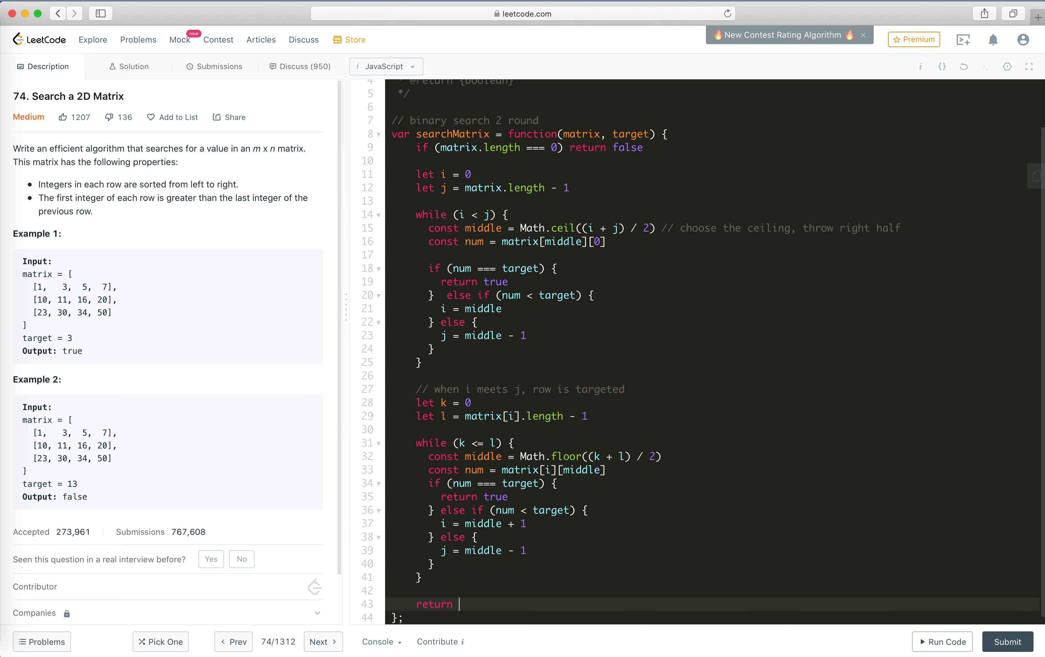
# Step: Run the sample test to Accepted and note "// logM + logN = logMN" above the function
pyautogui.click(942, 641)
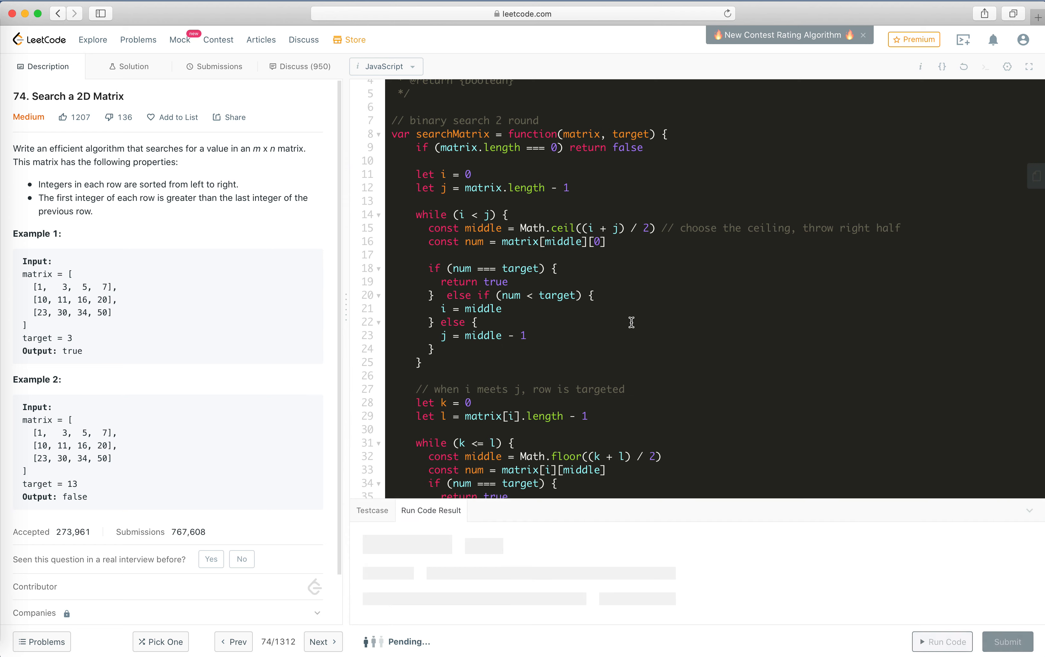
pyautogui.scroll(3)
pyautogui.write('//')
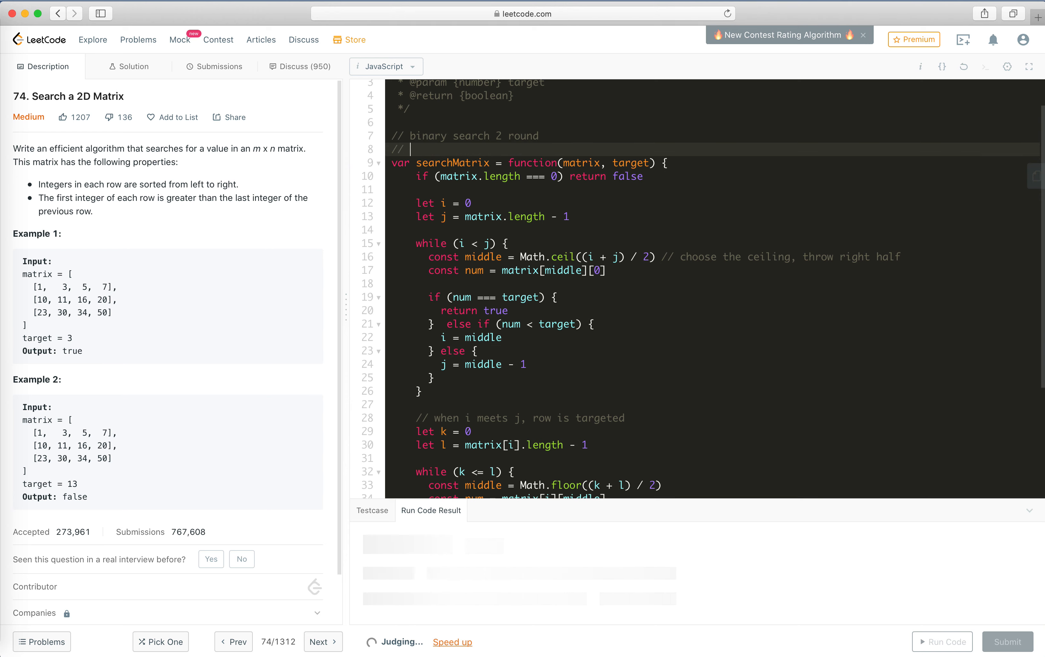
pyautogui.write('logM + logN')
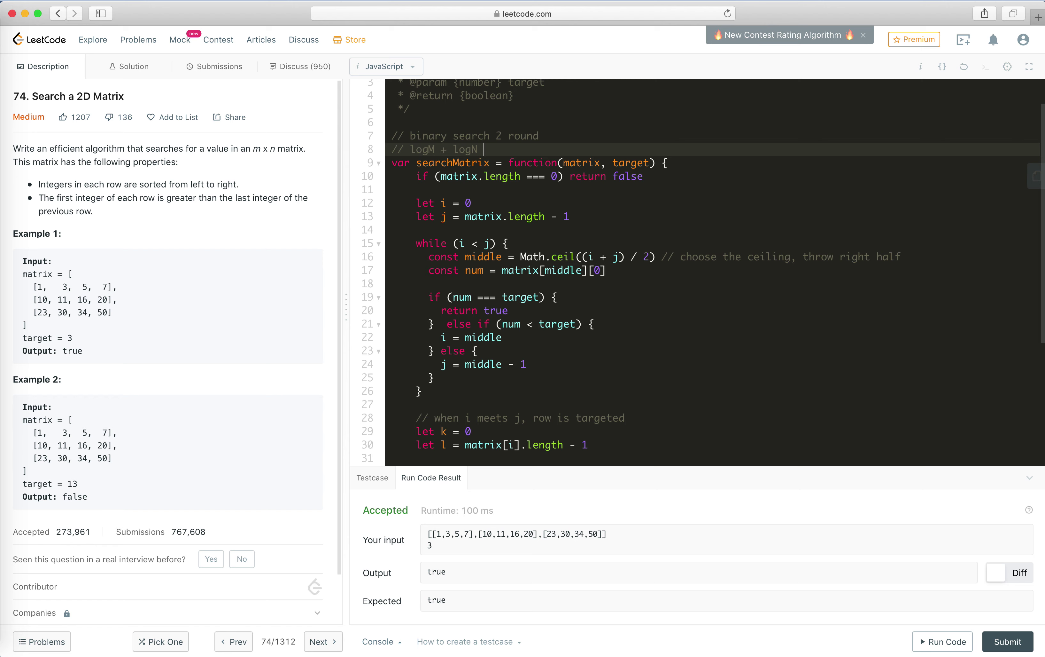
pyautogui.write('= log')
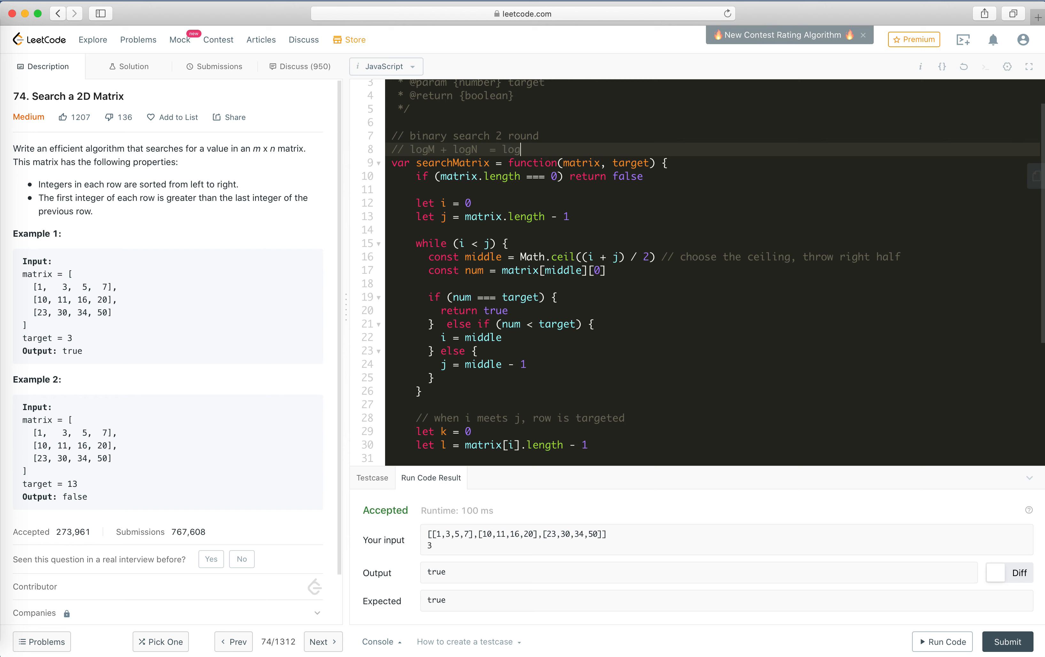
pyautogui.write('MN')
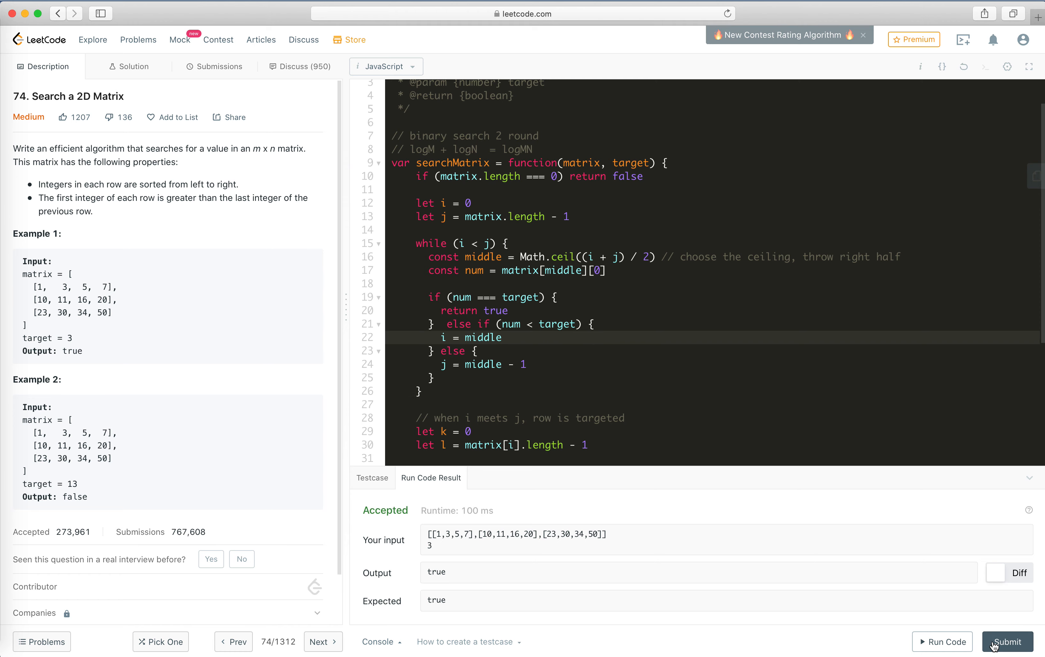
pyautogui.click(1007, 641)
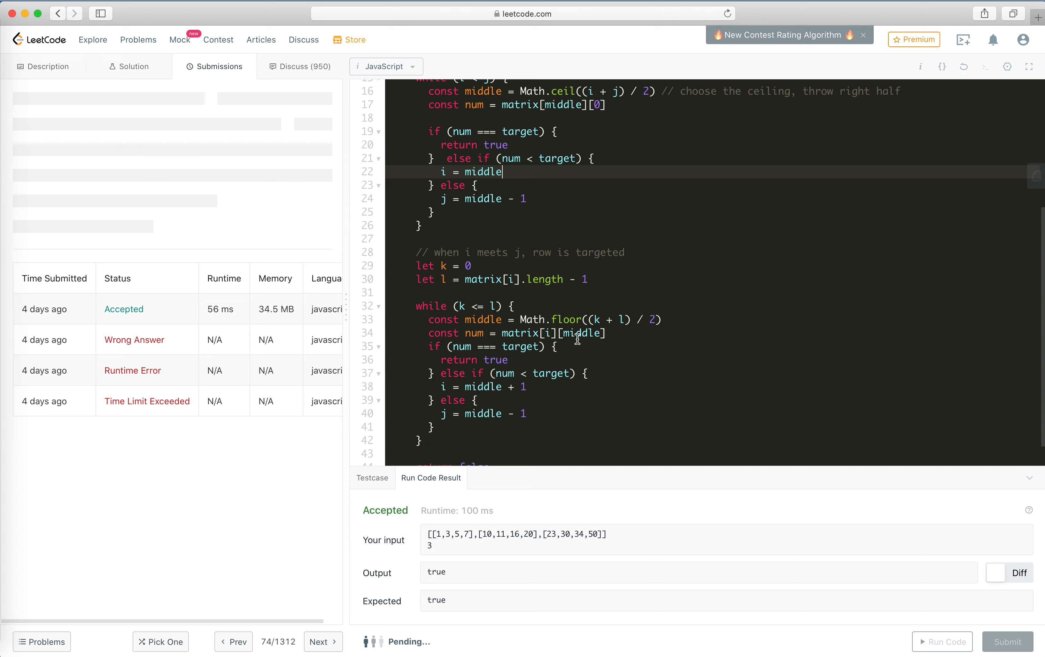
pyautogui.scroll(-3)
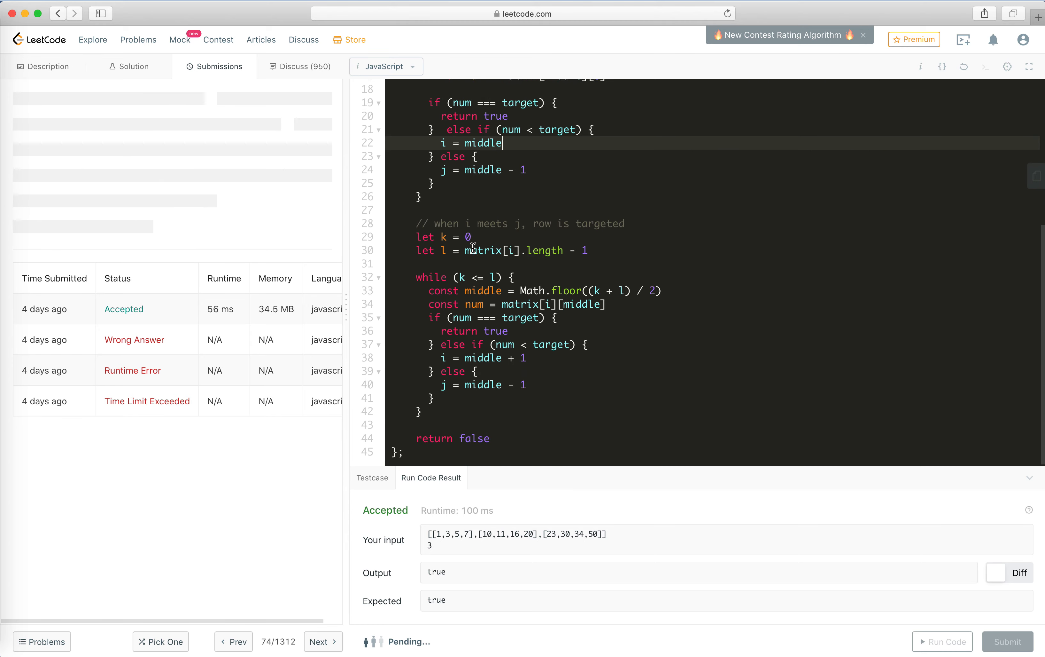
pyautogui.scroll(3)
pyautogui.write('//')
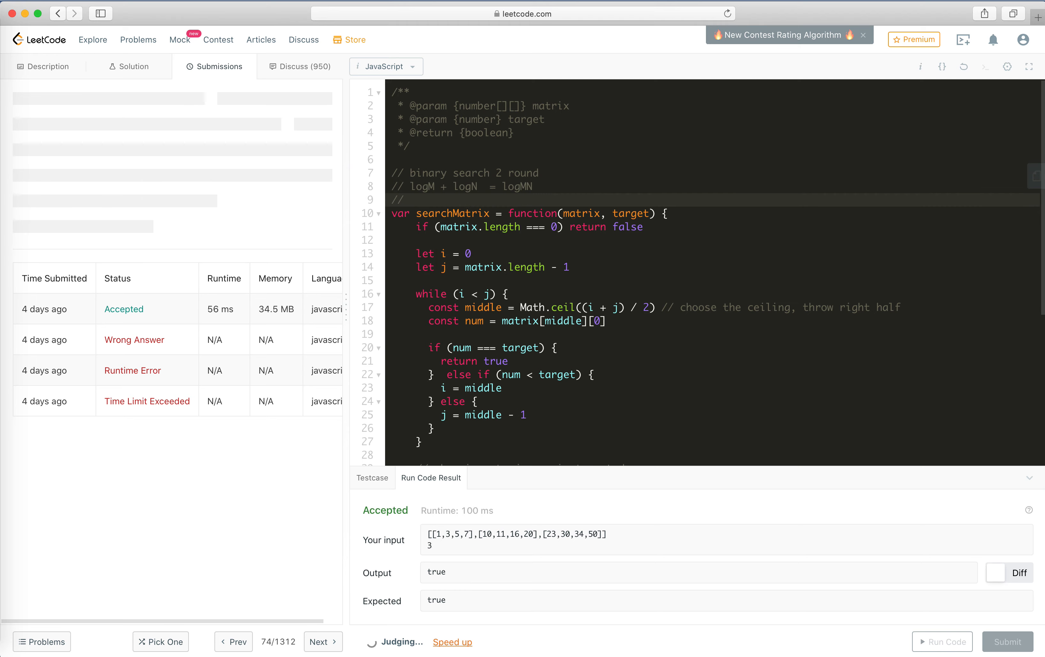
pyautogui.click(411, 200)
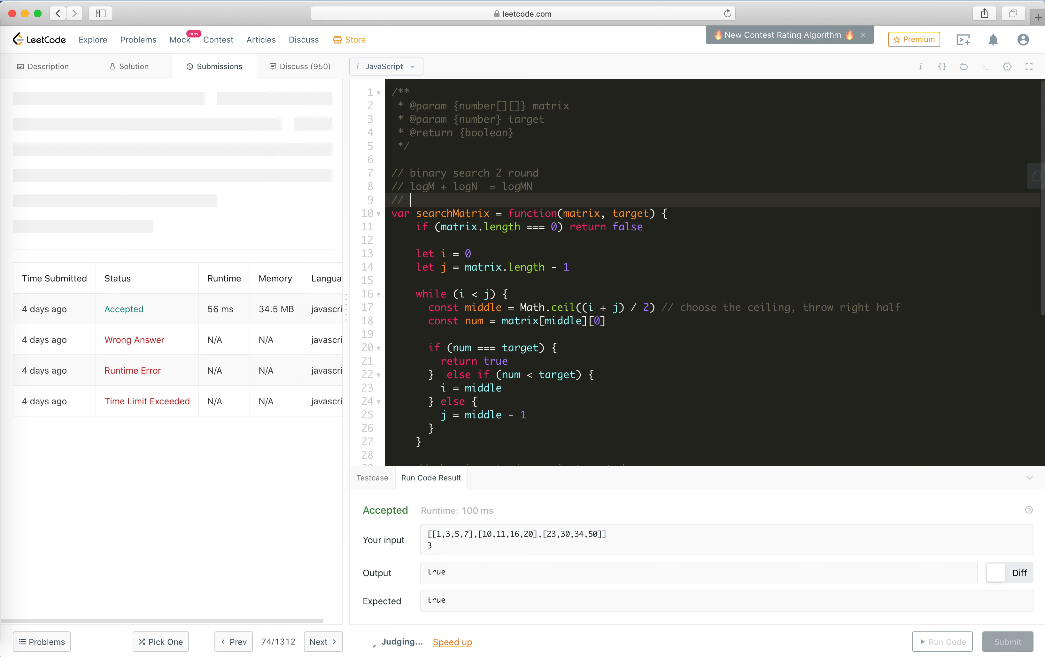
pyautogui.write('O(1)')
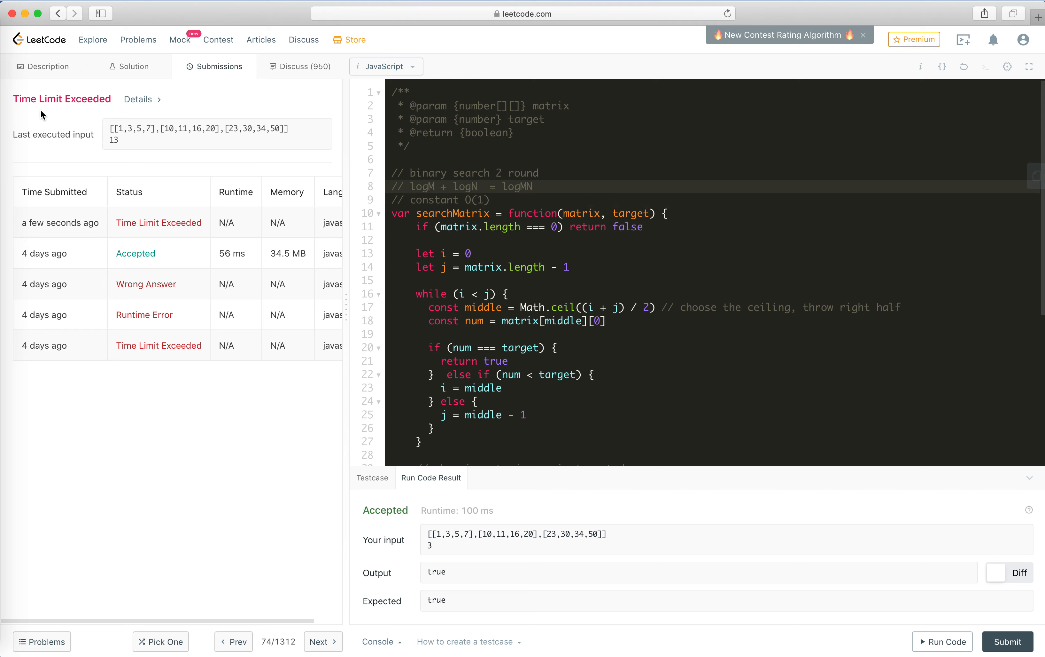
pyautogui.scroll(-3)
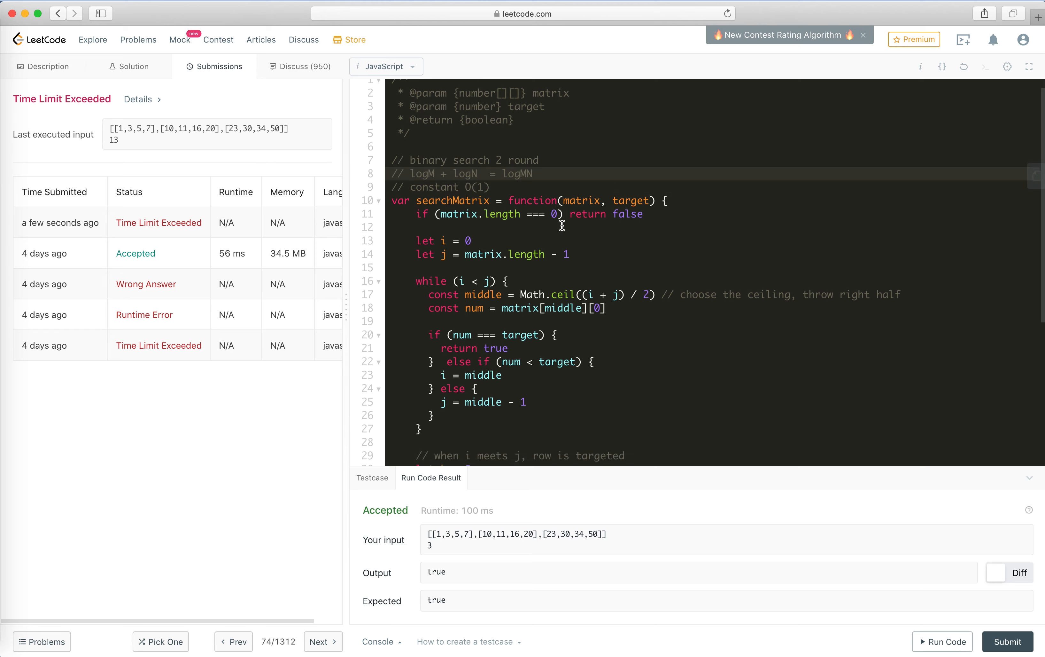
pyautogui.scroll(-3)
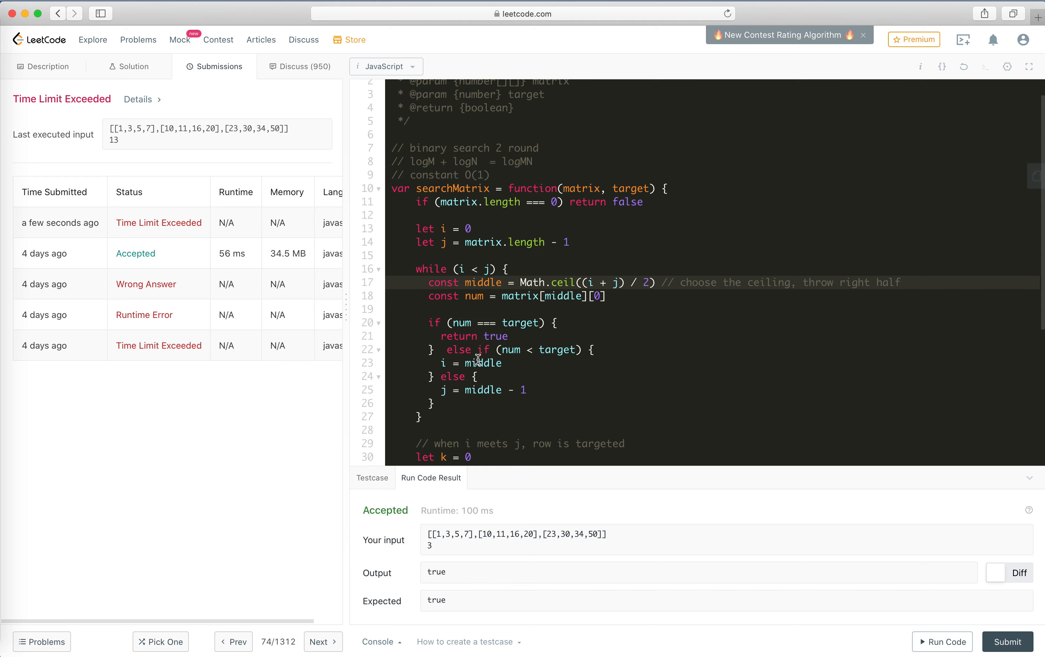
pyautogui.moveTo(555, 280)
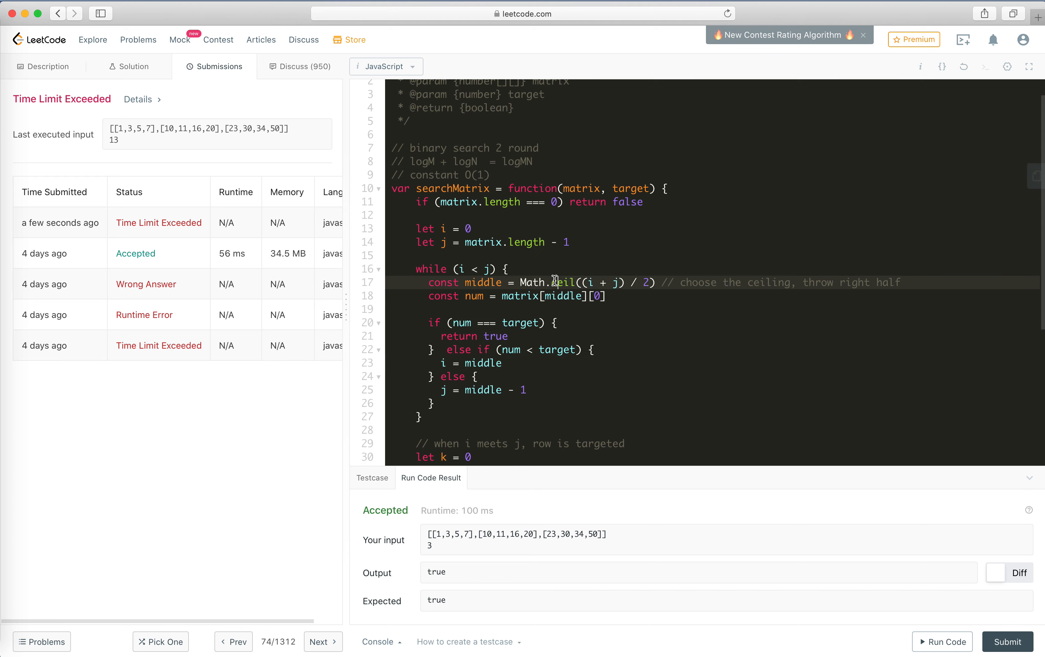
pyautogui.scroll(-3)
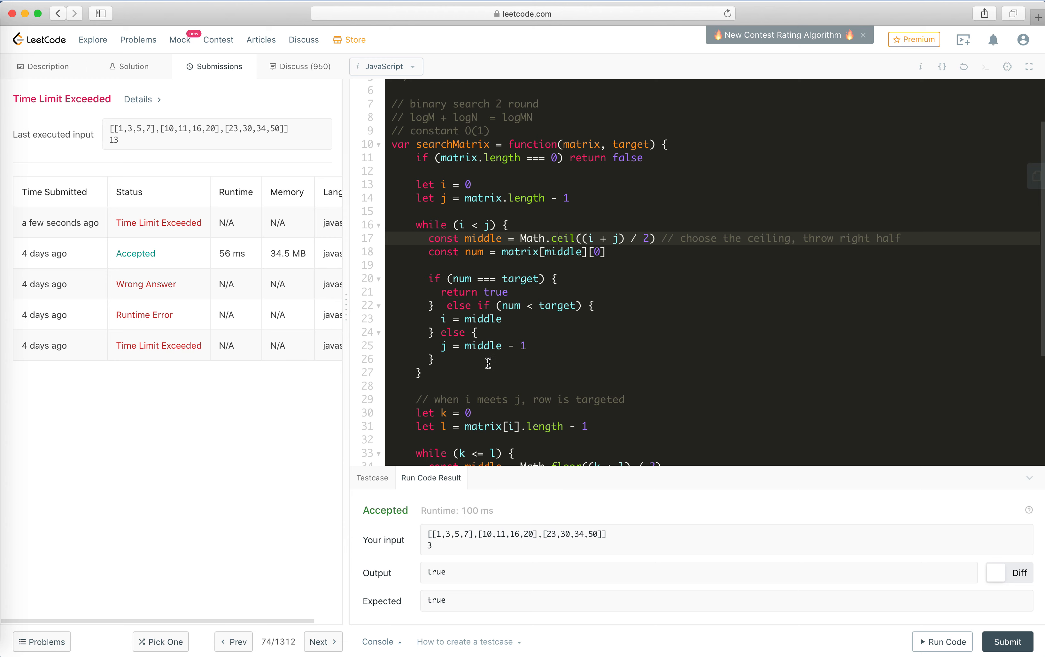
pyautogui.scroll(-3)
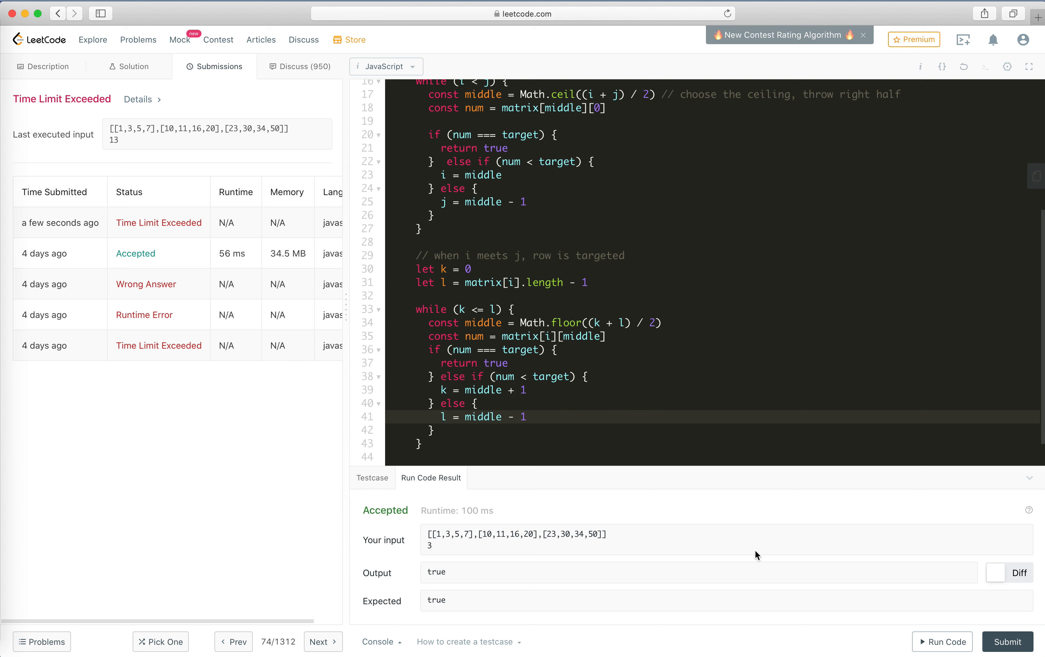
# Step: Submit the solution and view the Success verdict at 52 ms, faster than 90.23%
pyautogui.click(1008, 641)
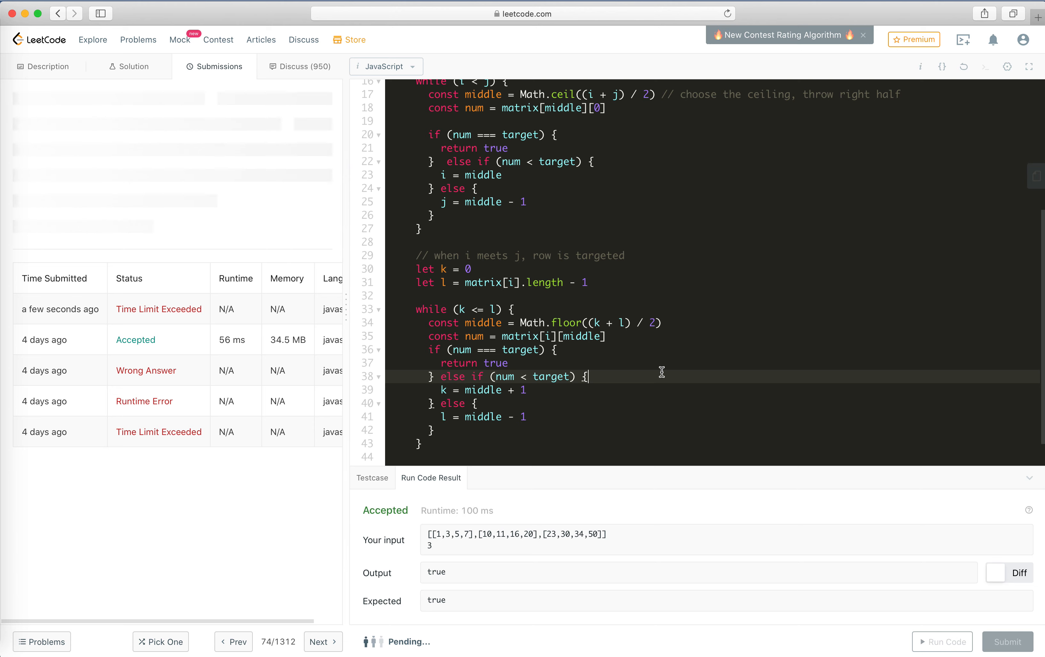
pyautogui.click(1008, 642)
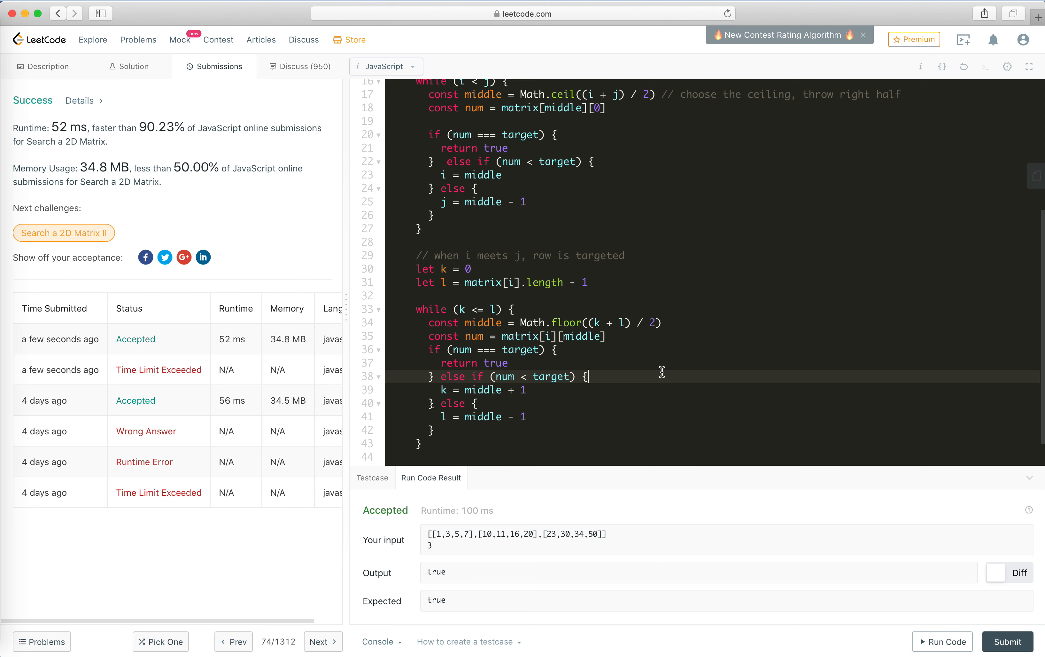
pyautogui.moveTo(408, 354)
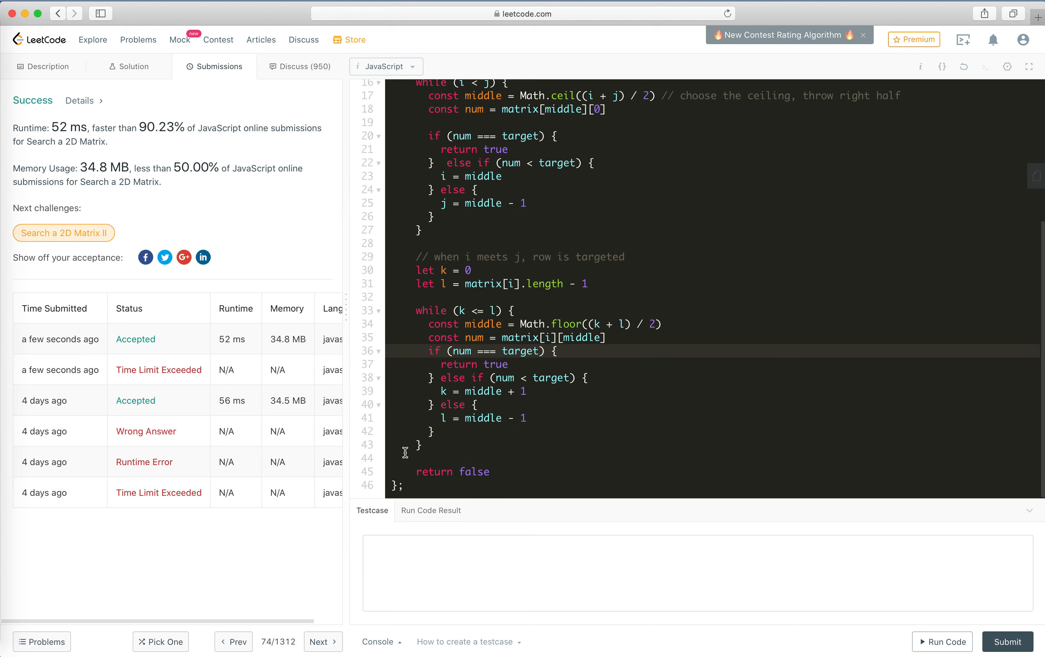
pyautogui.scroll(3)
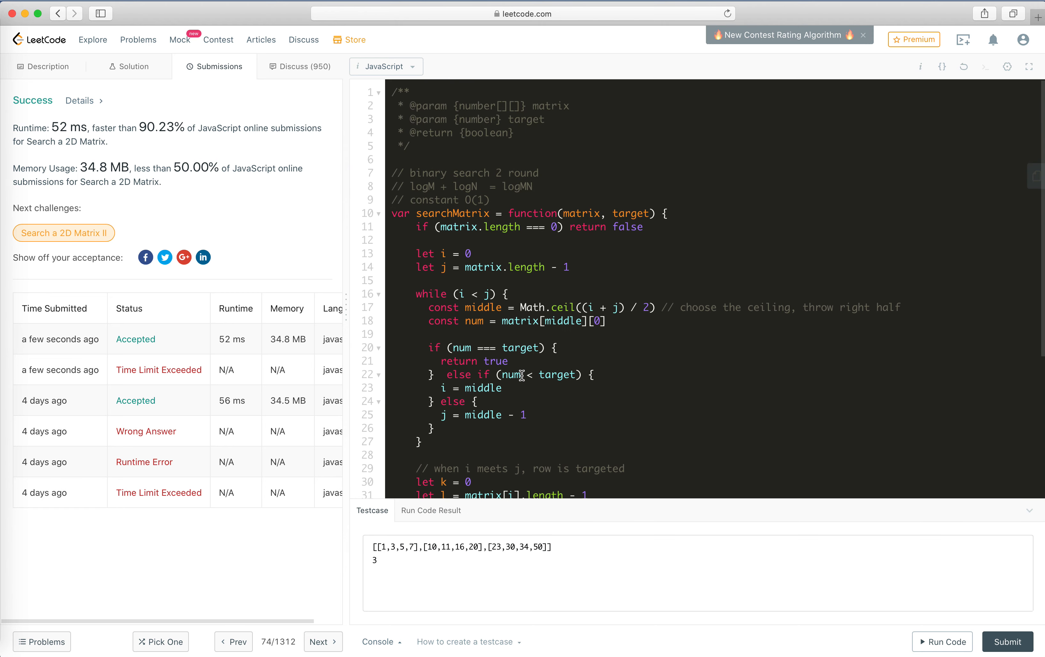
pyautogui.scroll(-3)
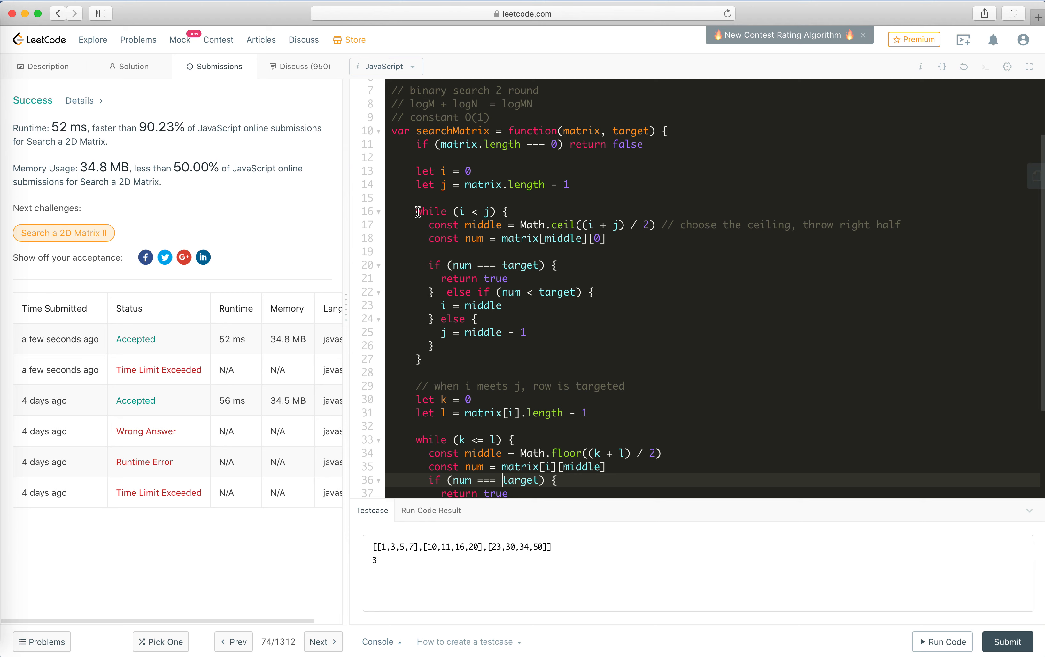
pyautogui.moveTo(48, 66)
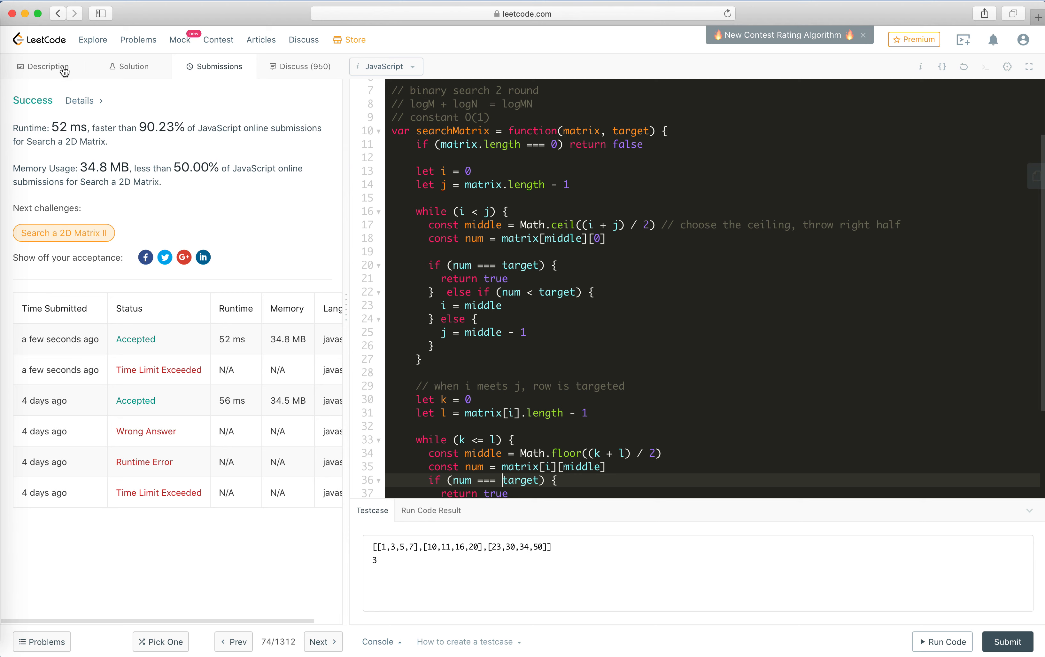
# Step: Review the problem statement and the Example 1 row [10, 11, 16, 20]
pyautogui.click(44, 66)
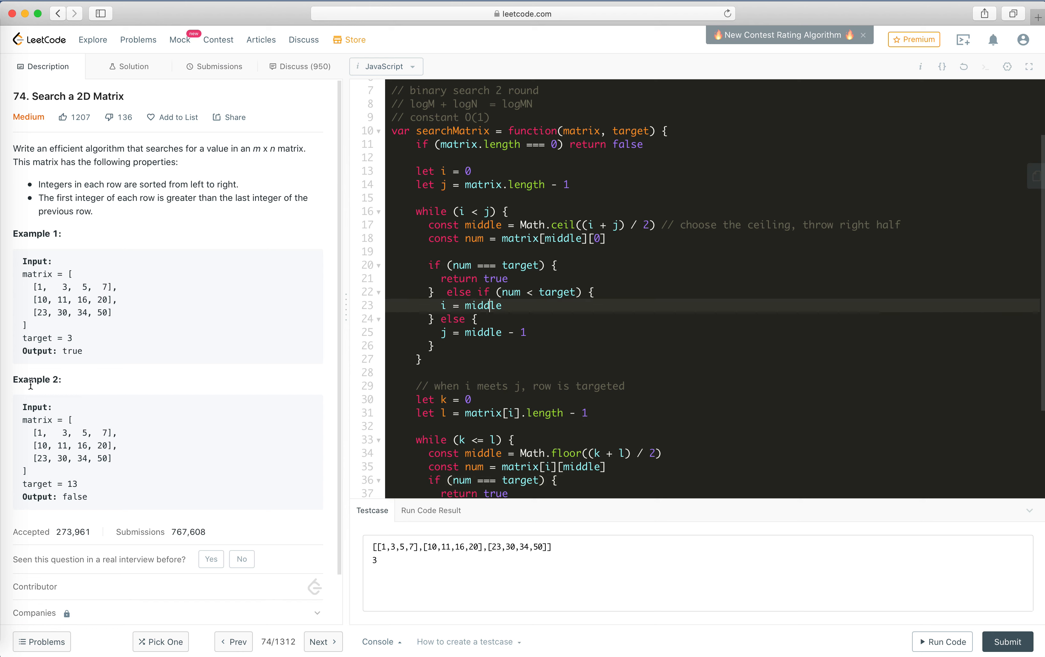
pyautogui.moveTo(33, 299)
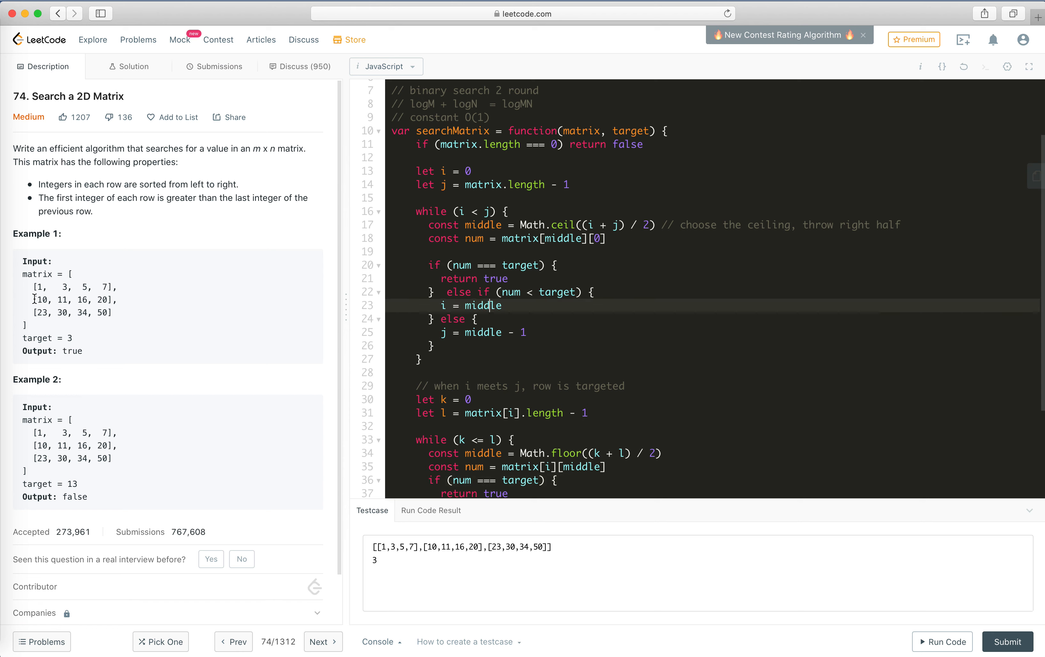
pyautogui.doubleClick(74, 299)
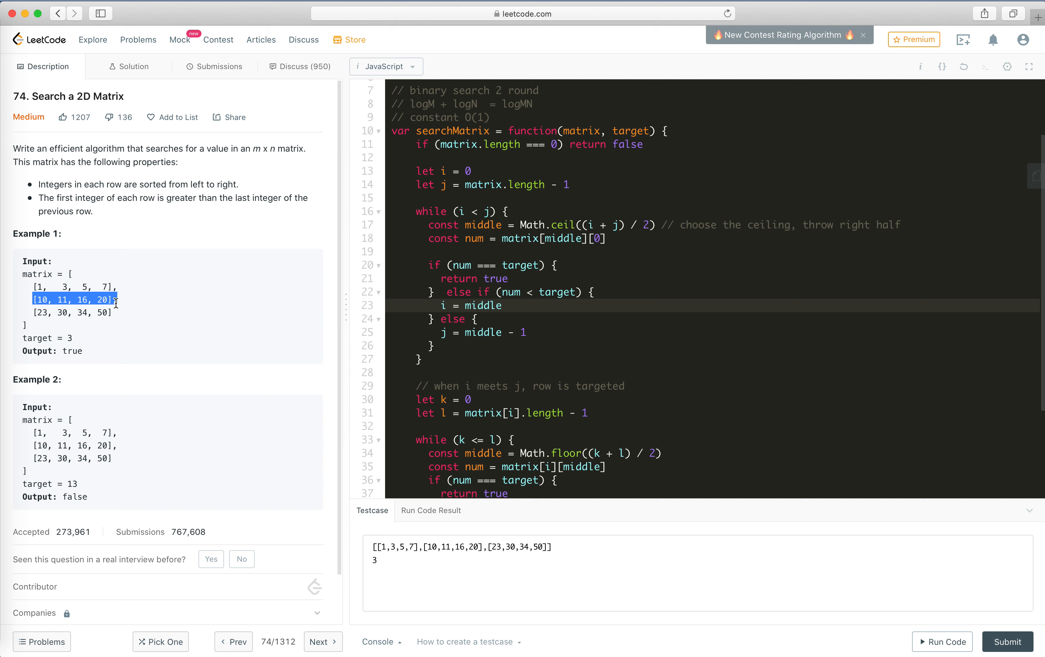
pyautogui.click(561, 225)
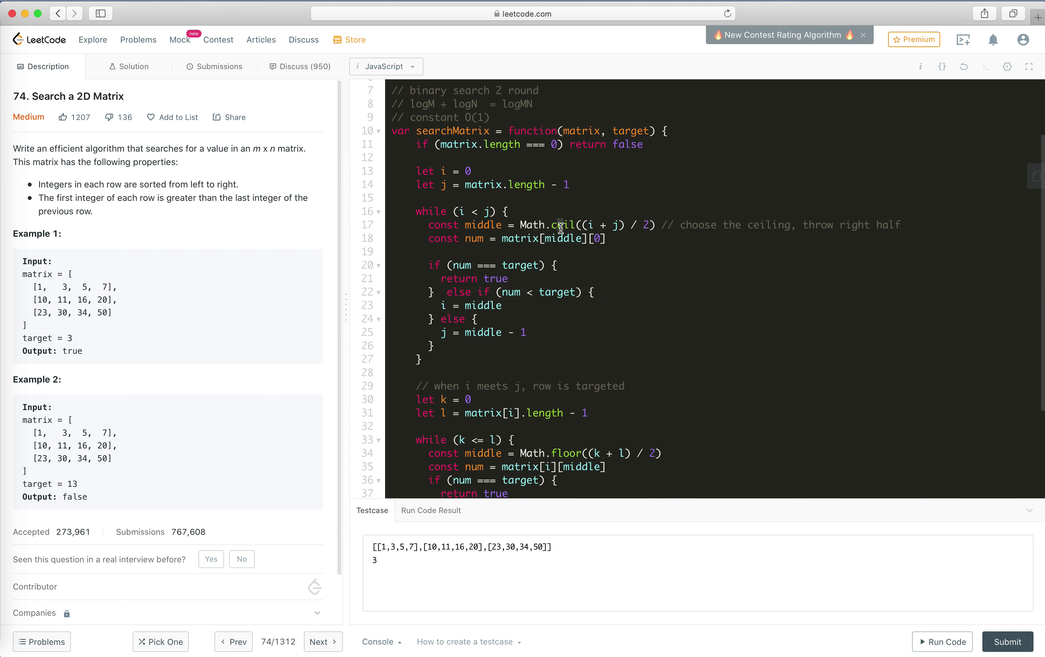
pyautogui.moveTo(828, 220)
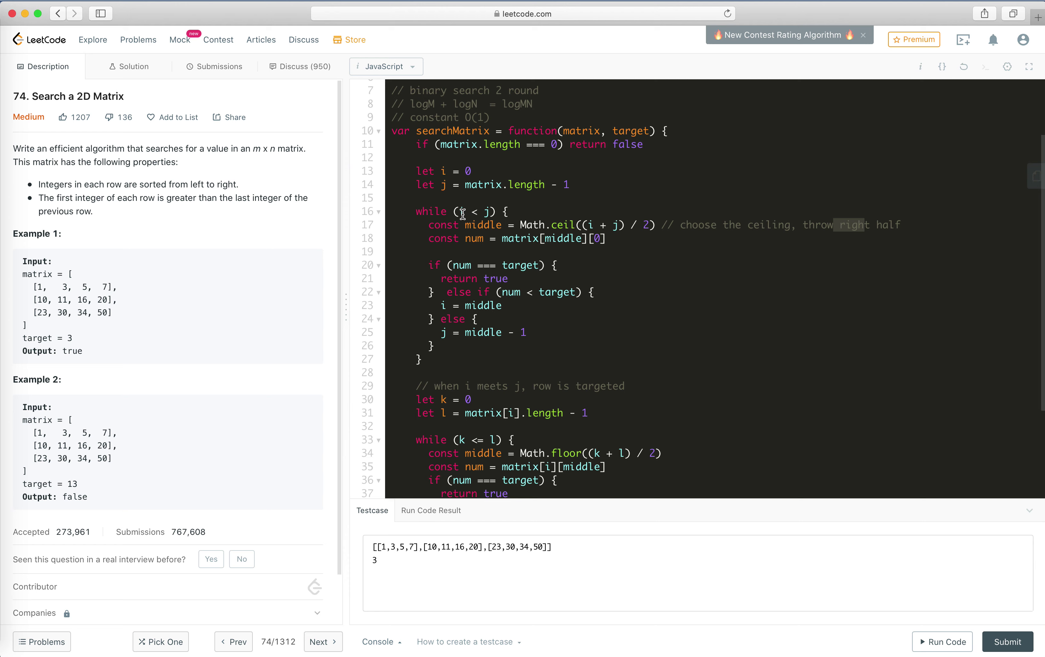
# Step: Change the second search loop's midpoint of k and l from floor to ceil
pyautogui.scroll(-3)
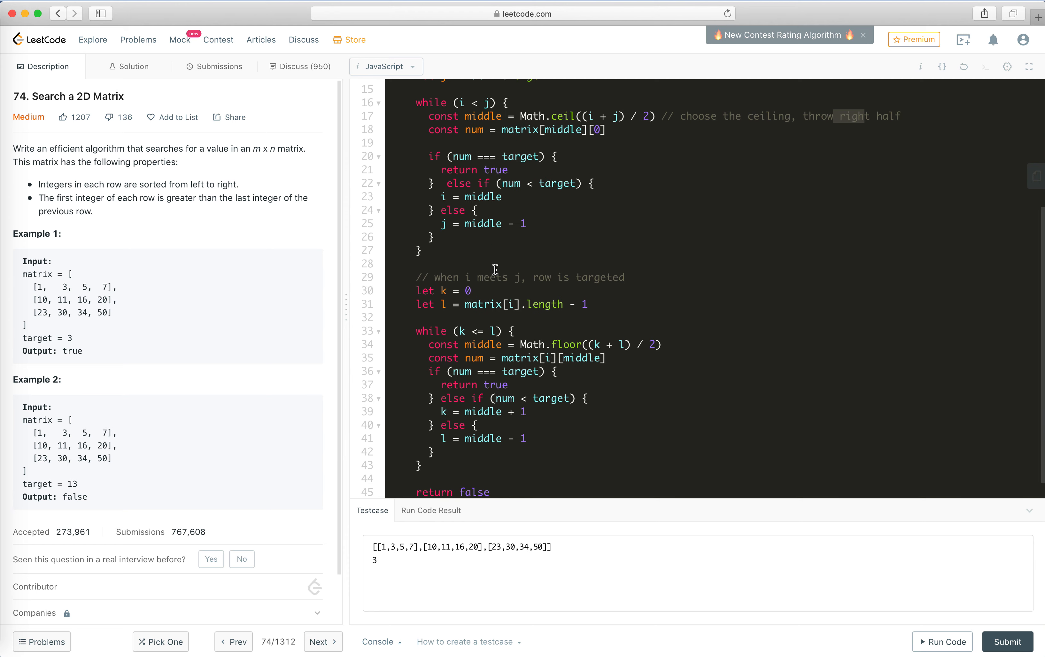
pyautogui.moveTo(298, 359)
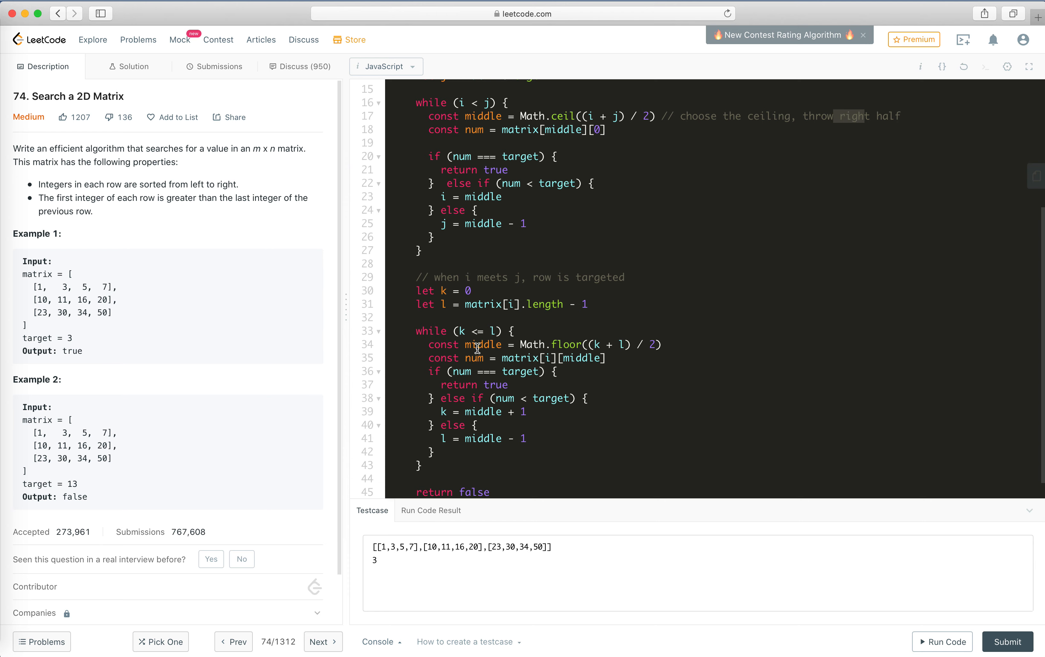
pyautogui.scroll(3)
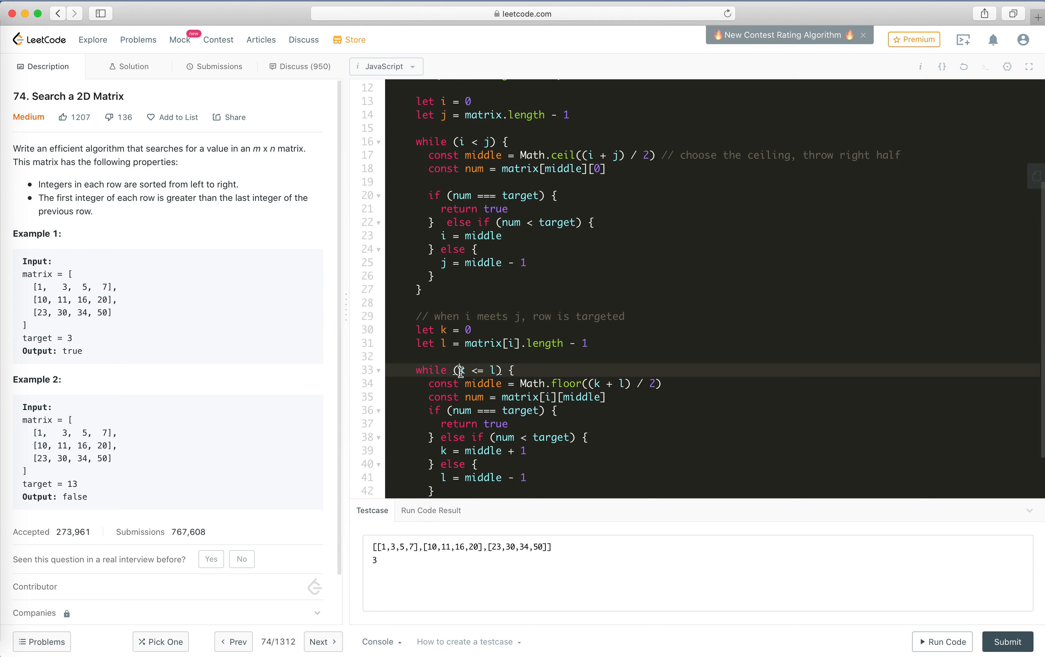
pyautogui.scroll(-3)
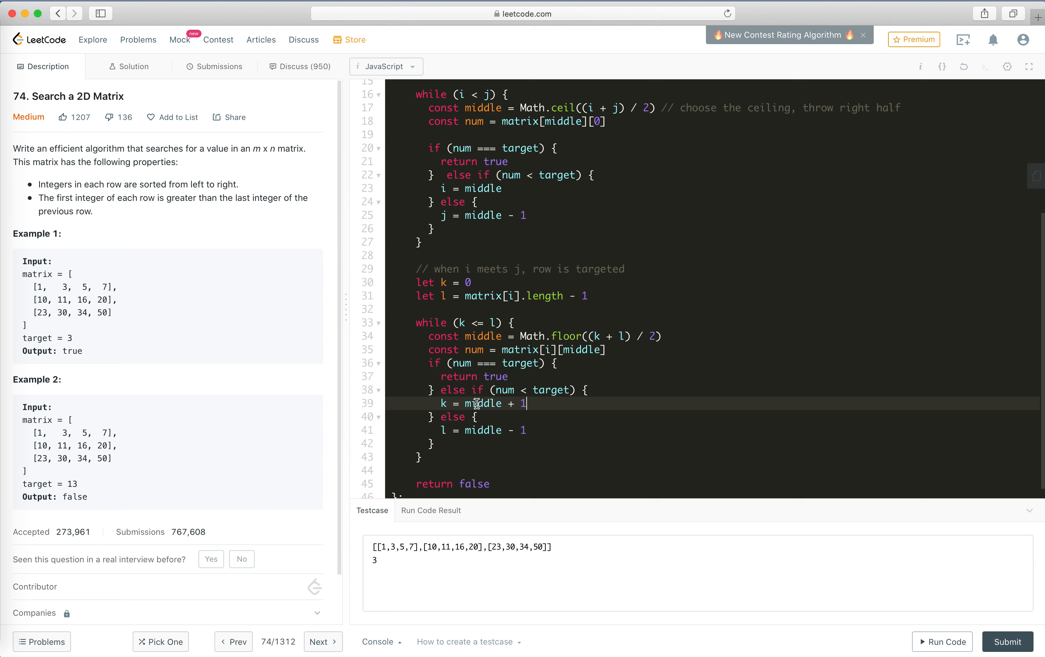
pyautogui.scroll(3)
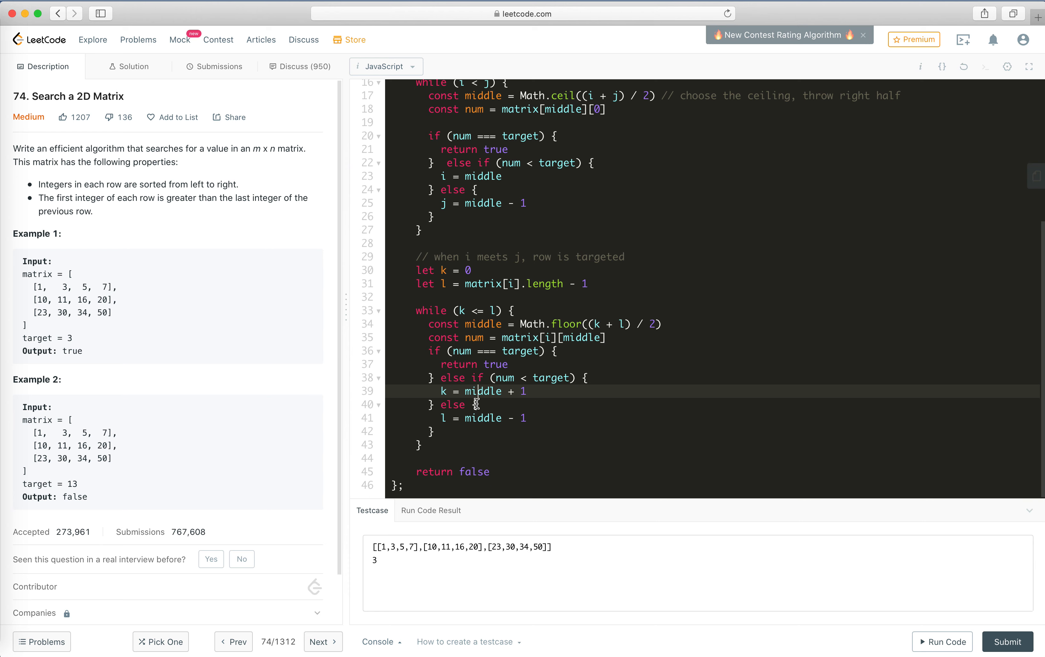
pyautogui.moveTo(579, 333)
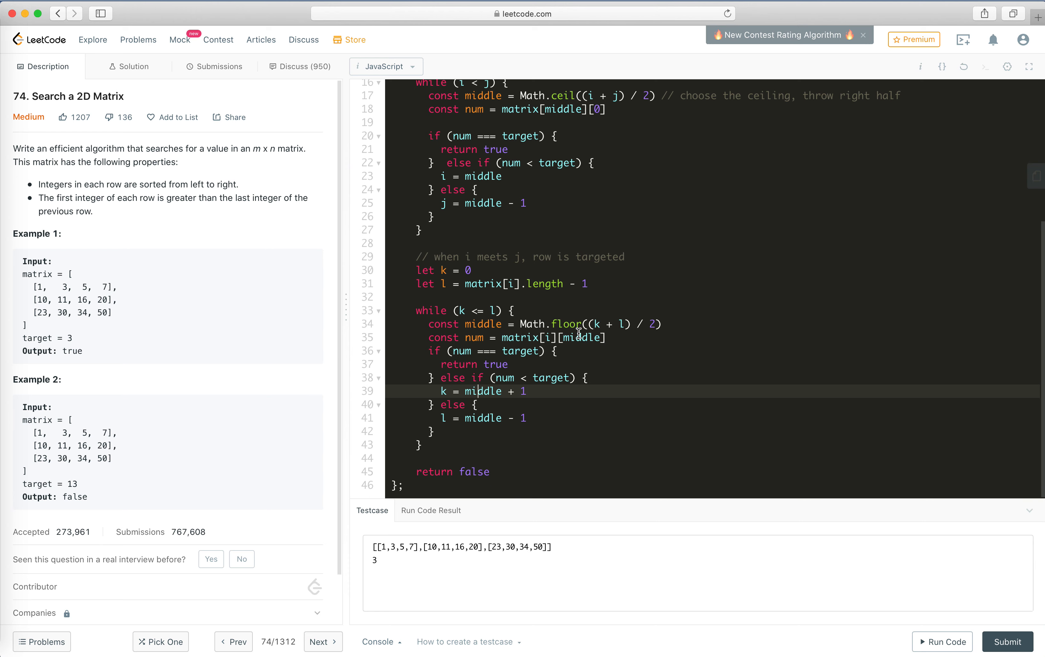
pyautogui.doubleClick(567, 324)
pyautogui.write('cei')
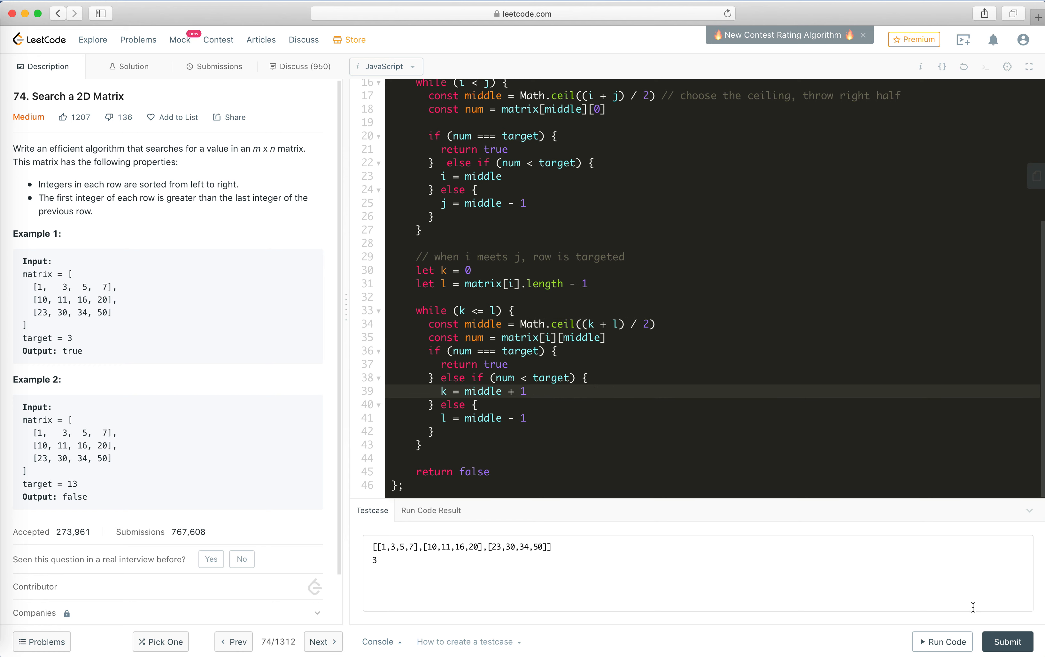
# Step: Resubmit the ceil version for an Accepted result at 64 ms and return to the statement
pyautogui.click(1007, 641)
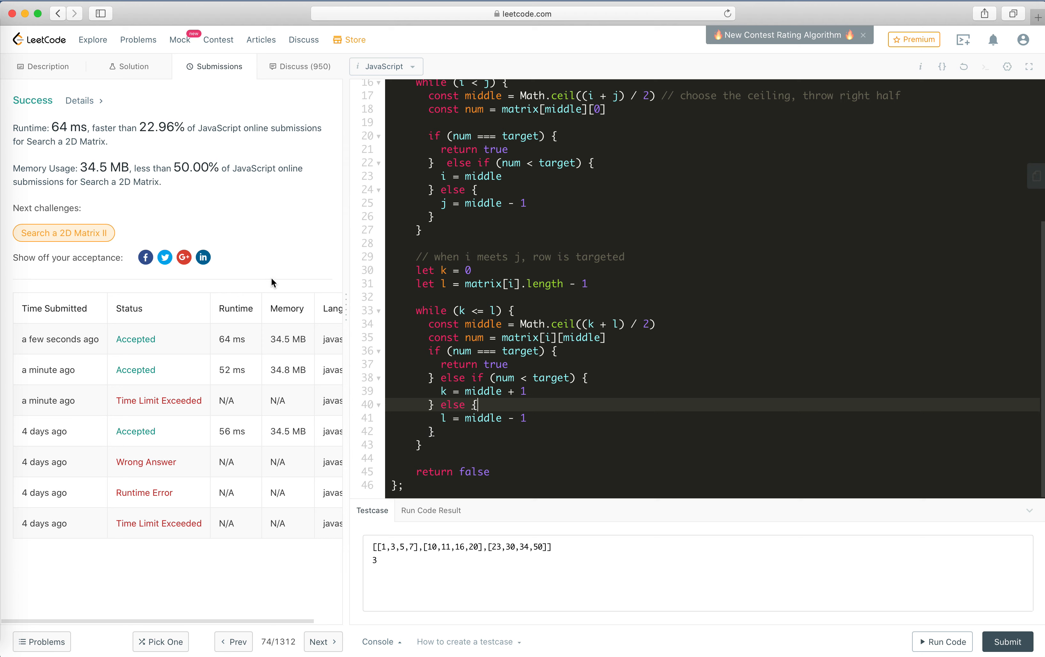
pyautogui.moveTo(137, 132)
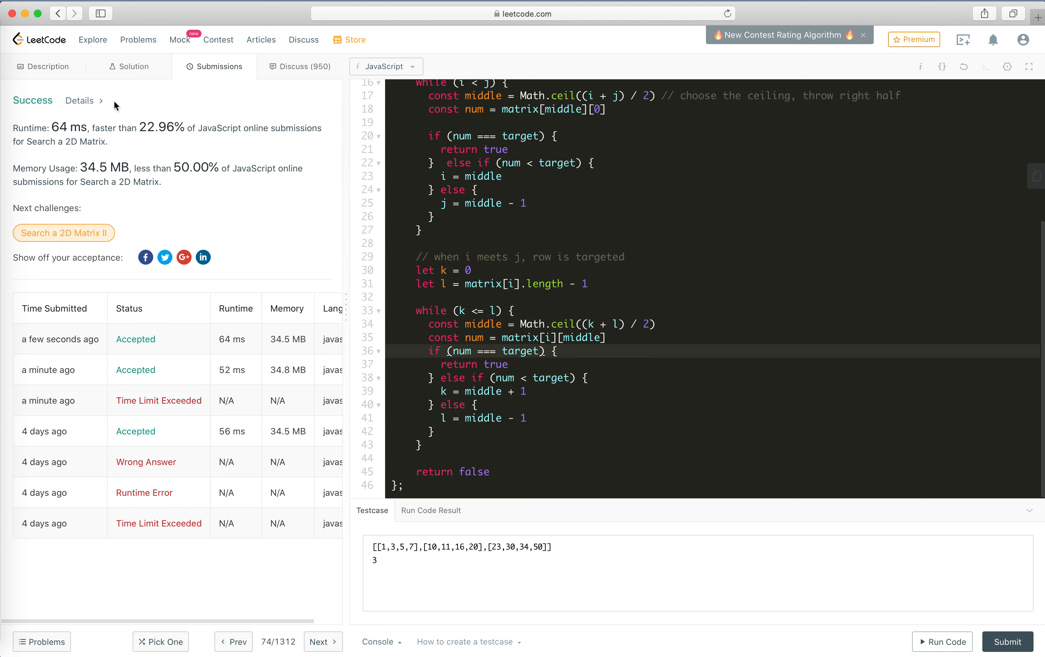
pyautogui.click(44, 66)
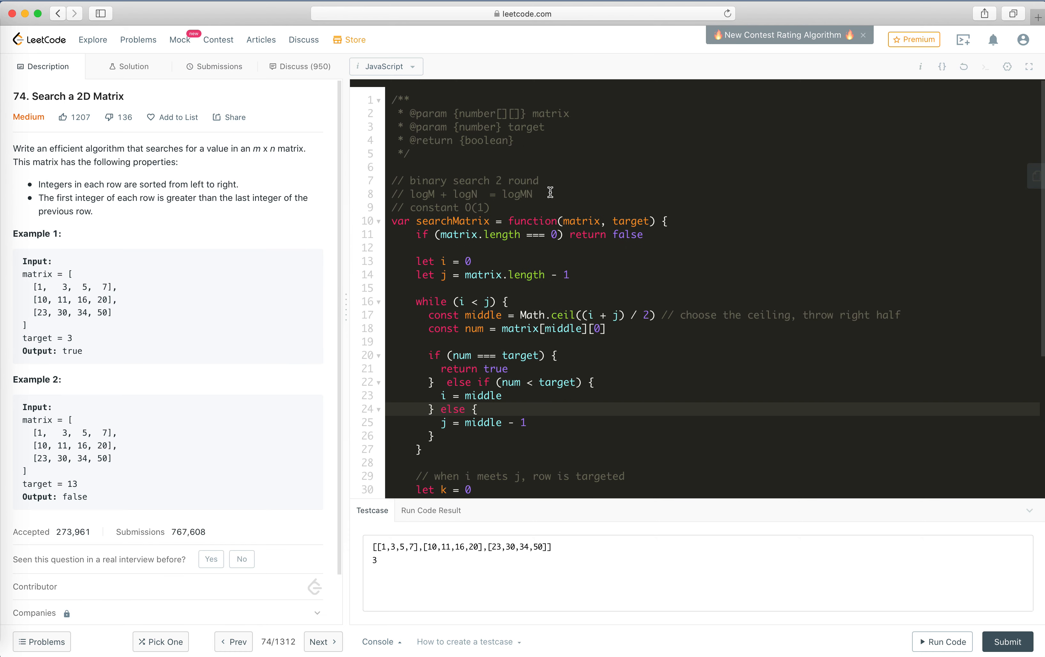
pyautogui.scroll(3)
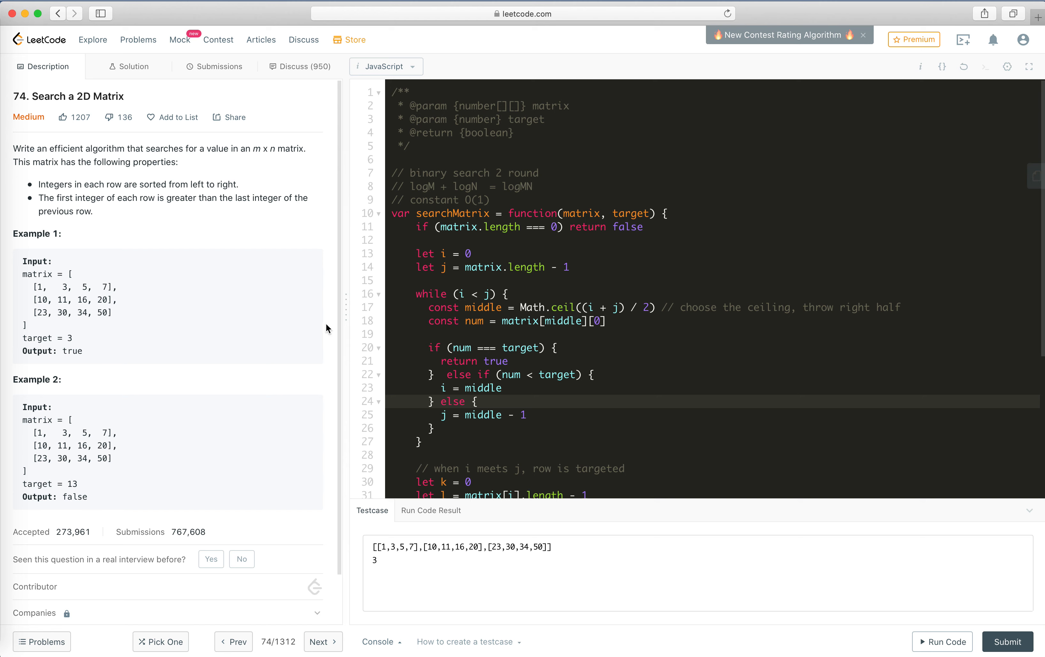
pyautogui.moveTo(264, 317)
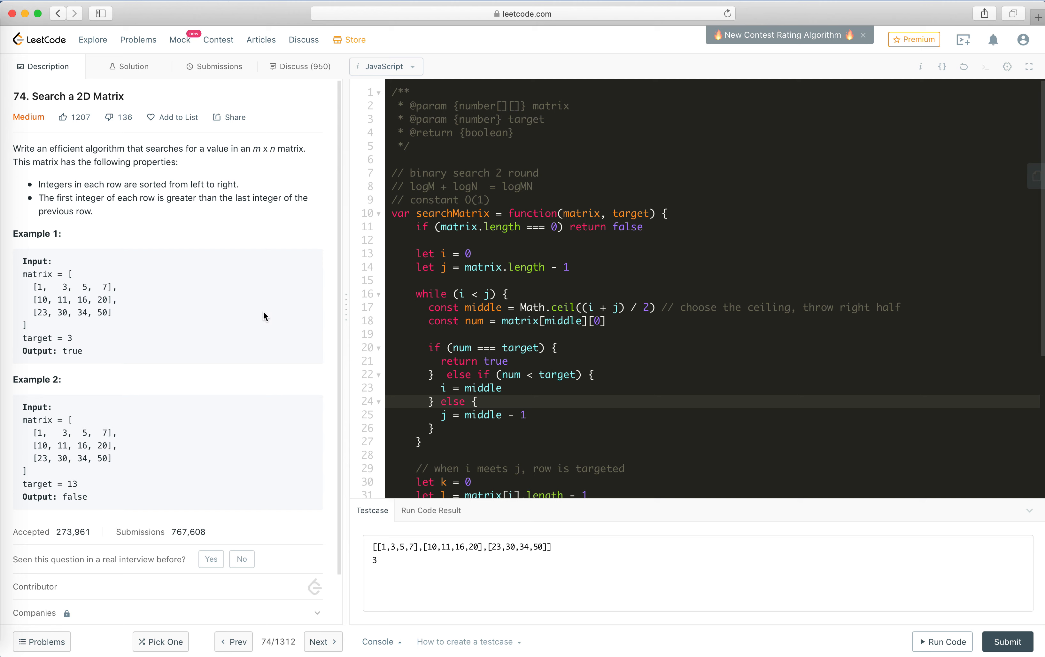